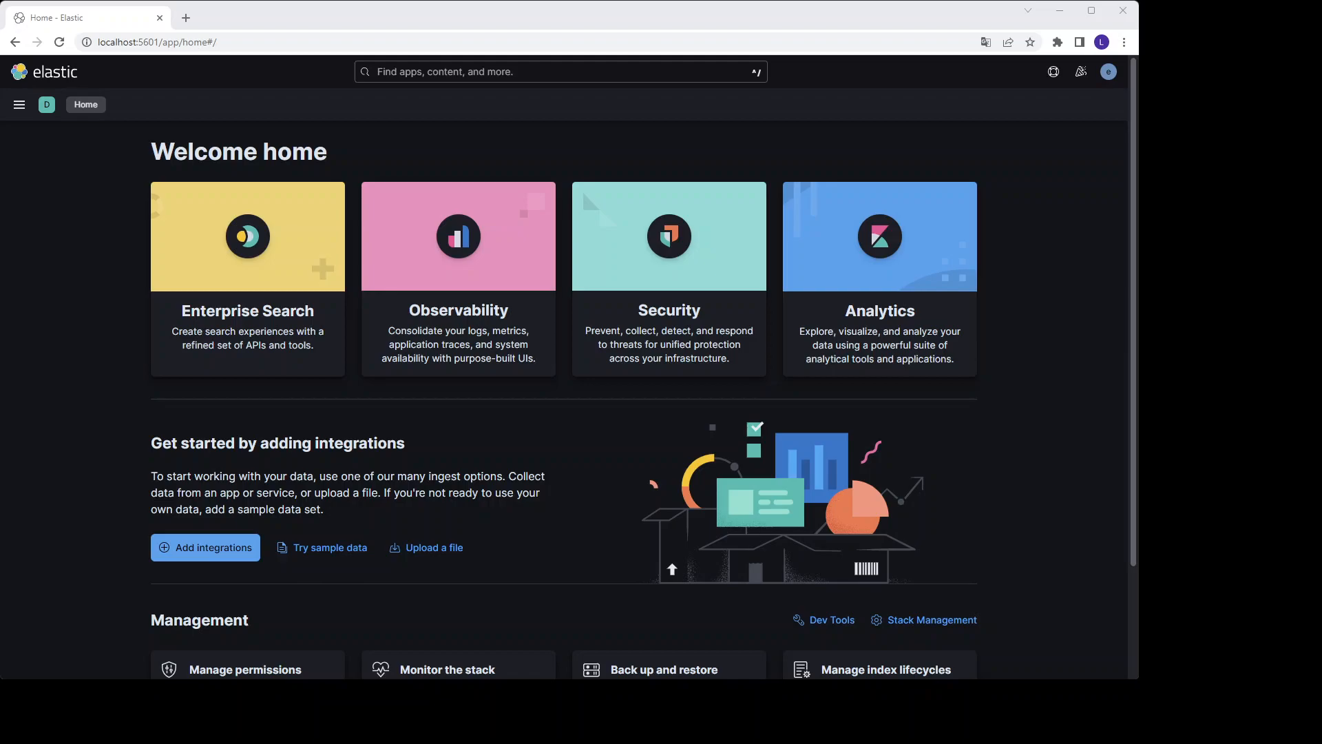
Reach the Dev Tools console from the main navigation under Management
{"action": "left_click", "coordinate": [18, 103]}
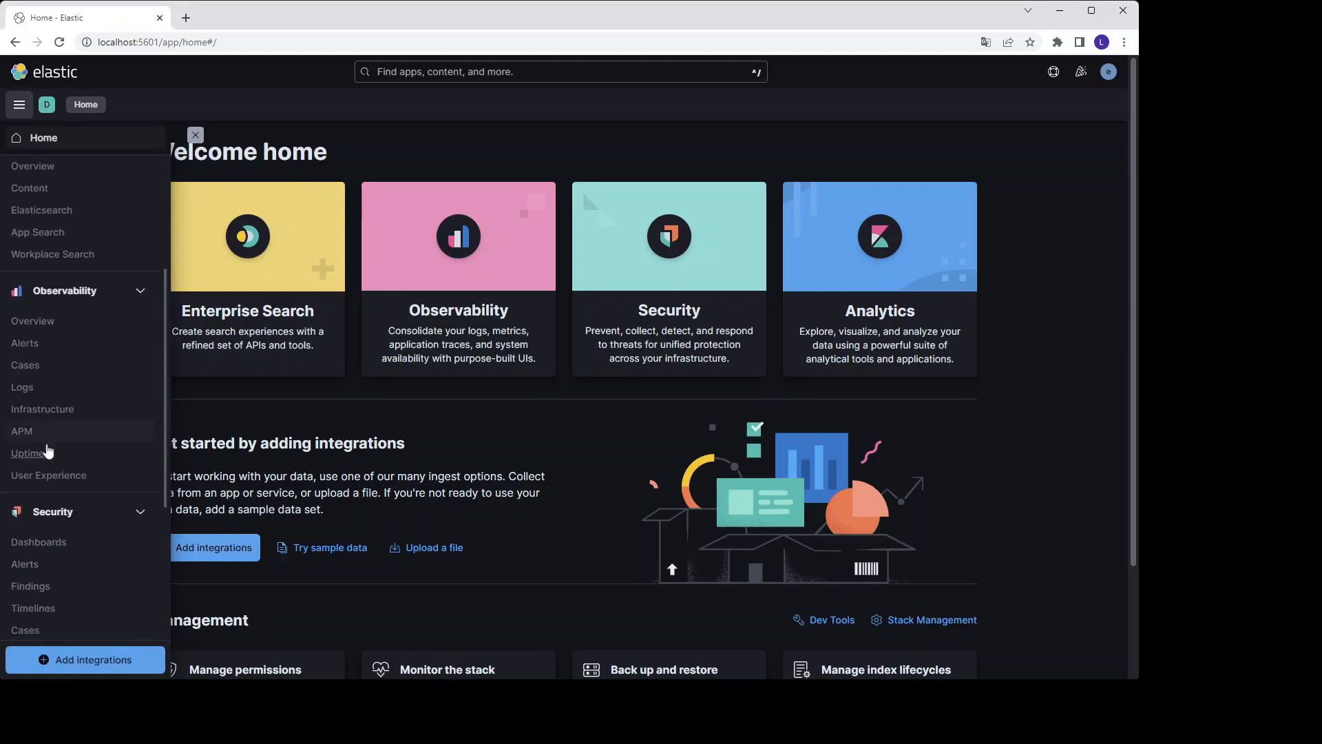
{"action": "scroll", "scroll_direction": "down", "scroll_amount": 3}
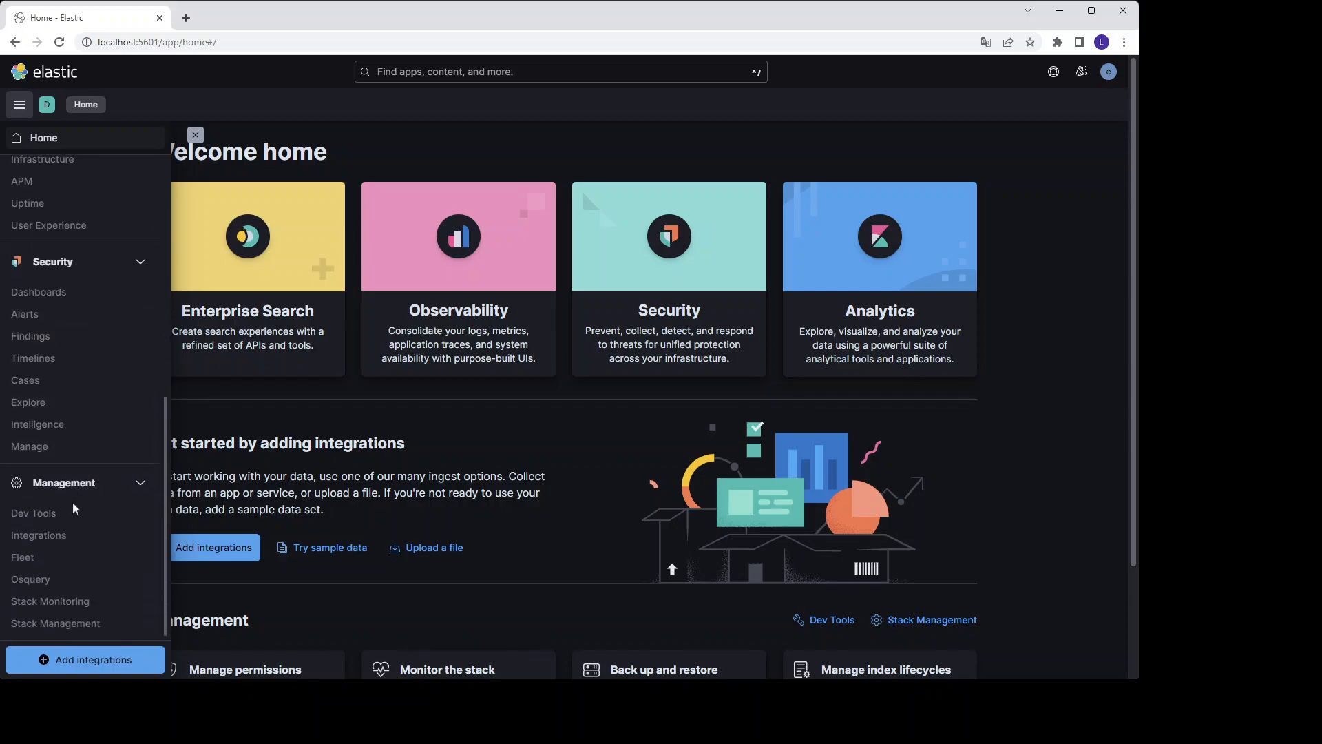
{"action": "mouse_move", "coordinate": [33, 512]}
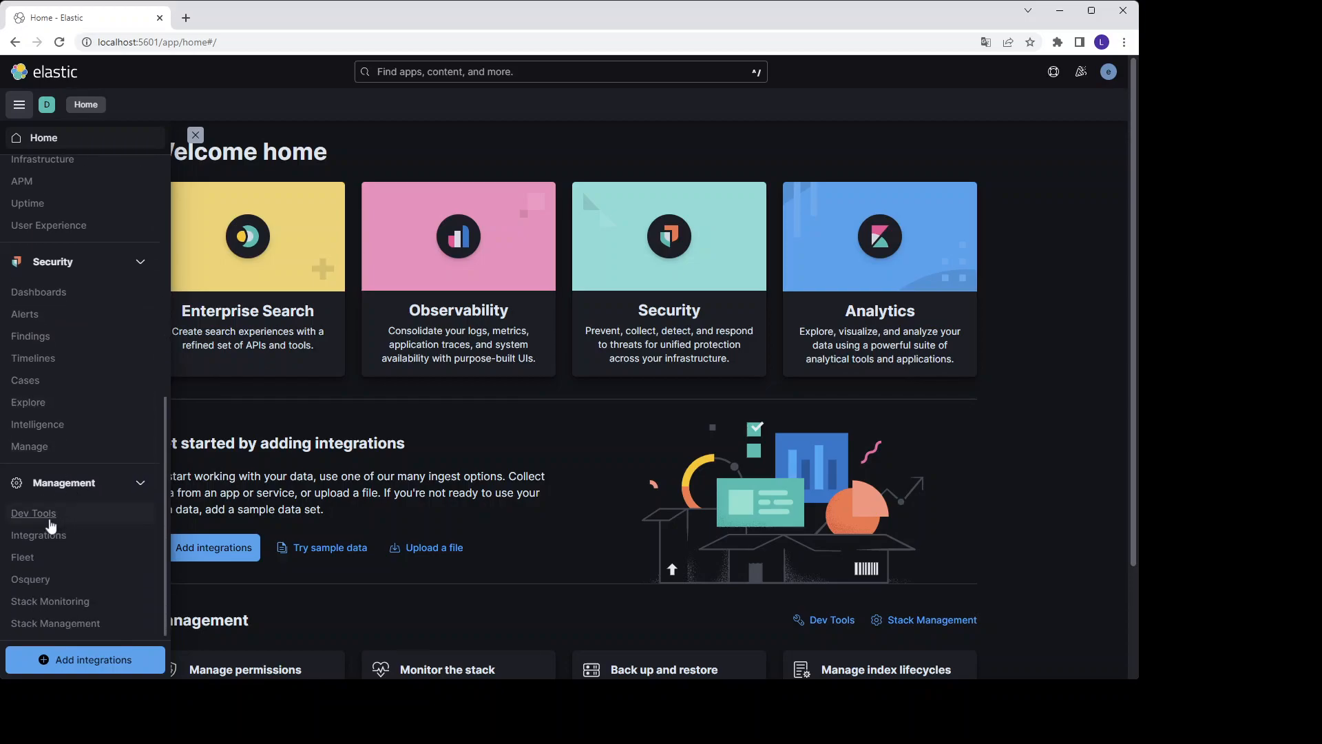
{"action": "left_click", "coordinate": [33, 512]}
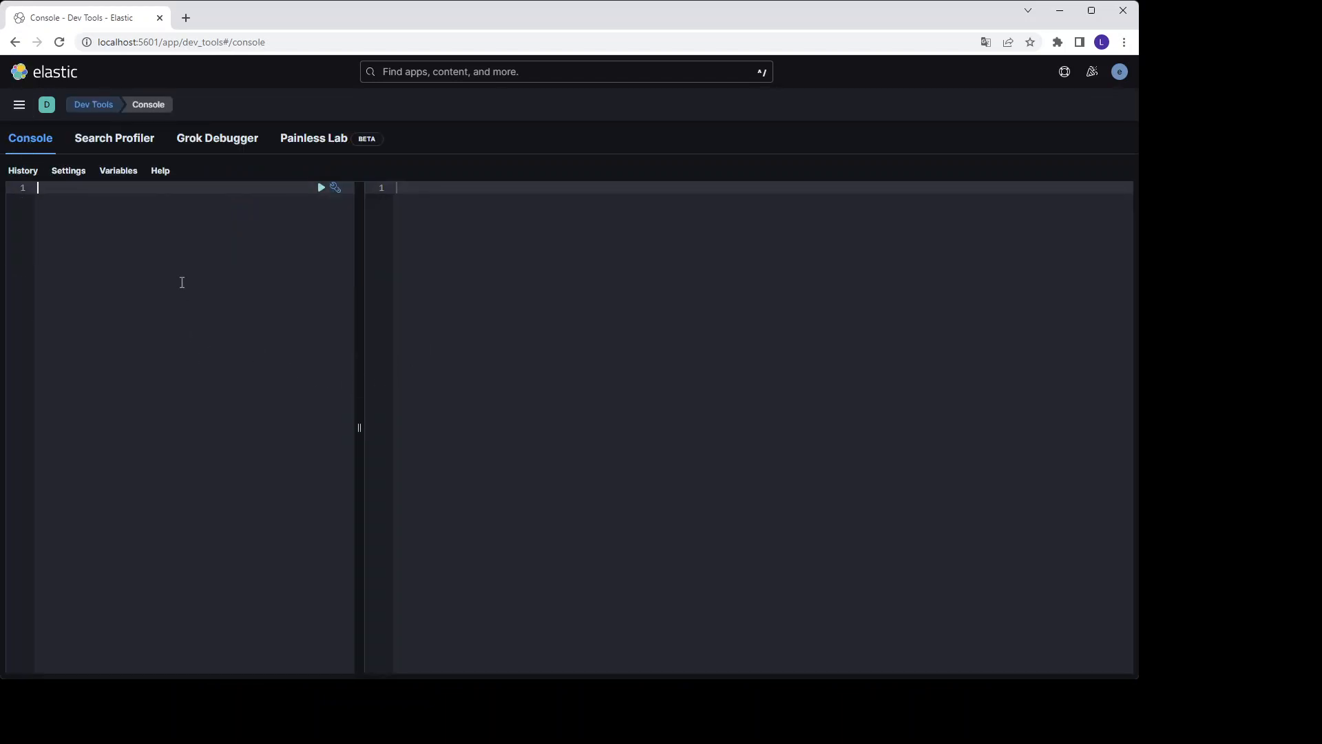
{"action": "mouse_move", "coordinate": [220, 313]}
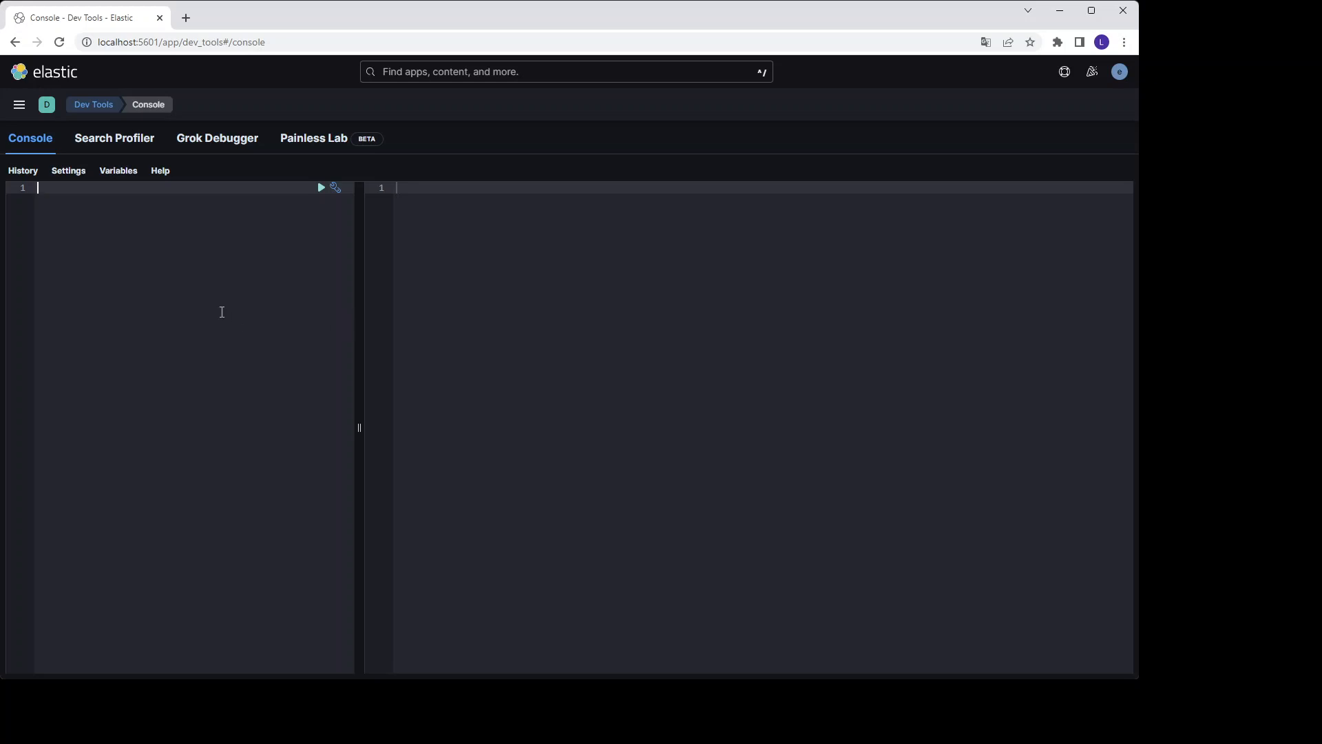
{"action": "mouse_move", "coordinate": [205, 274]}
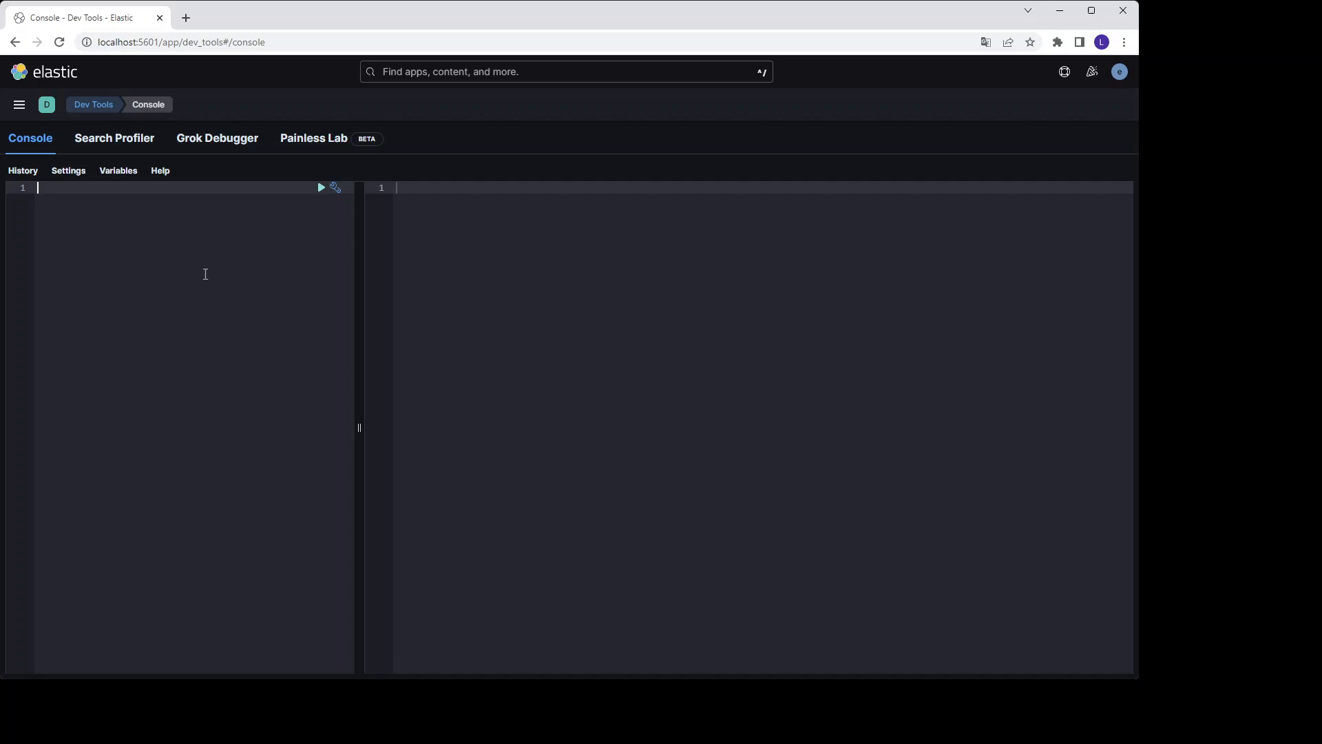
Run GET _cat/indices to list all eleven indices, then begin adding the ?v parameter
{"action": "type", "text": "GET"}
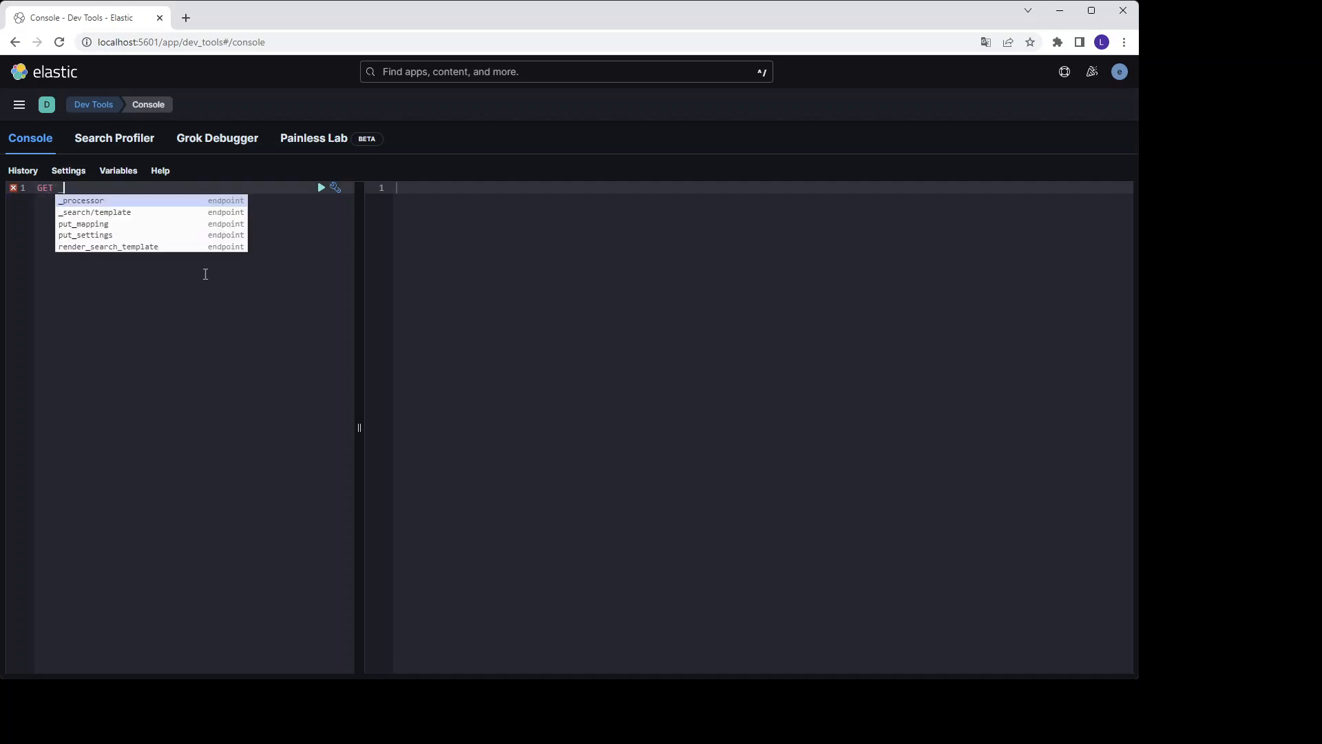
{"action": "type", "text": "_cat"}
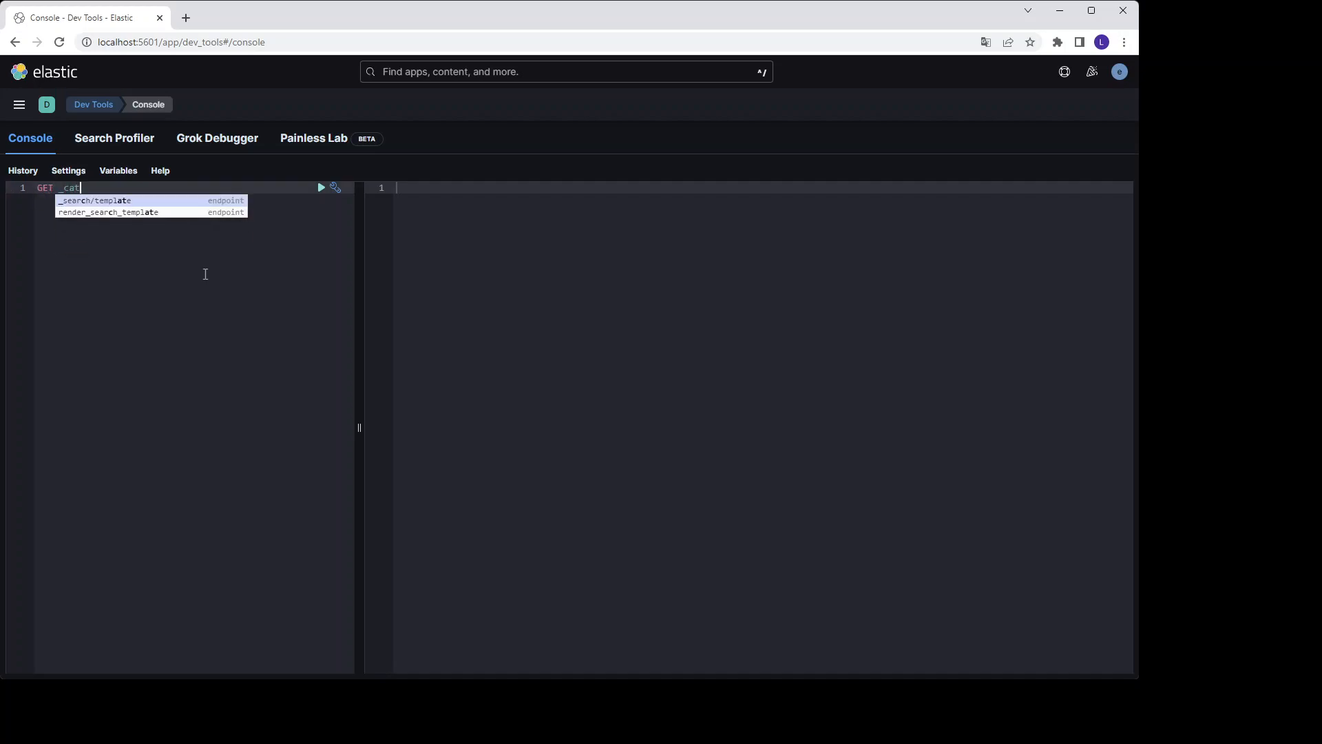
{"action": "type", "text": "/in"}
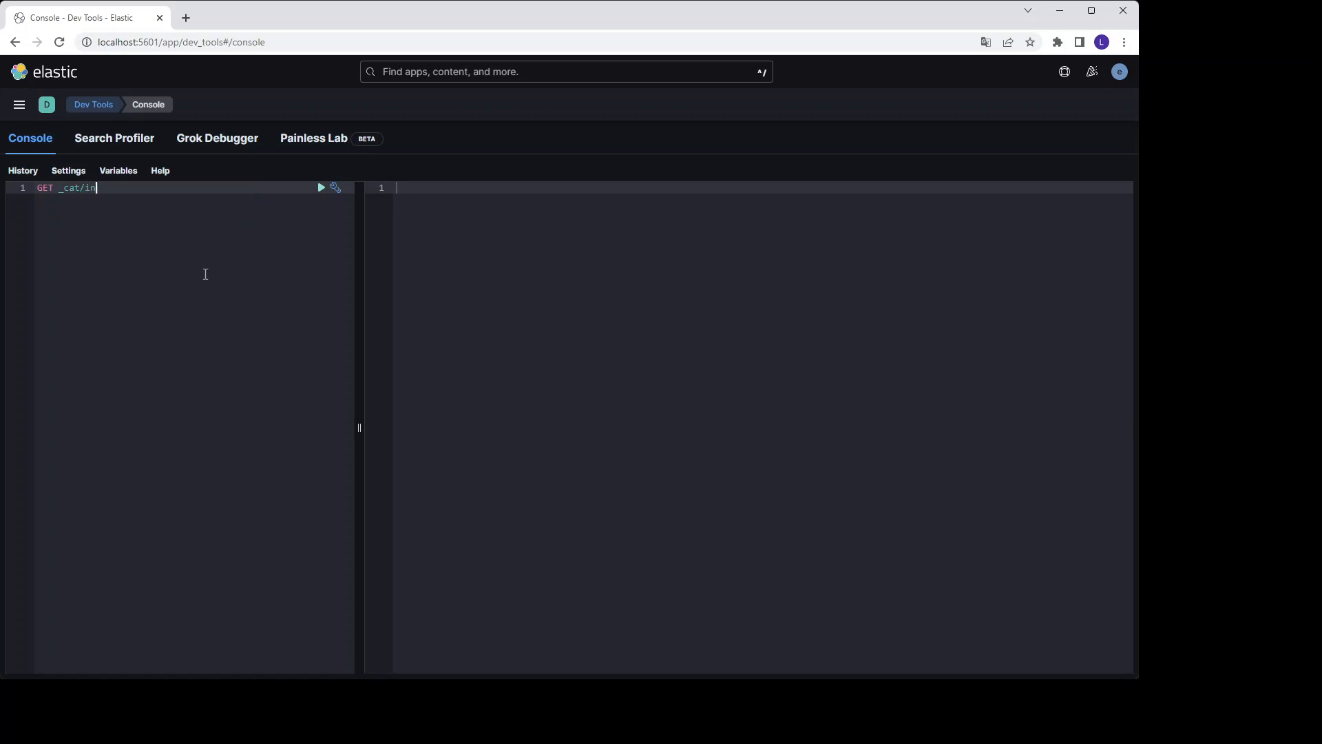
{"action": "type", "text": "di"}
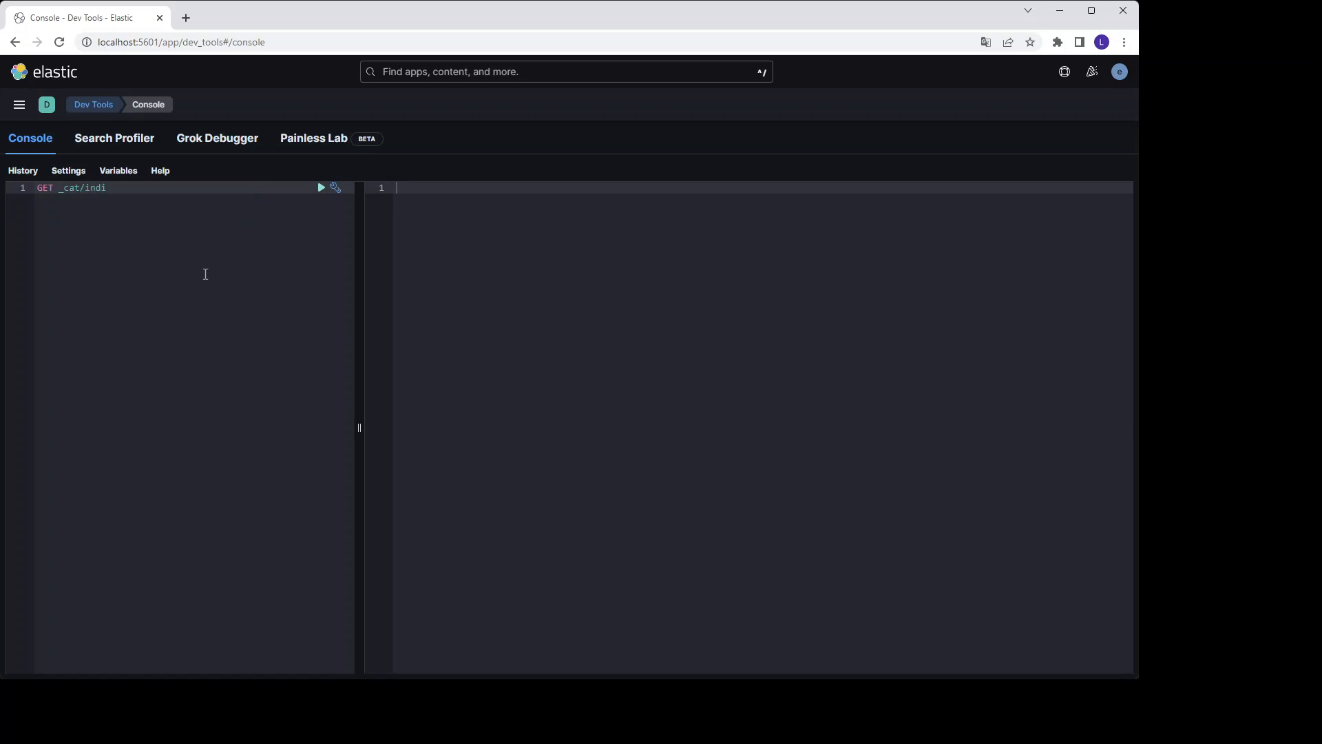
{"action": "type", "text": "c"}
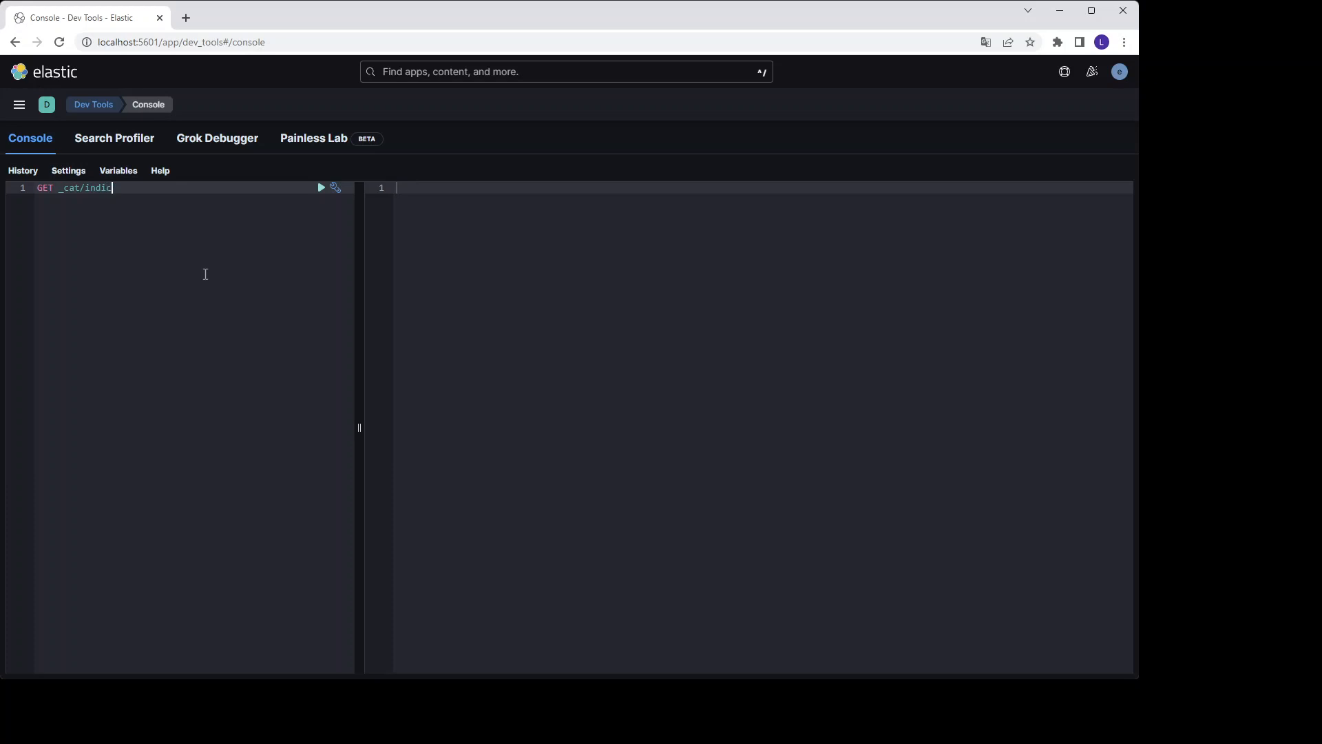
{"action": "type", "text": "es"}
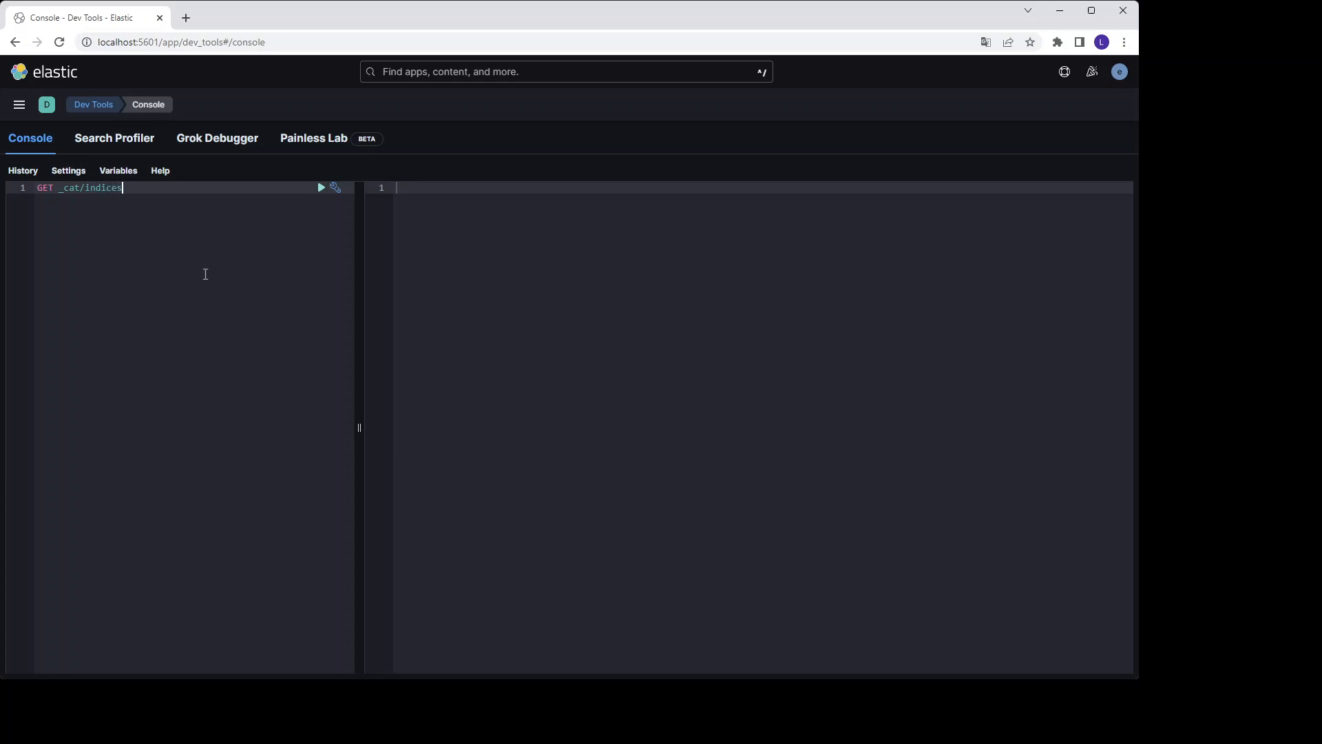
{"action": "left_click", "coordinate": [321, 188]}
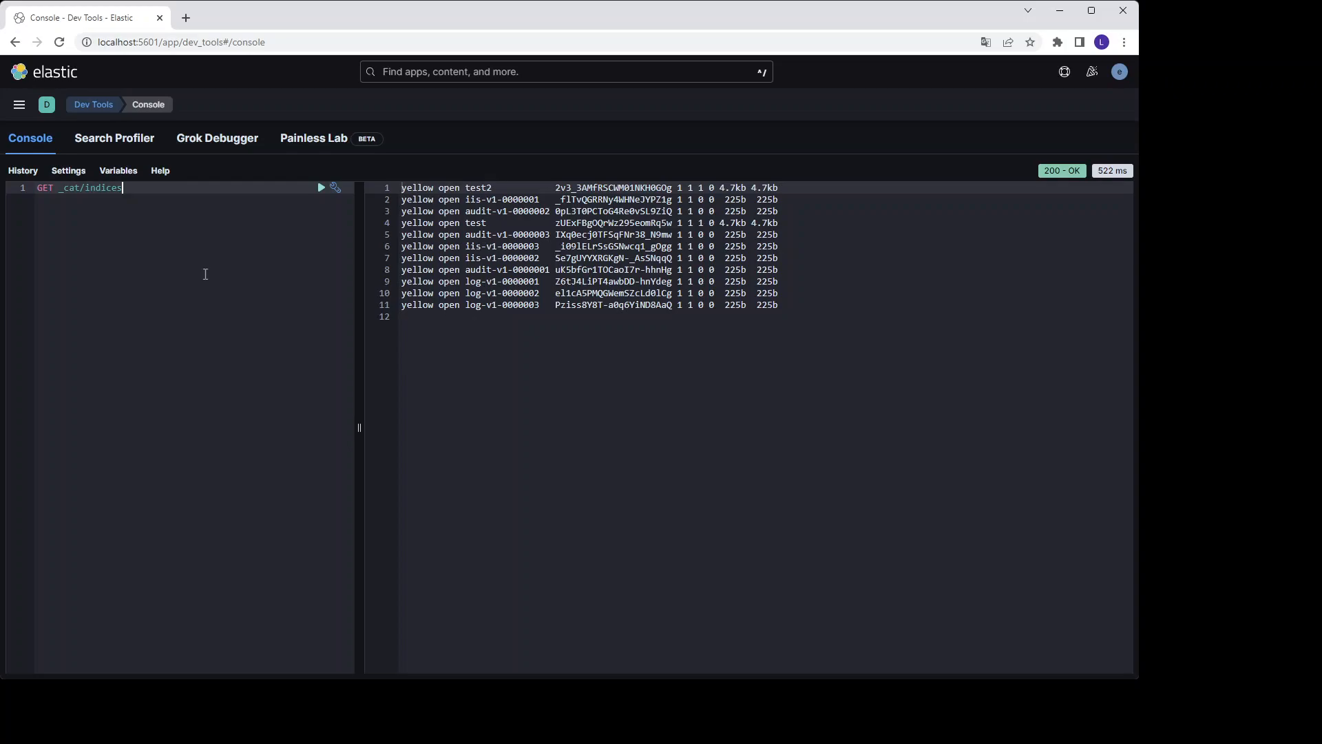
{"action": "type", "text": "?v"}
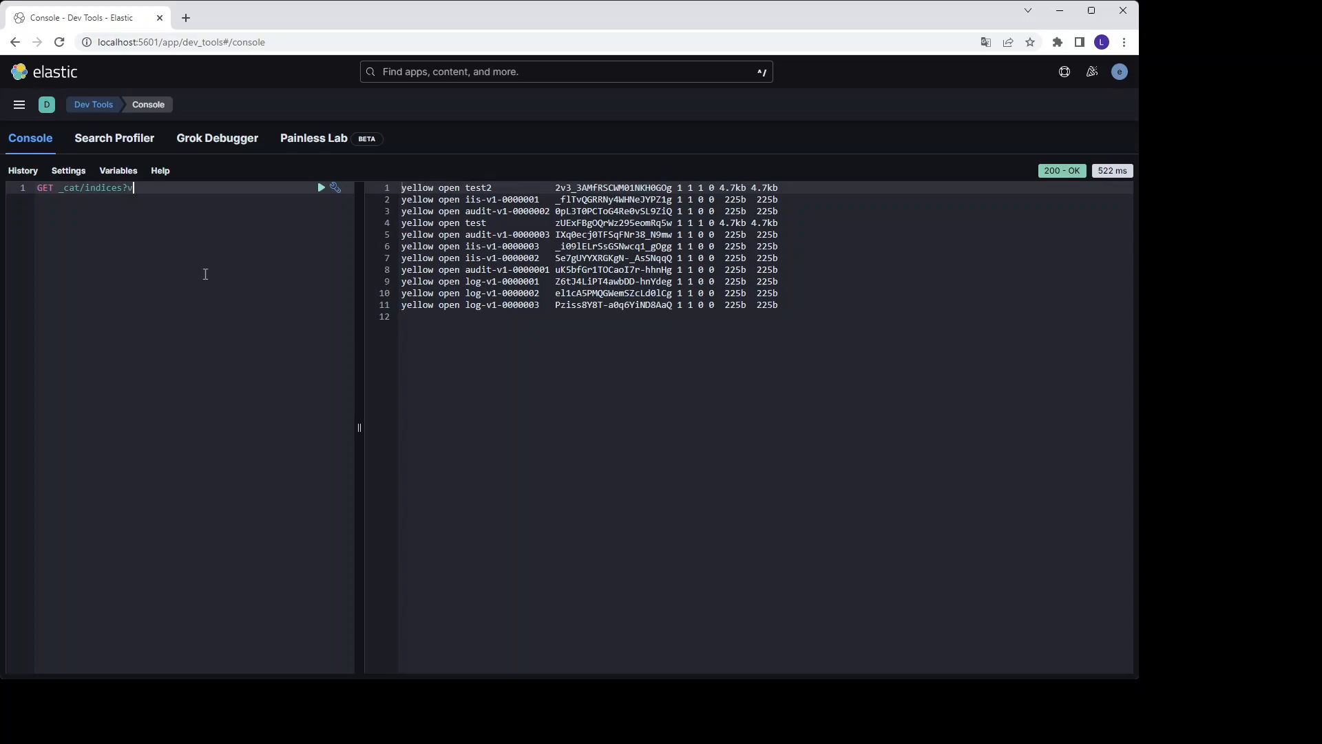
Run _cat/indices?v&s=index for a headed list sorted by name, try an audit* filter, then rerun it
{"action": "type", "text": "&s="}
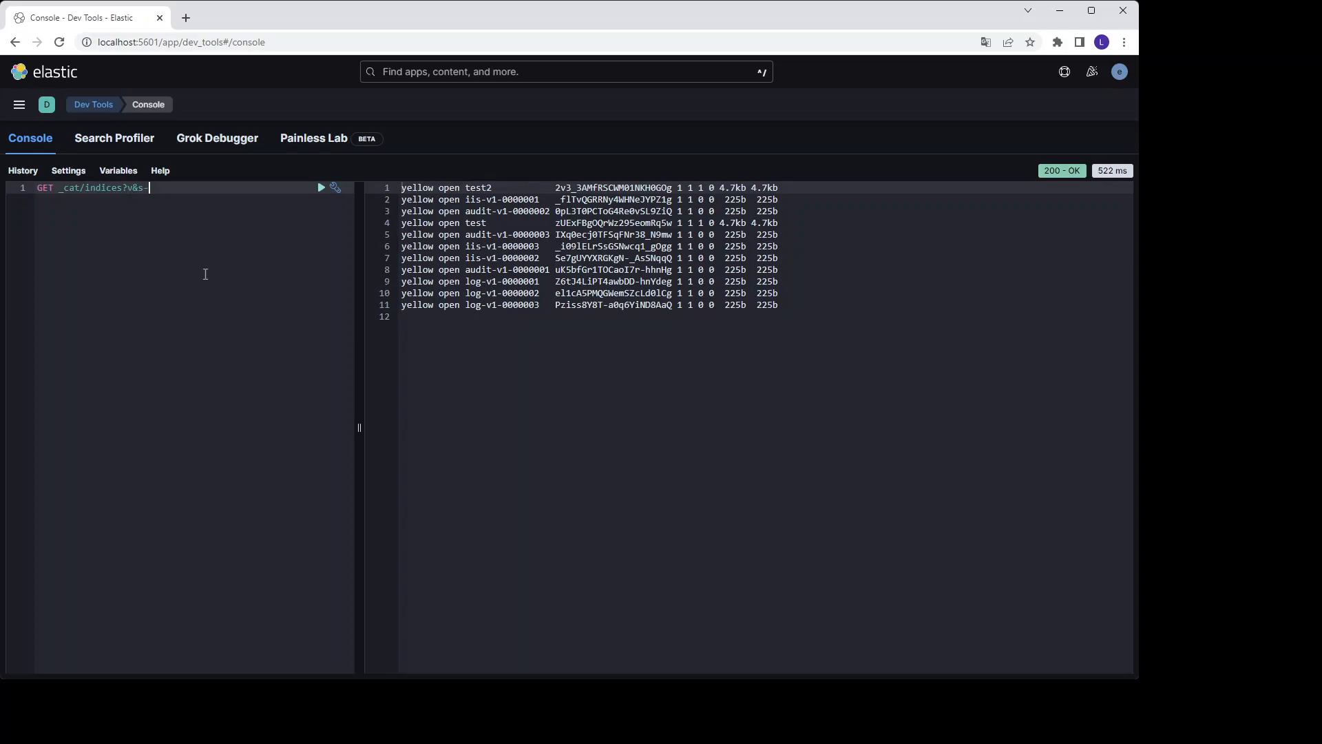
{"action": "type", "text": "index"}
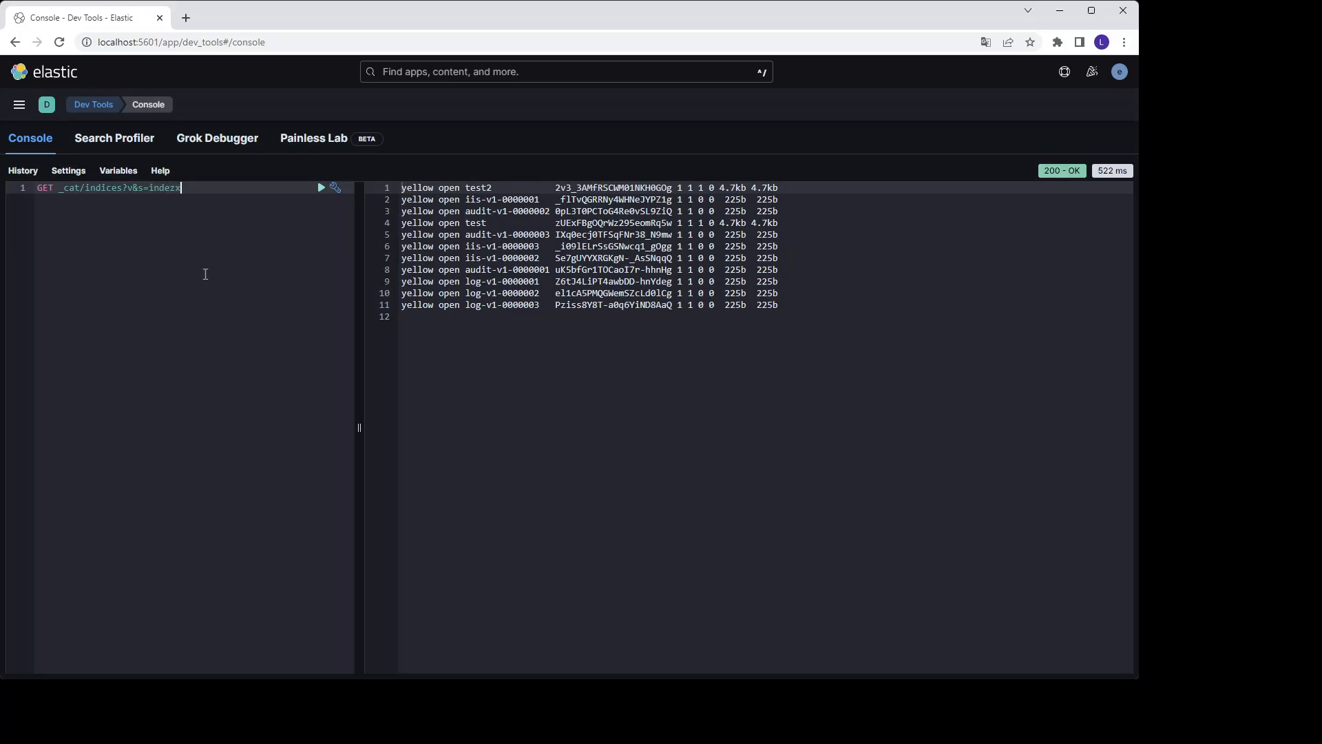
{"action": "left_click", "coordinate": [321, 187]}
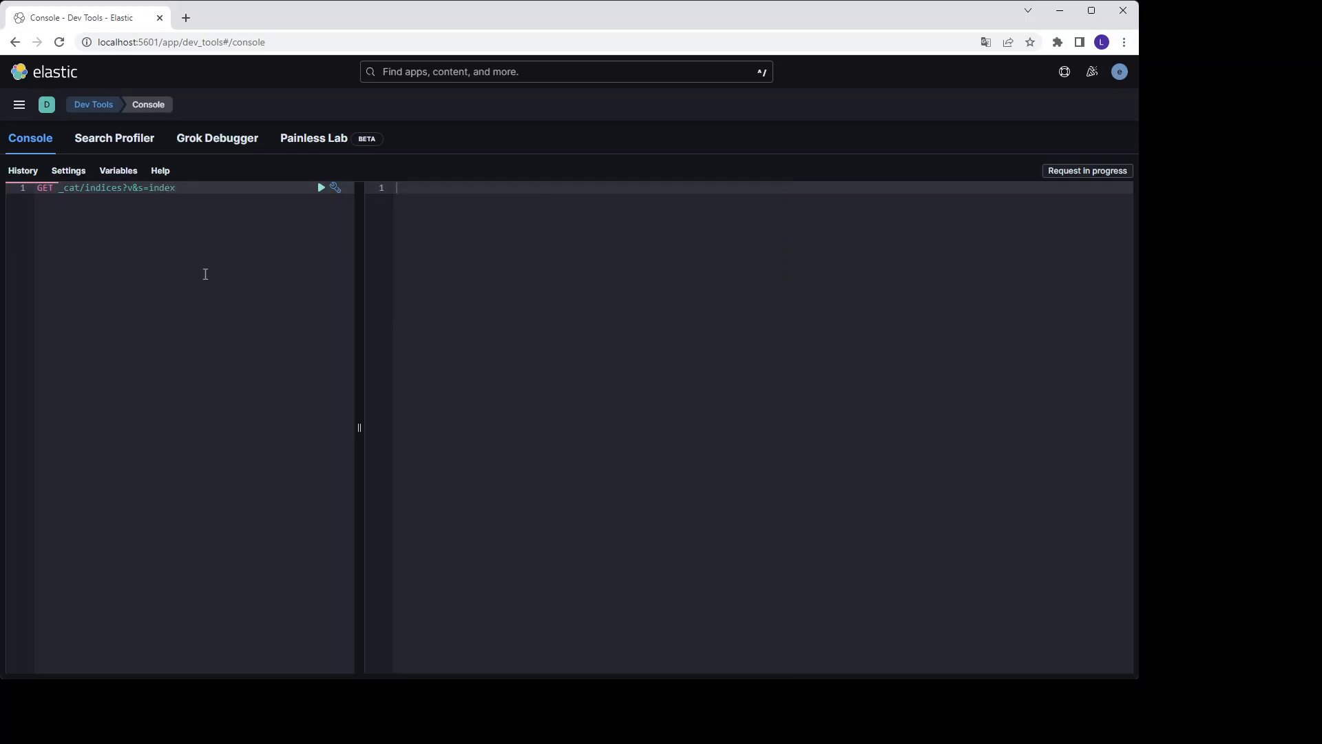
{"action": "left_click", "coordinate": [321, 187]}
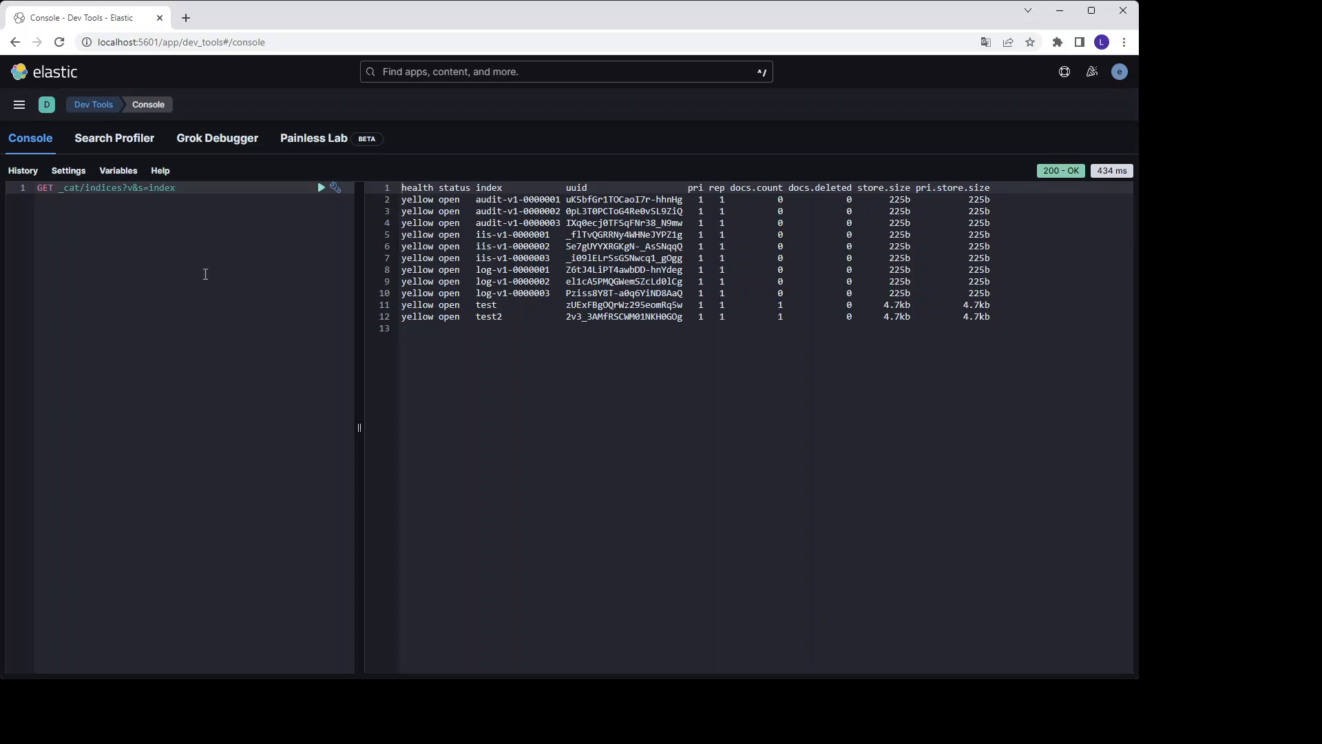
{"action": "left_click", "coordinate": [123, 188]}
{"action": "type", "text": "/audi*"}
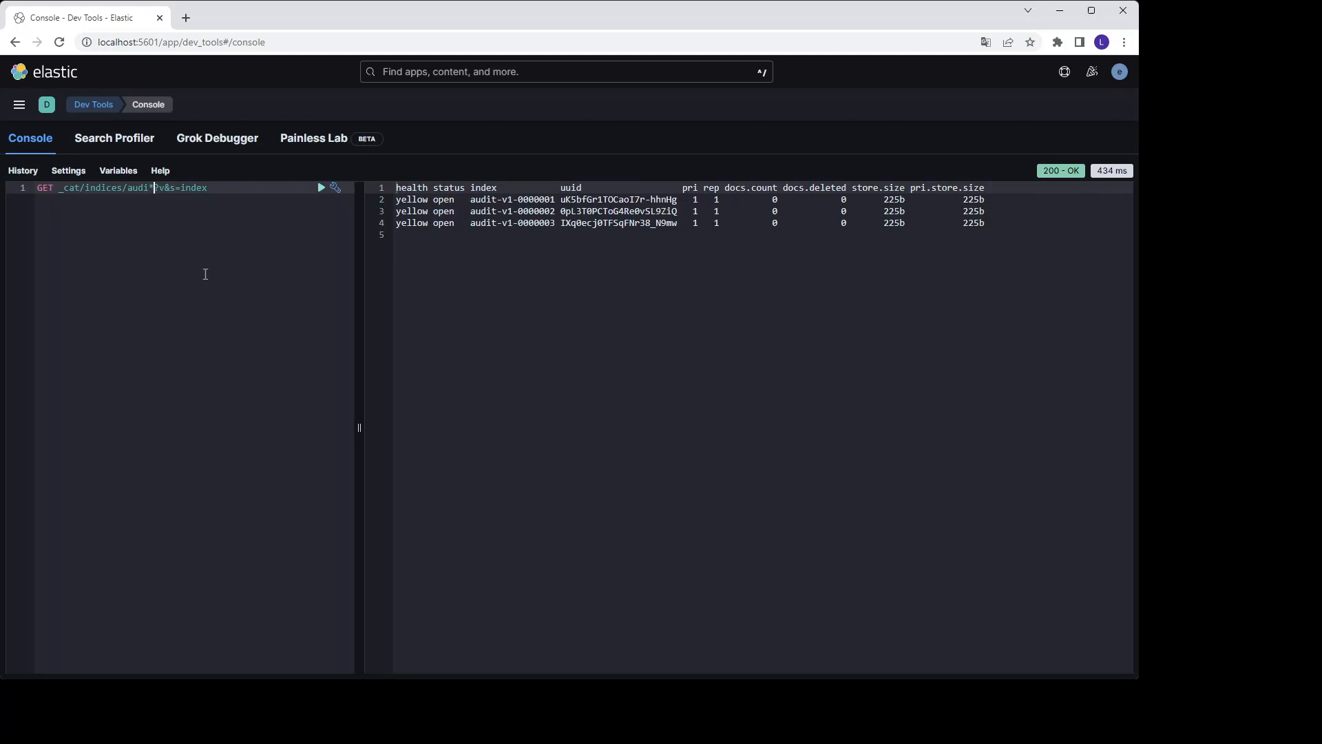
{"action": "key", "text": "Backspace"}
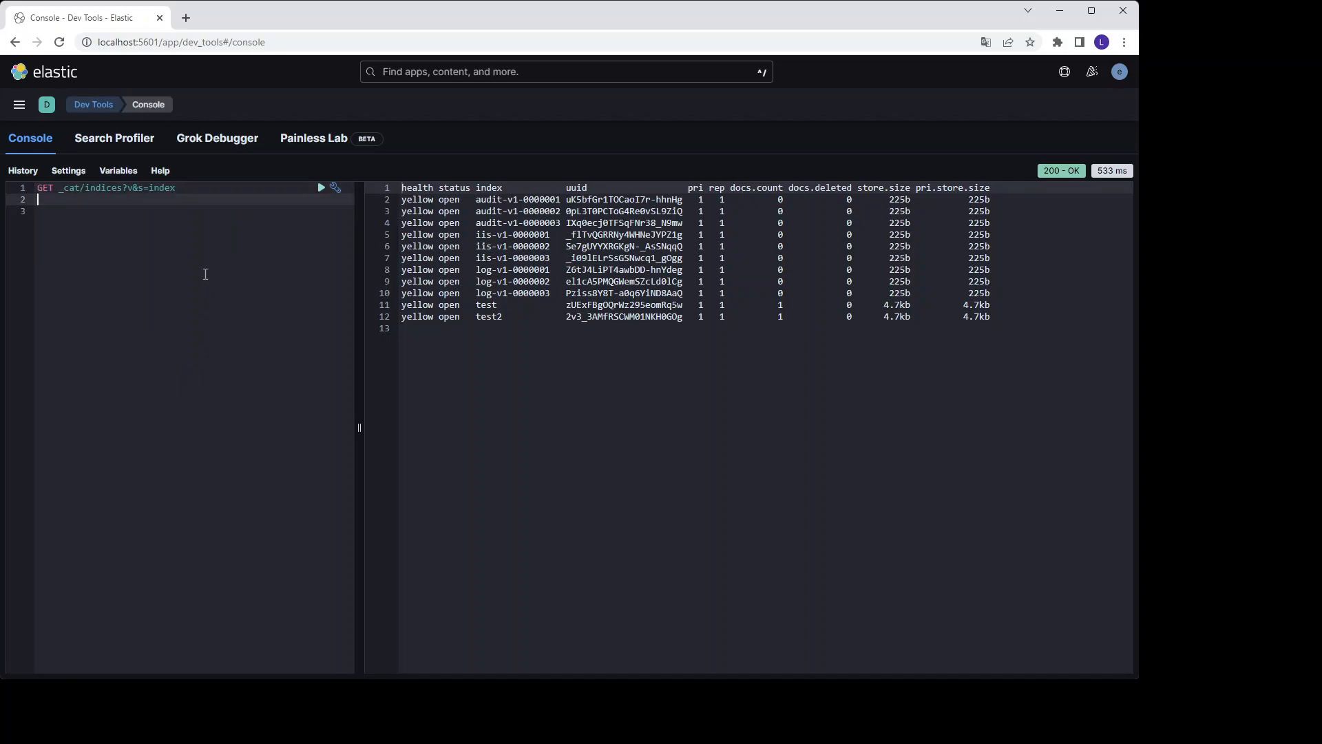
Run DELETE test2 and rerun the index listing to confirm test2 is gone, then start a PUT
{"action": "type", "text": "DELETE"}
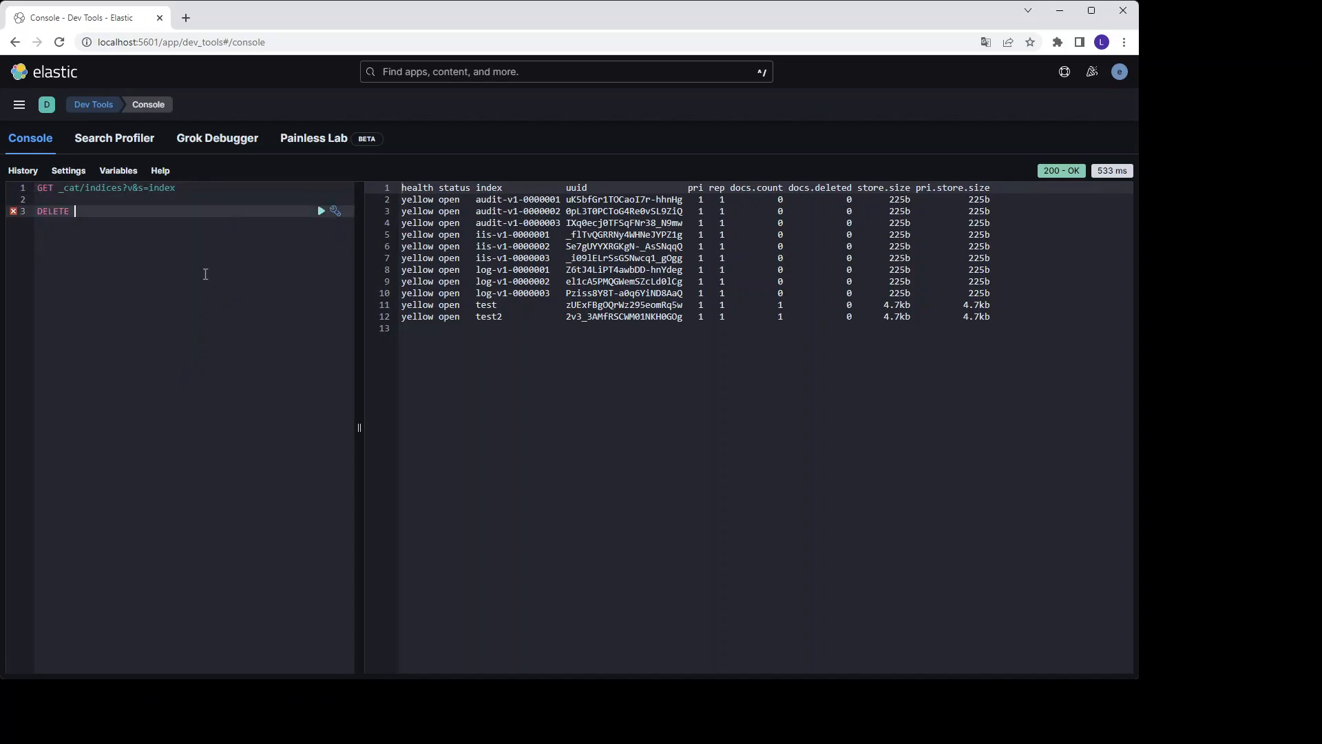
{"action": "type", "text": "test"}
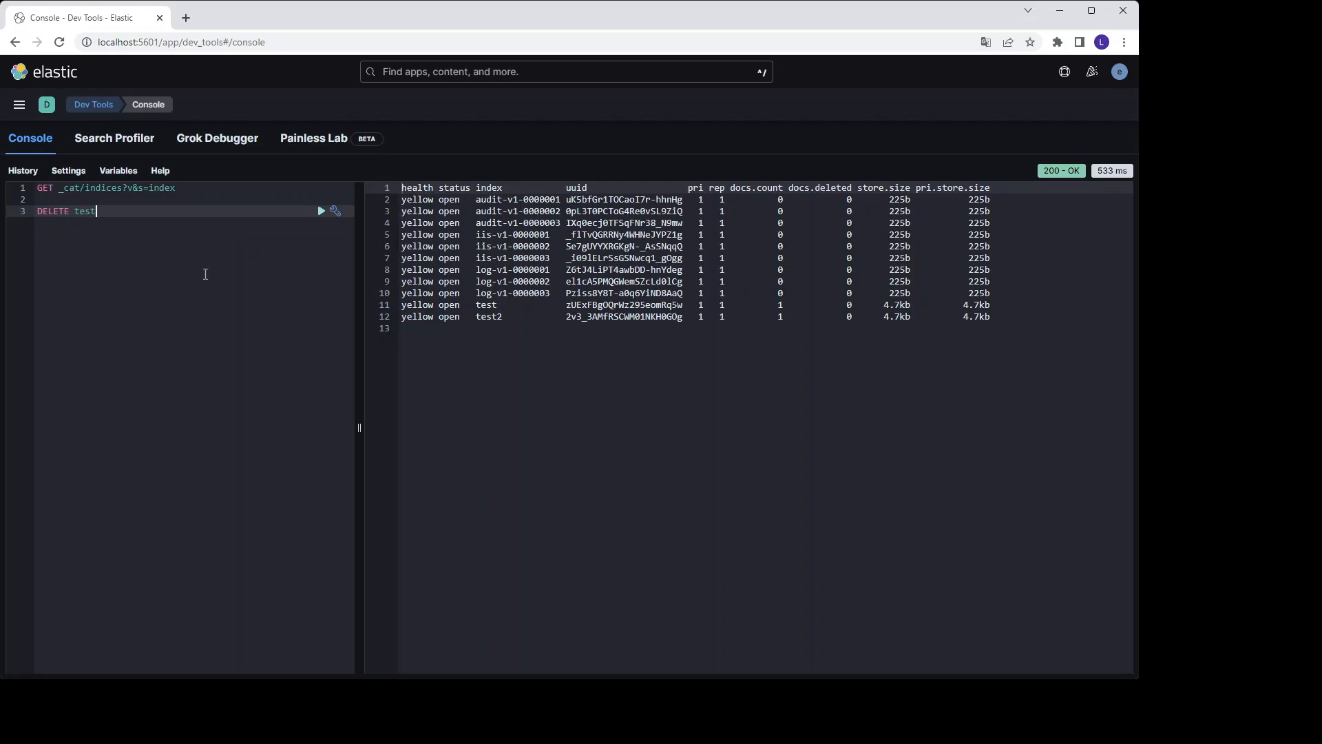
{"action": "type", "text": "2"}
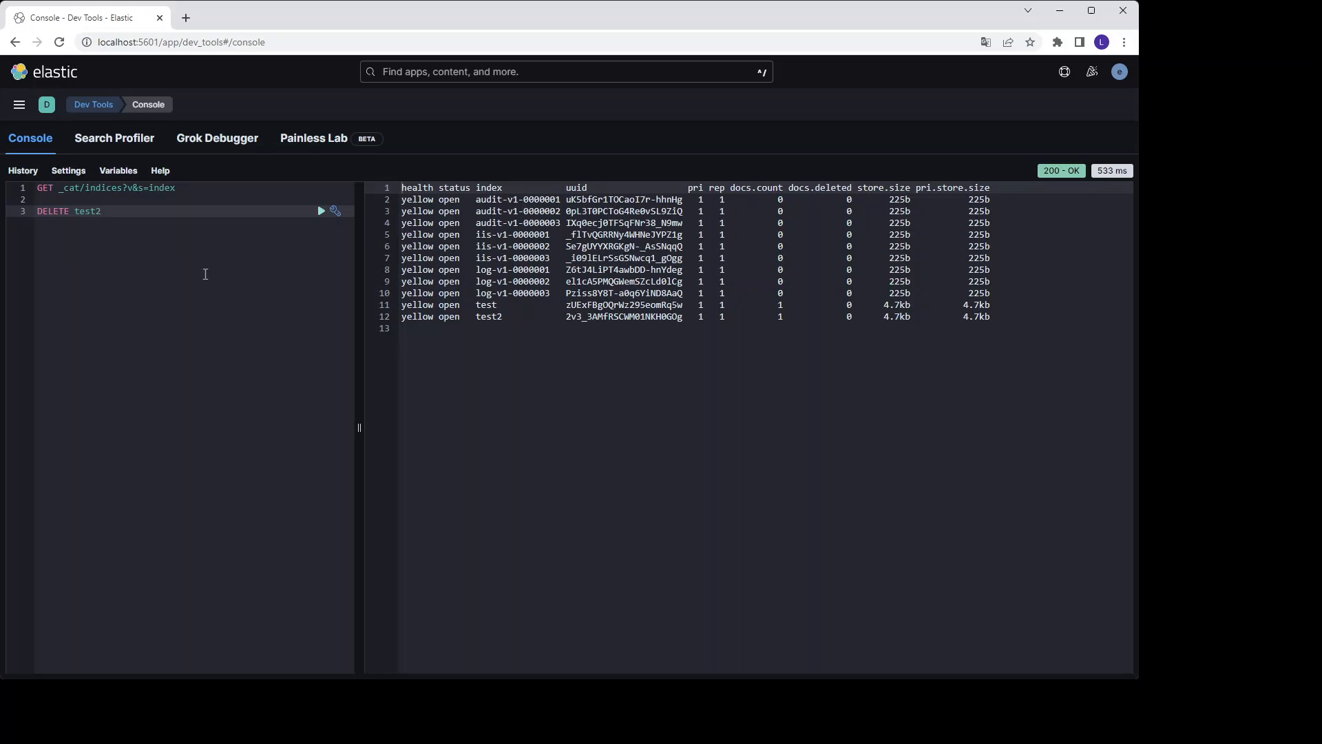
{"action": "left_click", "coordinate": [321, 210]}
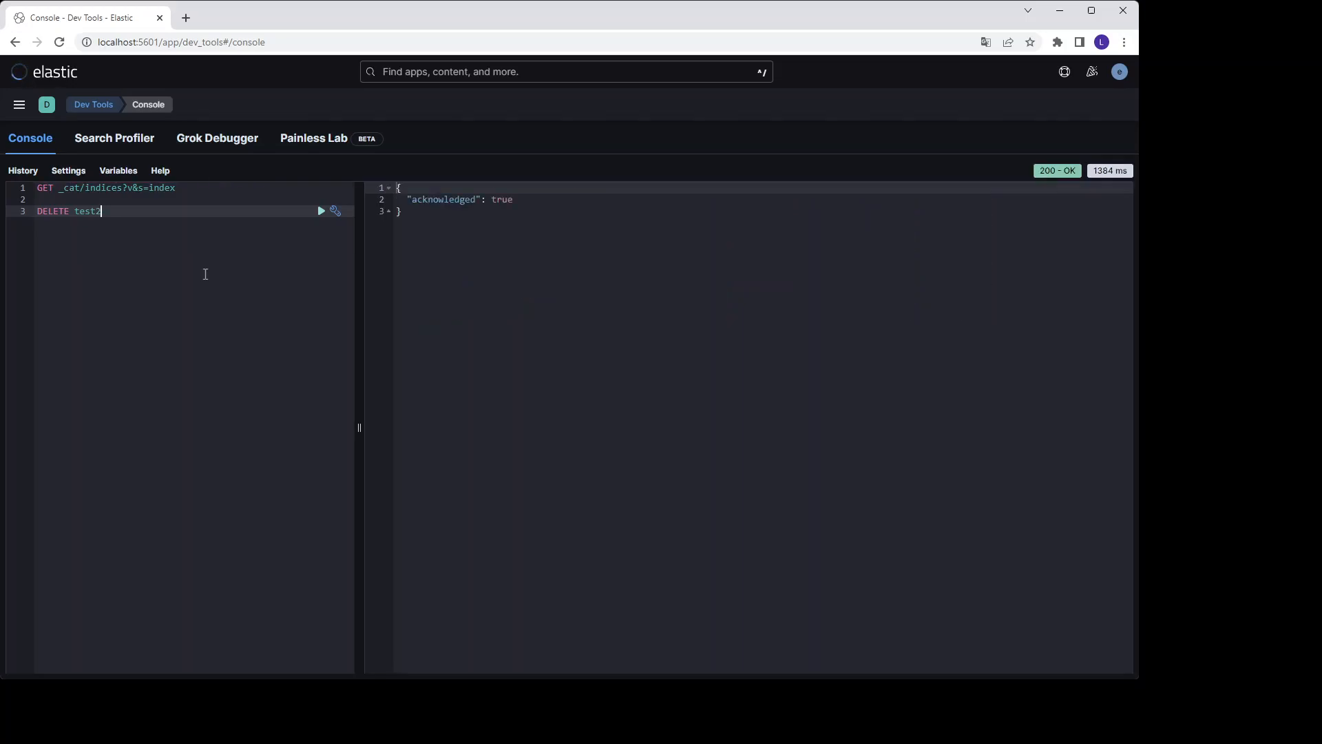
{"action": "left_click", "coordinate": [321, 188]}
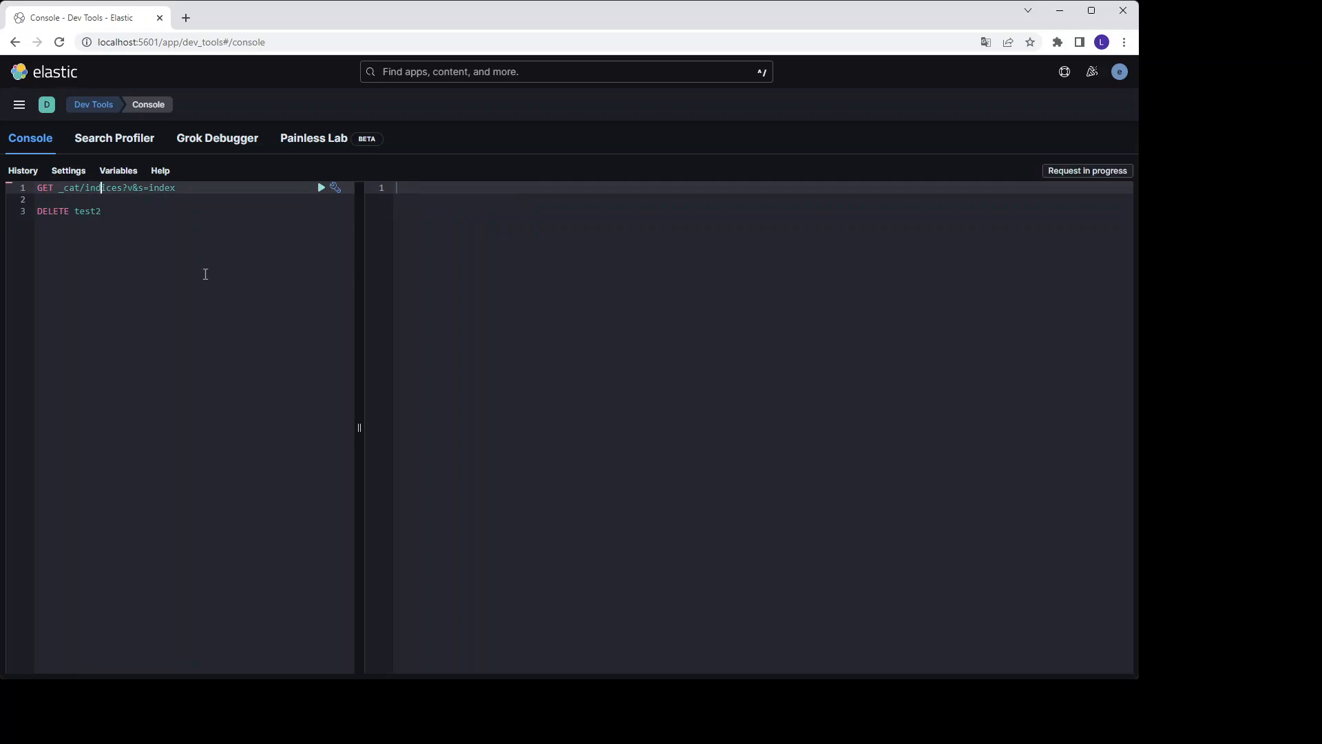
{"action": "left_click", "coordinate": [321, 187]}
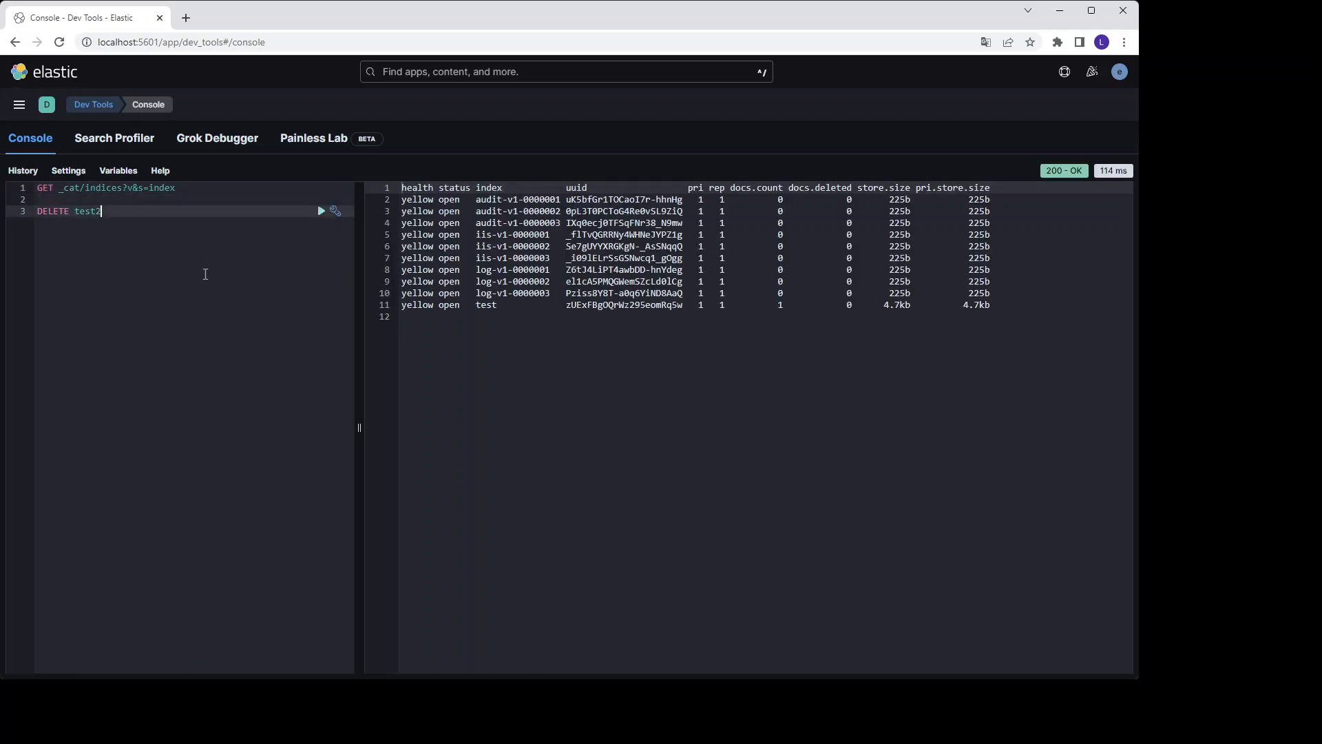
{"action": "key", "text": "enter"}
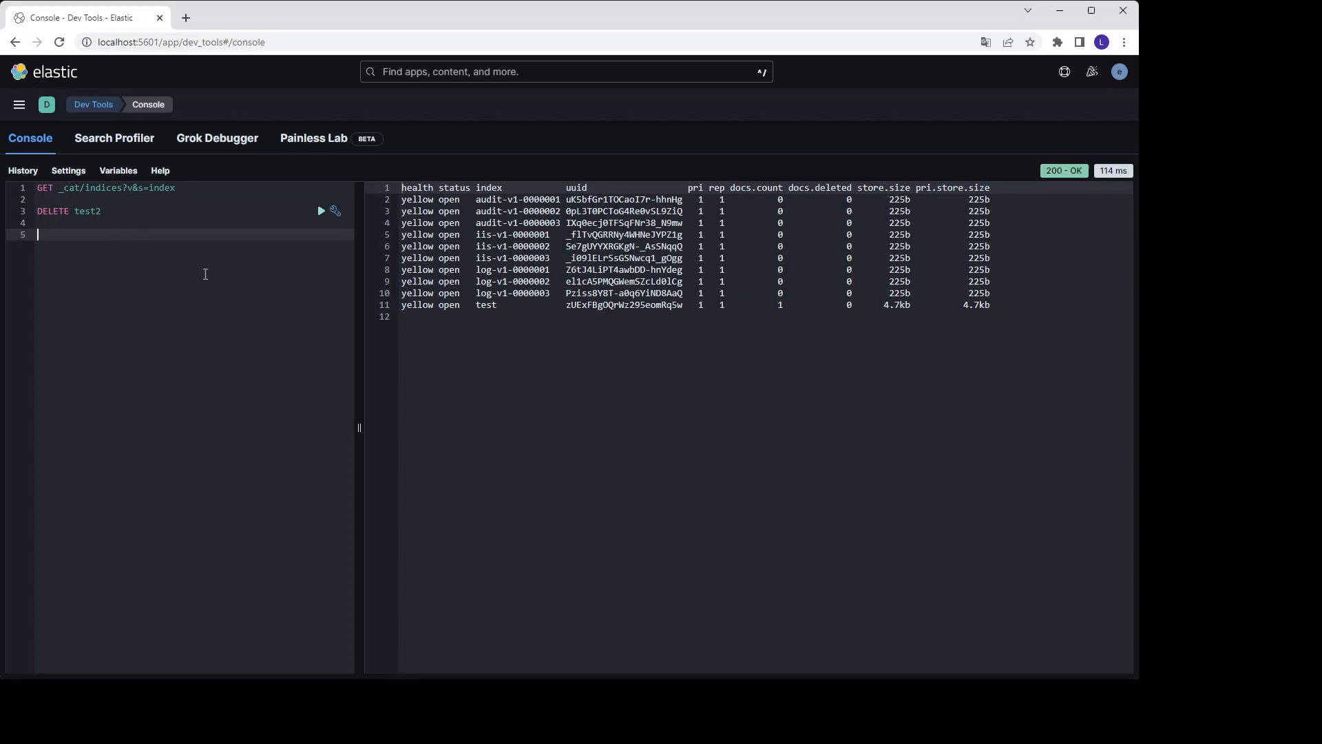
{"action": "type", "text": "PUT tes"}
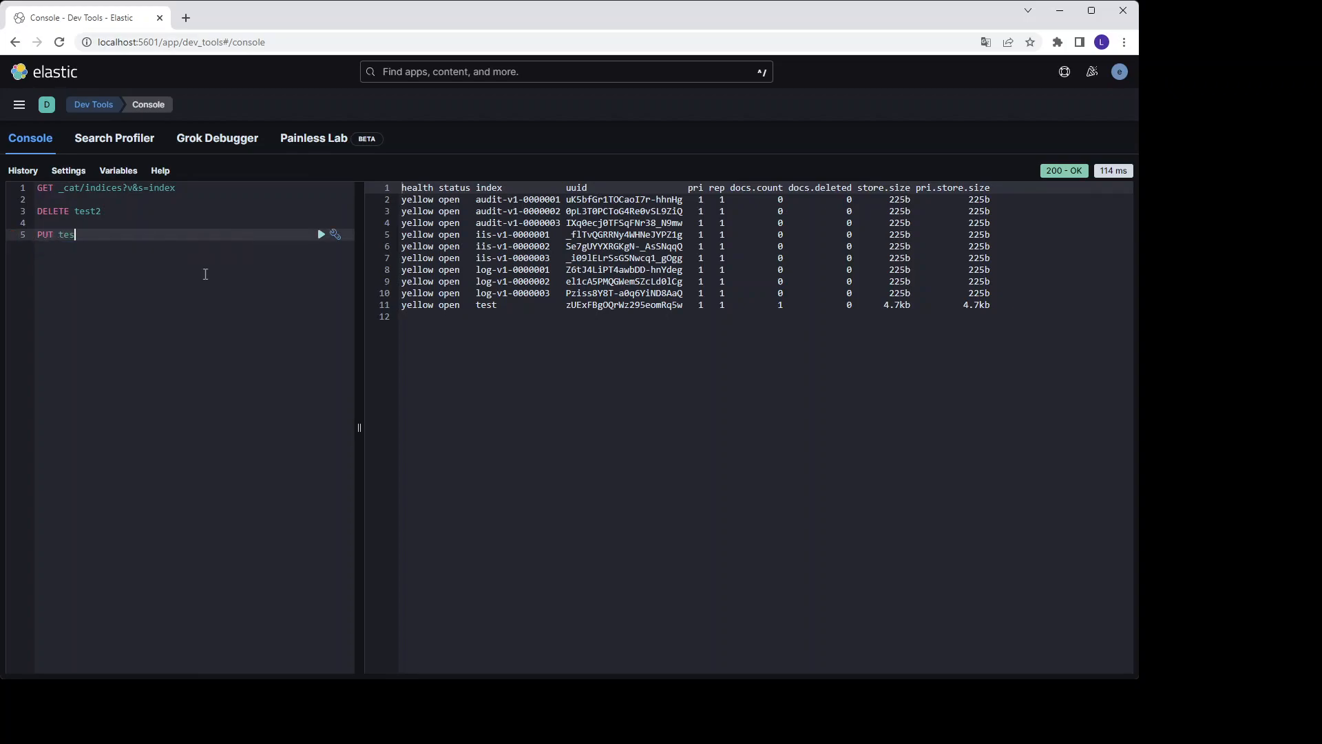
Run PUT test2 and rerun the index listing to confirm test2 is back, then start a POST
{"action": "type", "text": "t2"}
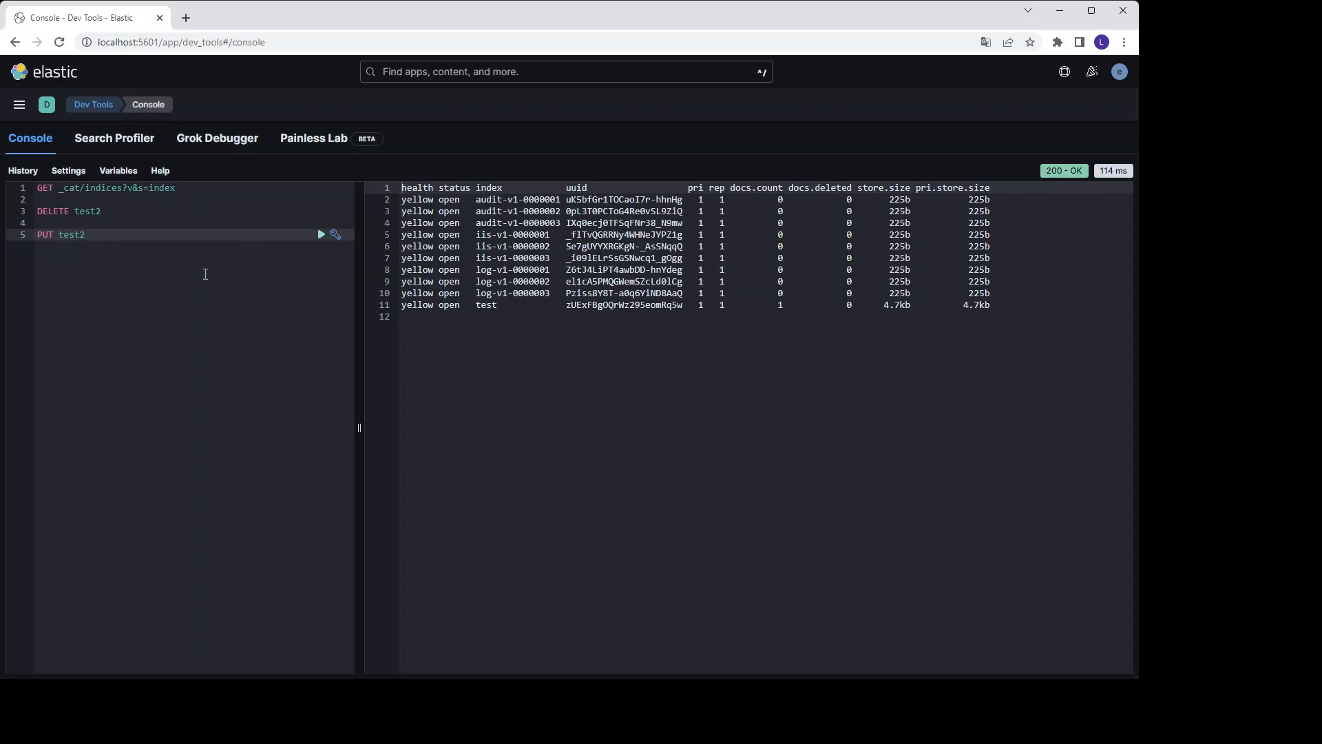
{"action": "left_click", "coordinate": [321, 234]}
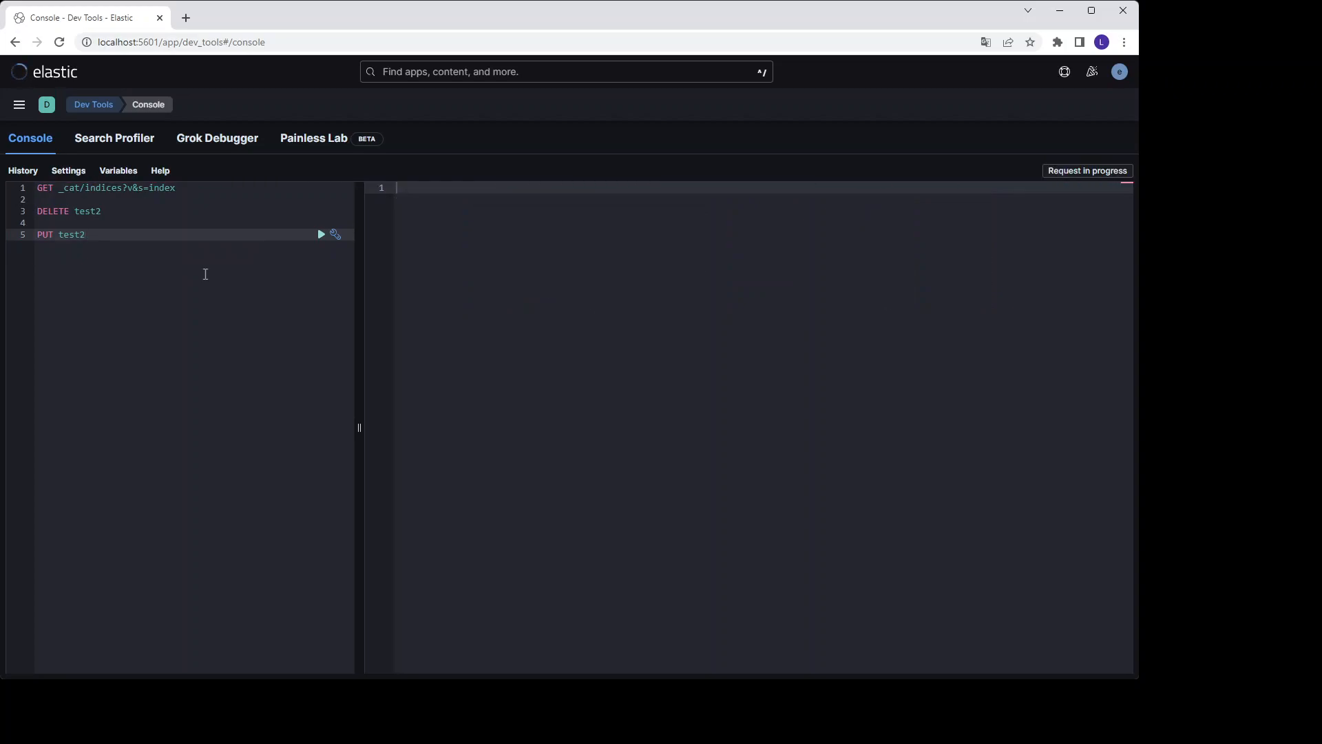
{"action": "left_click", "coordinate": [319, 234]}
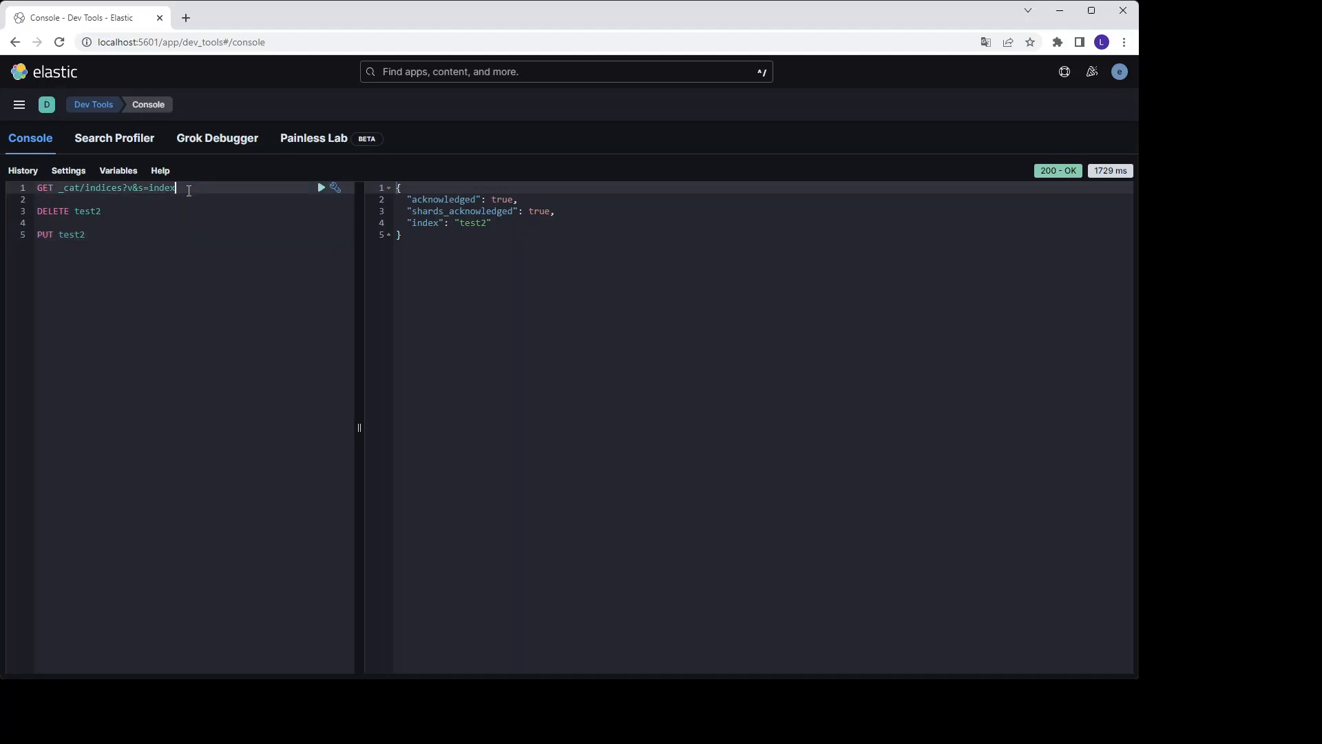
{"action": "left_click", "coordinate": [321, 187]}
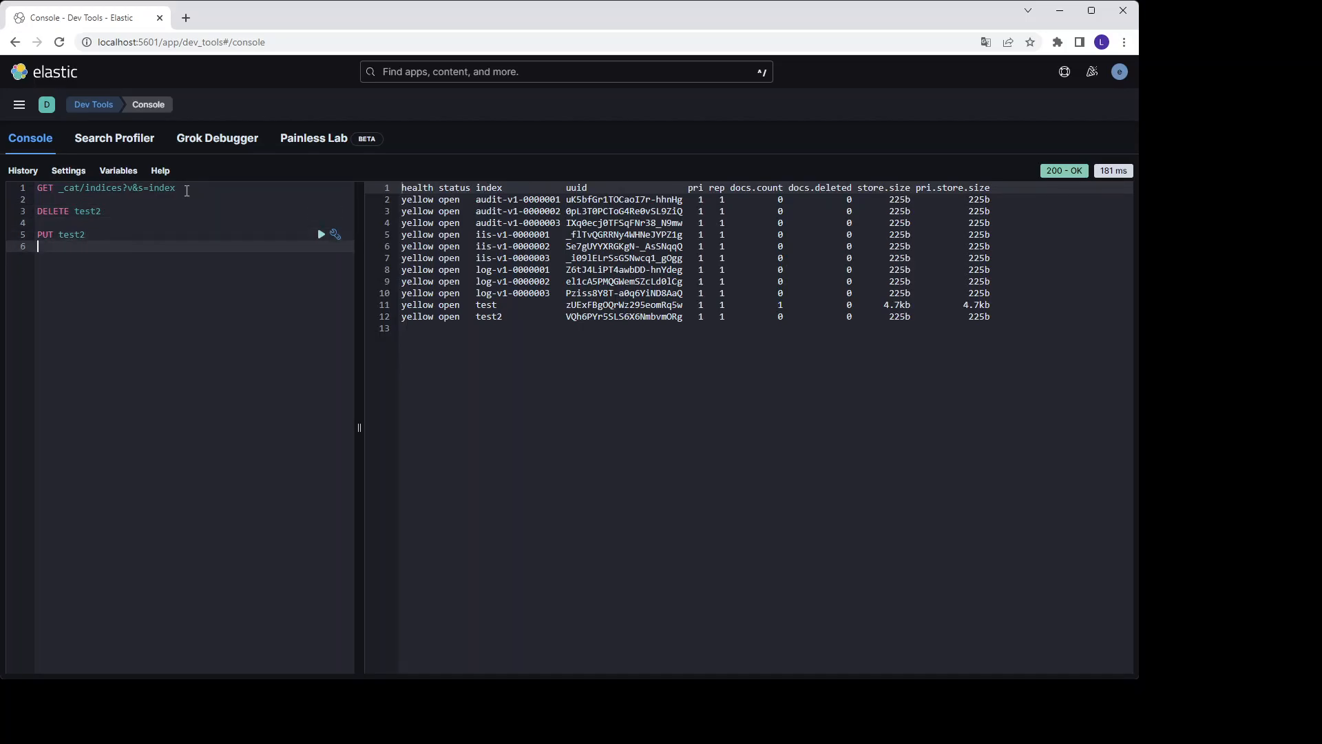
{"action": "type", "text": "POST te"}
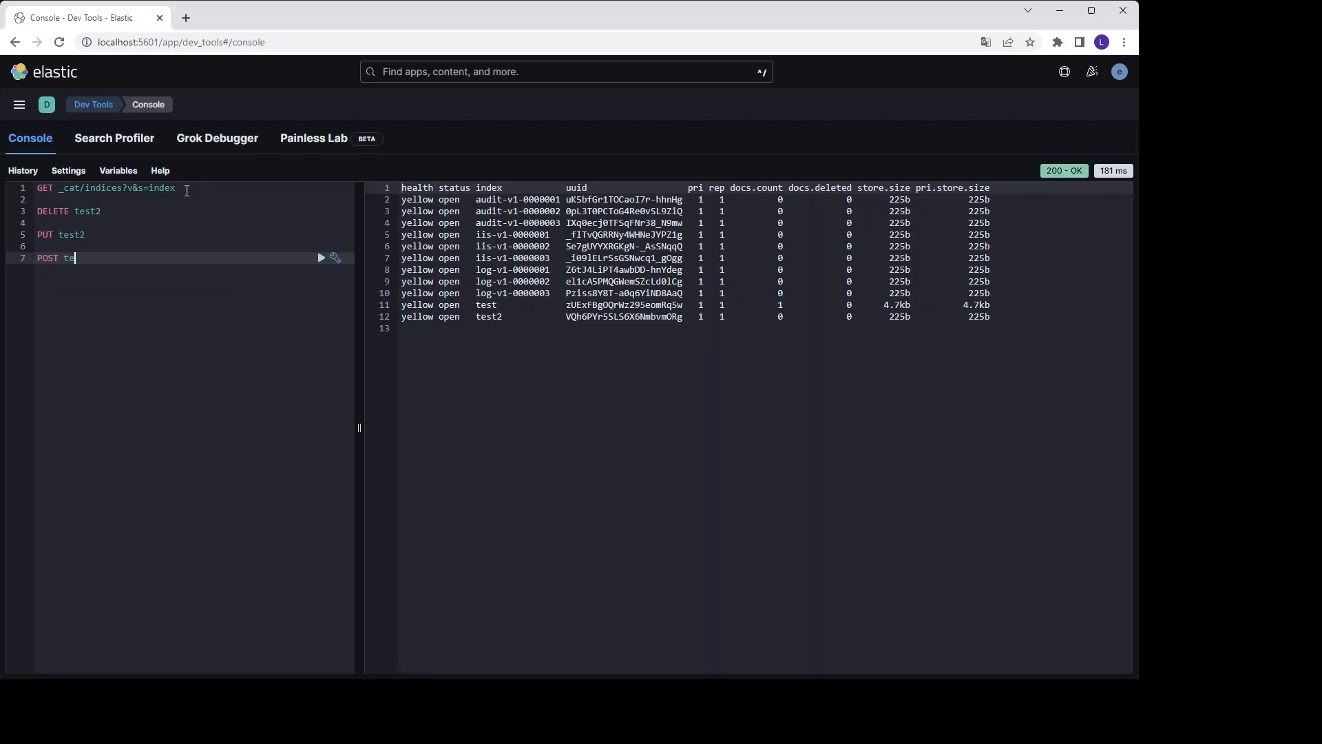
Send POST test2/_doc/ with body {"message": "this is a test"}, getting 201 Created
{"action": "type", "text": "st2"}
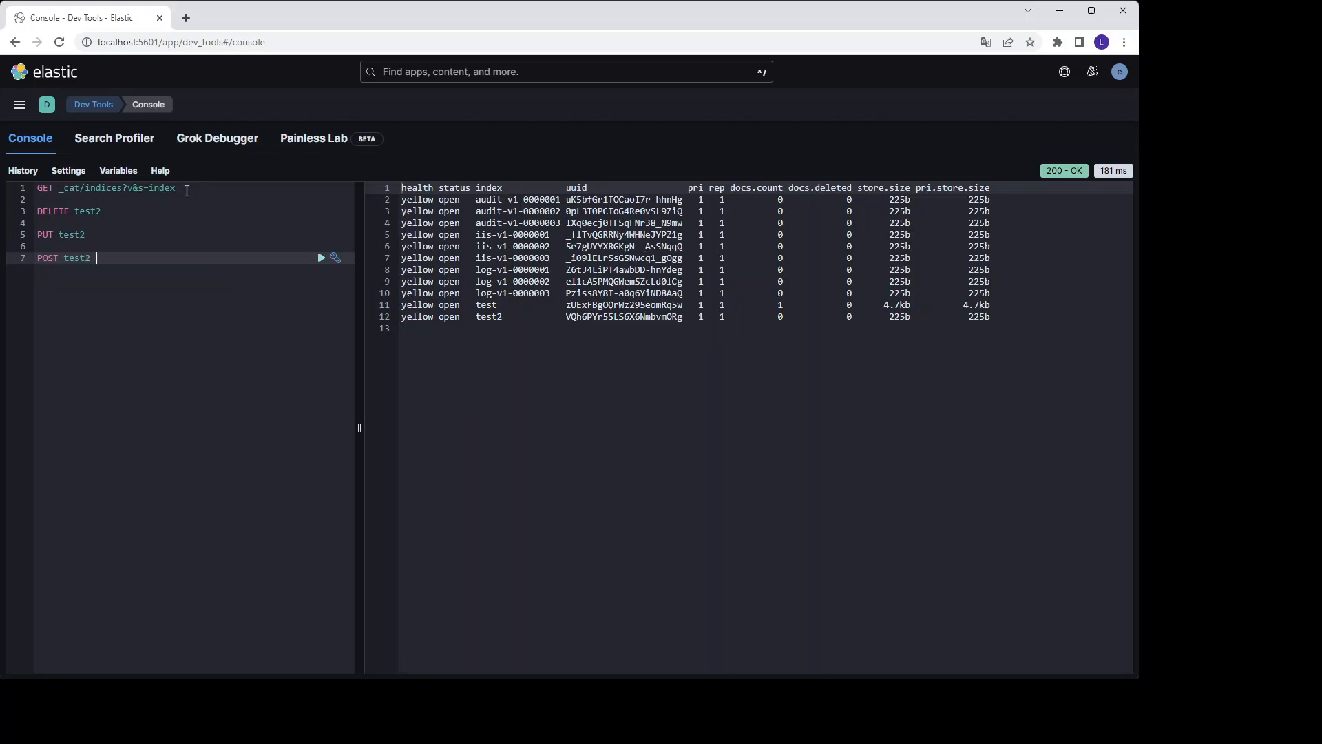
{"action": "type", "text": "/"}
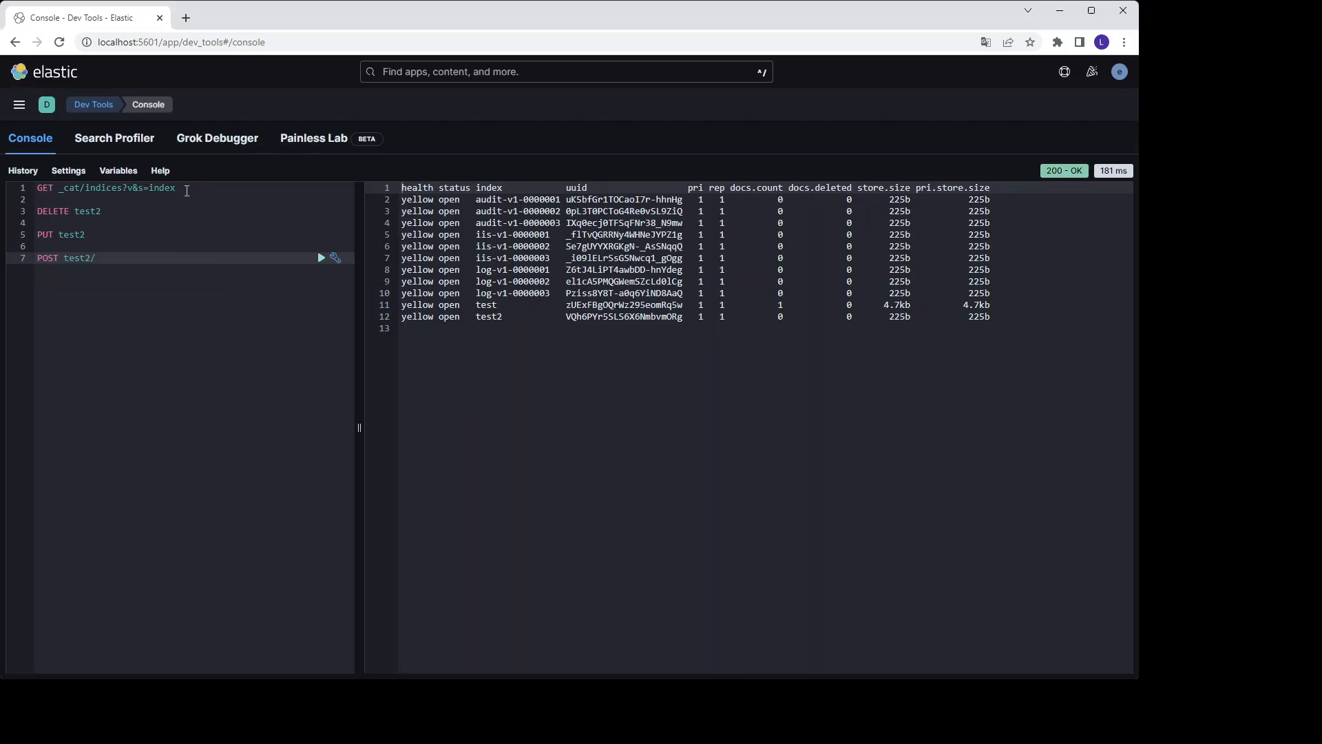
{"action": "type", "text": "_doc"}
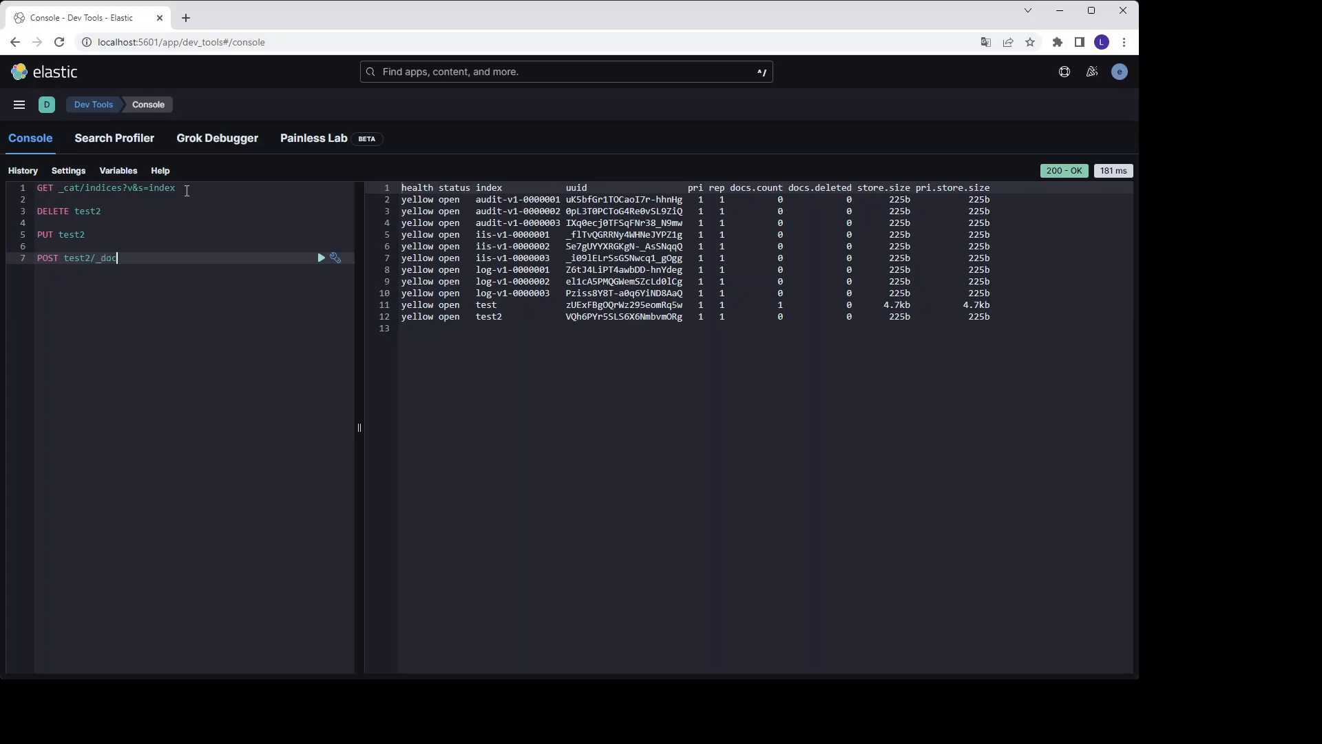
{"action": "type", "text": "/"}
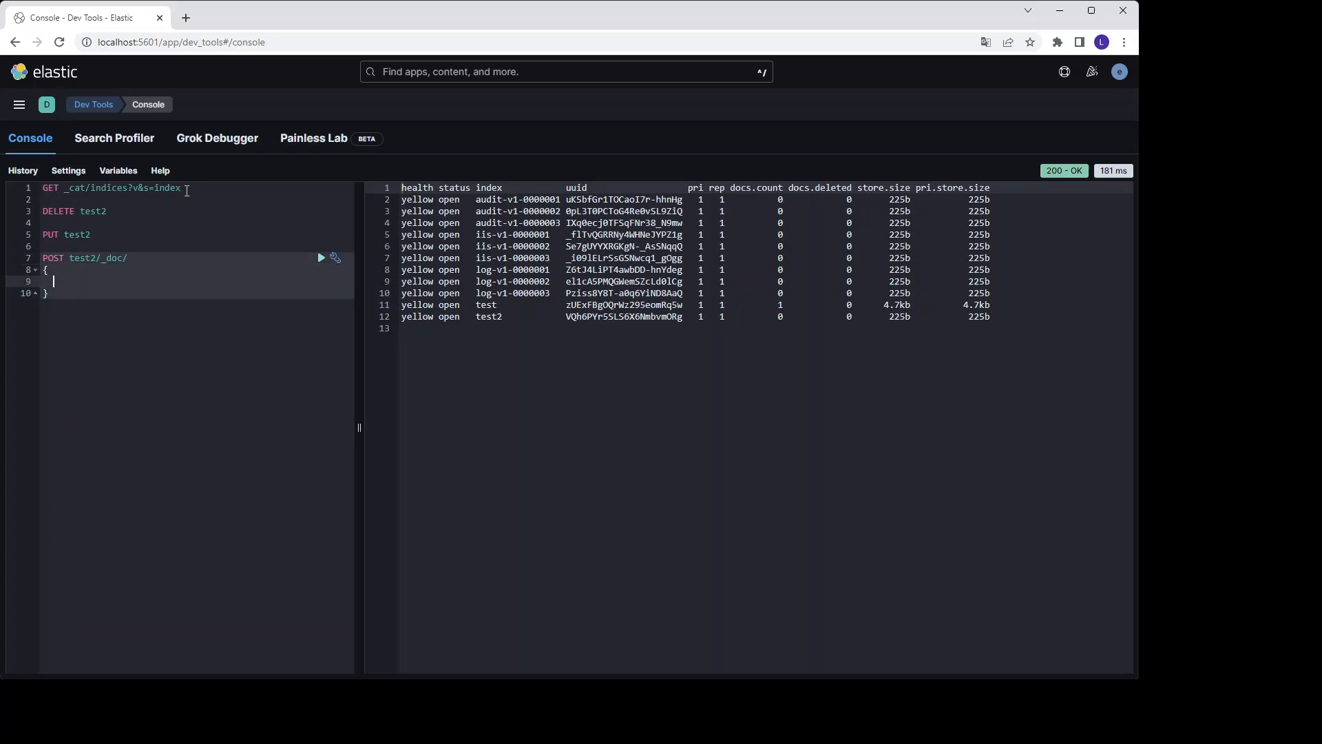
{"action": "type", "text": "message"}
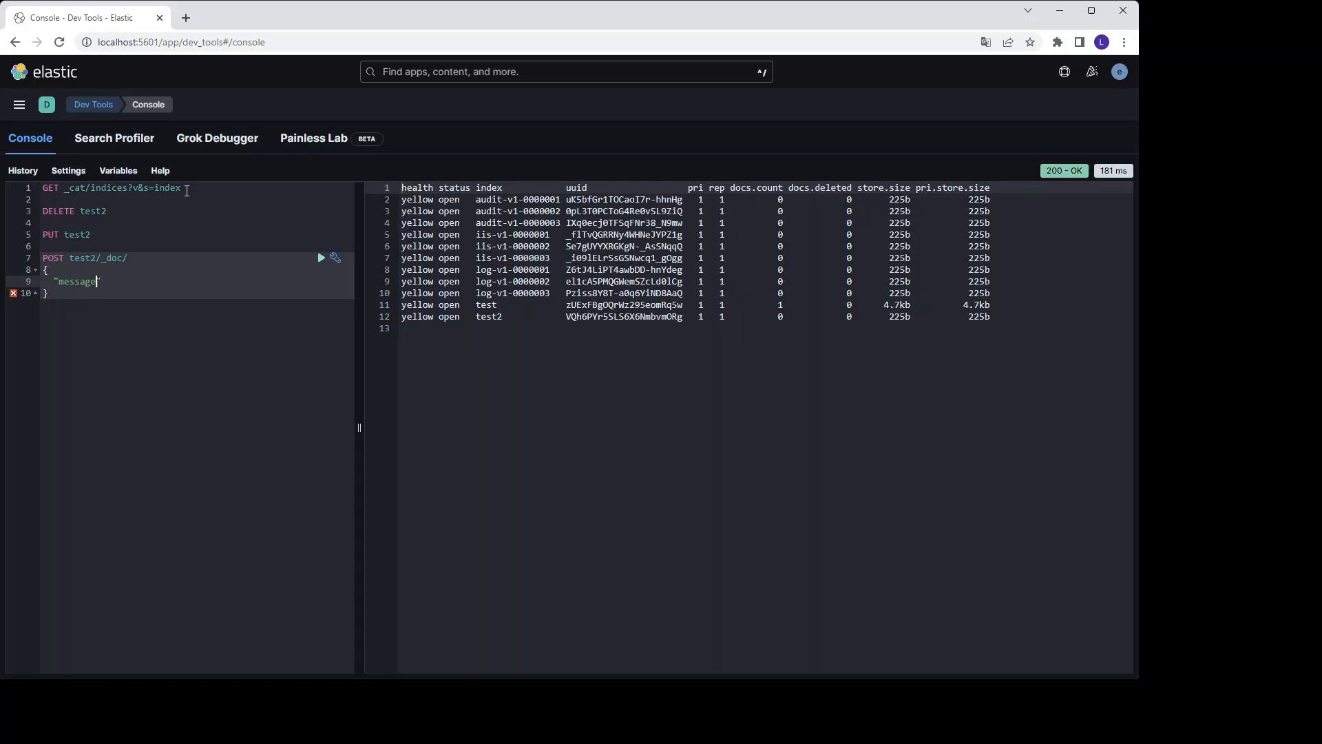
{"action": "type", "text": "\""}
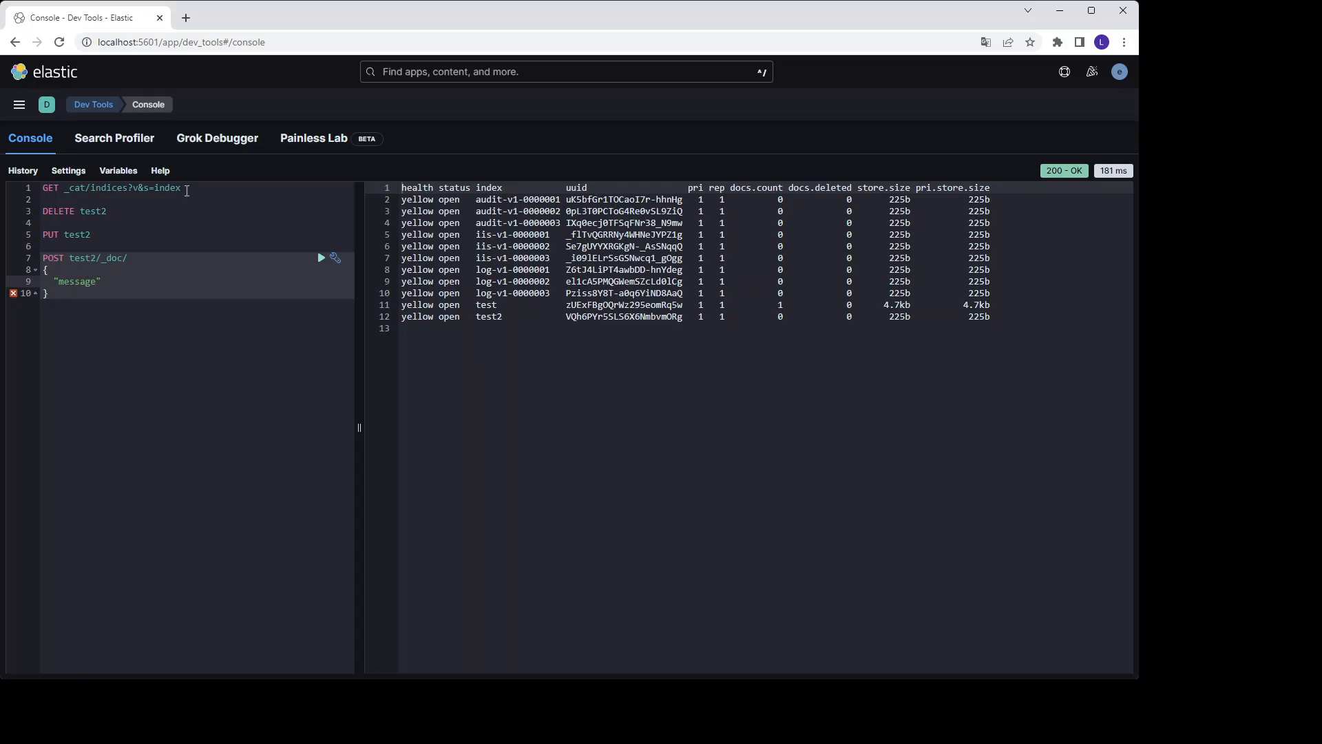
{"action": "type", "text": ":"}
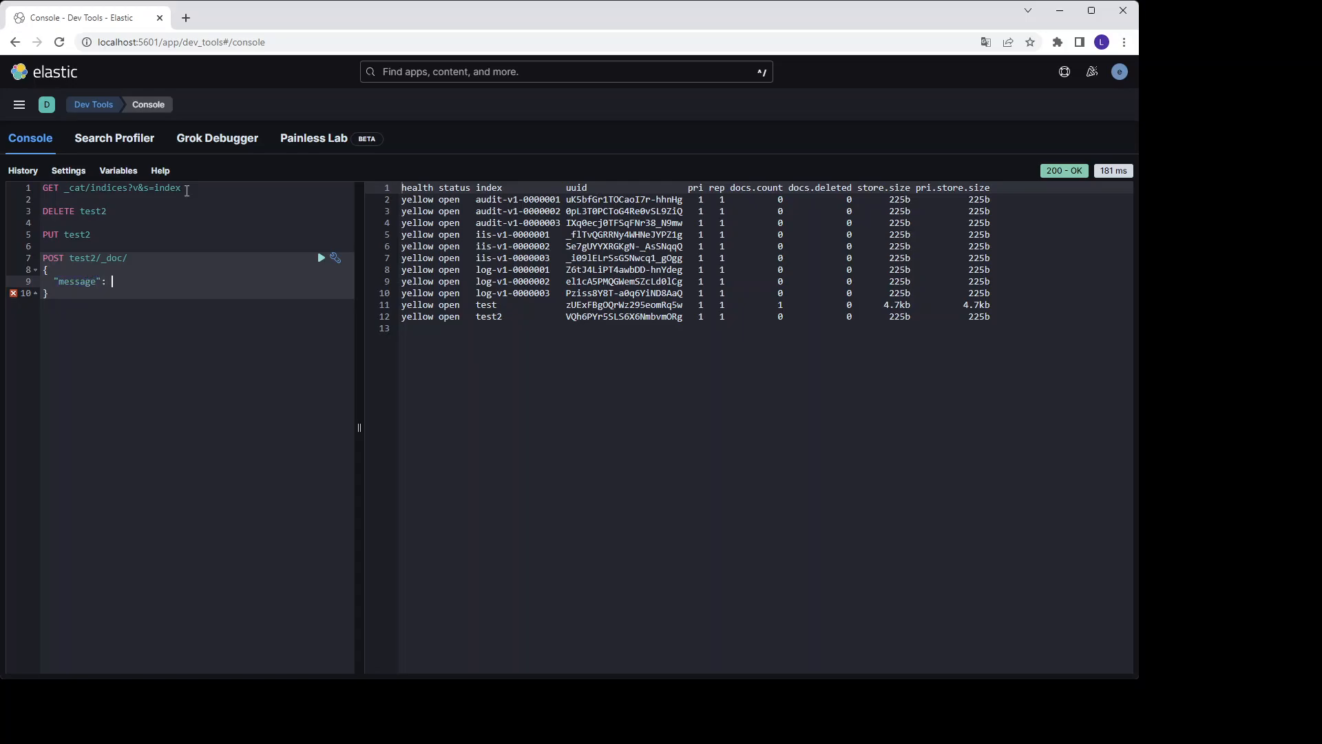
{"action": "type", "text": "\""}
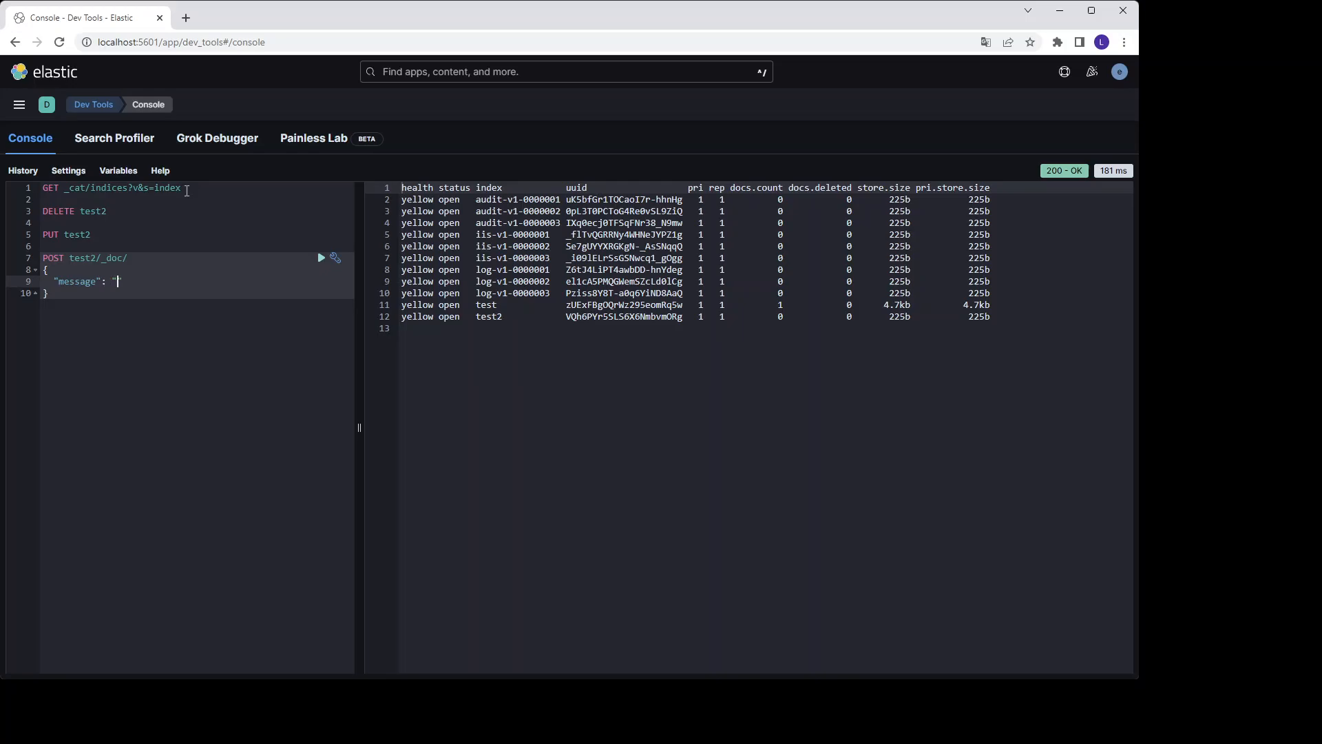
{"action": "type", "text": "this is a test\""}
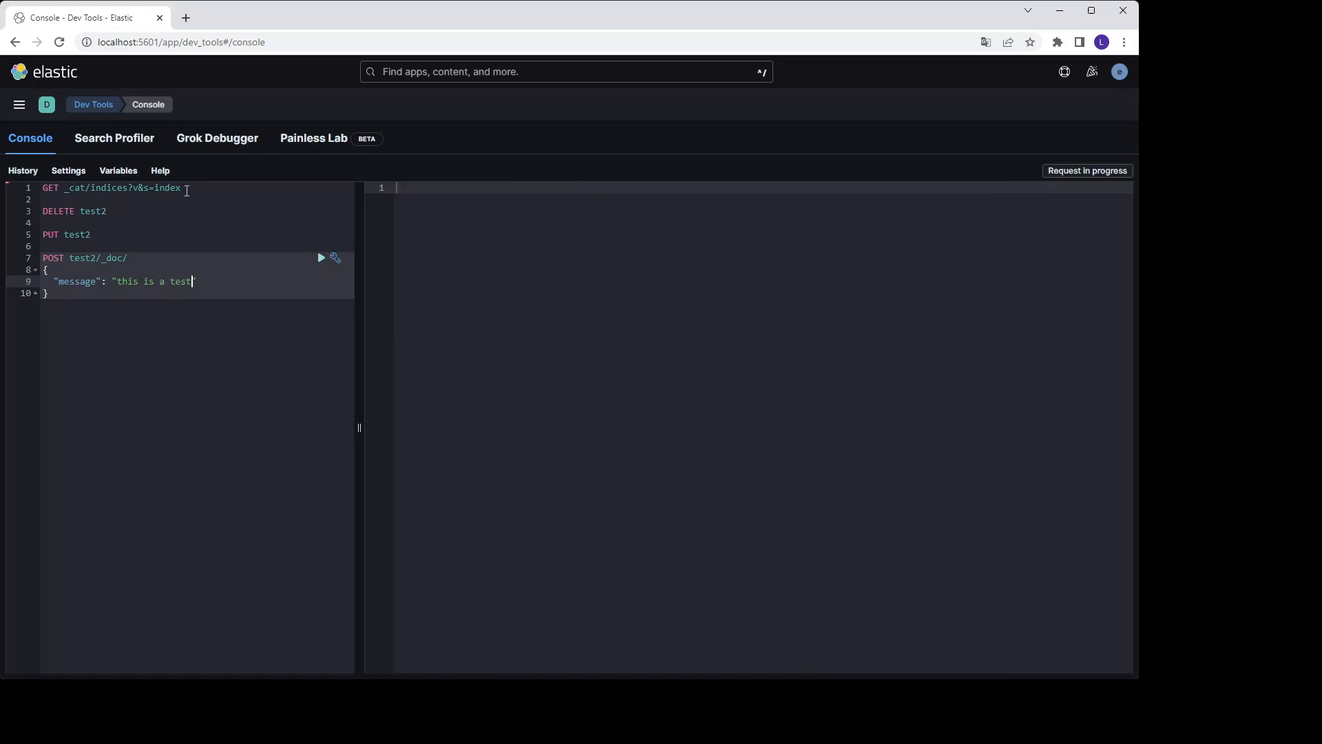
{"action": "left_click", "coordinate": [321, 257]}
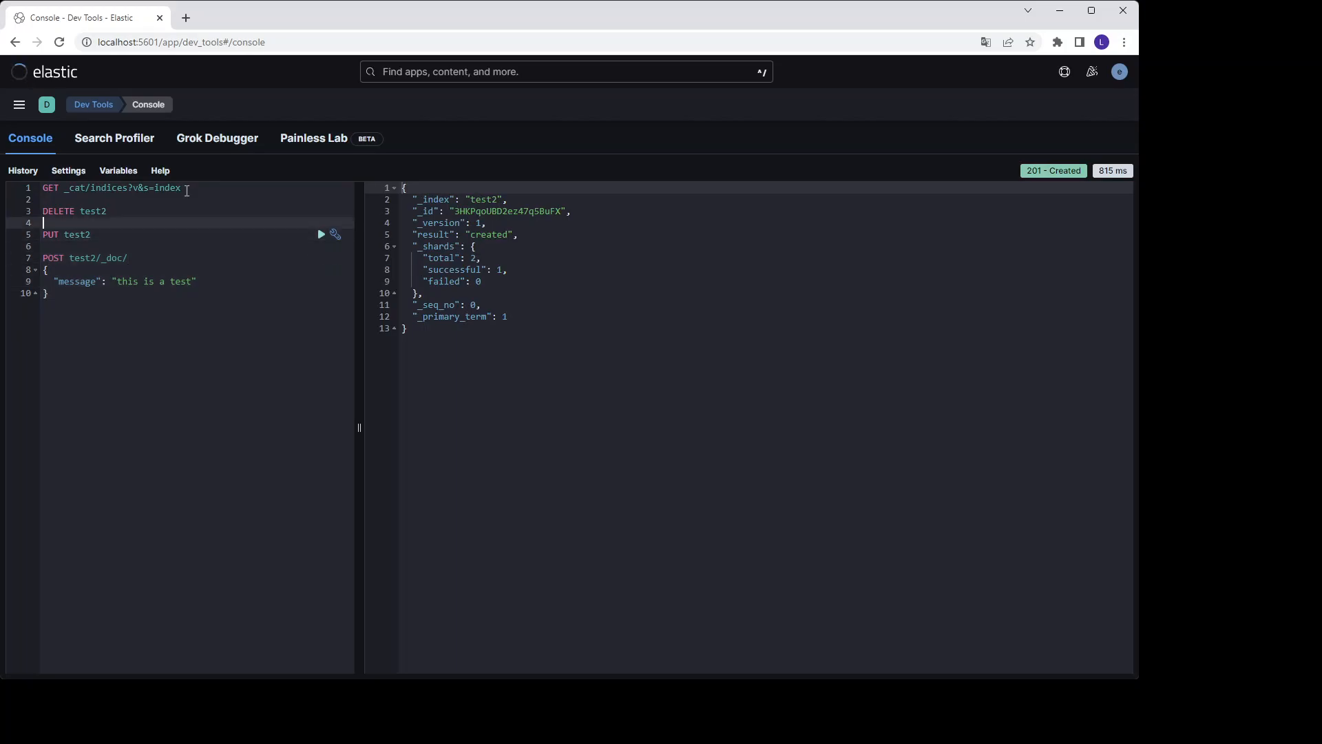
Rerun GET _cat/indices?v&s=index; test2 still shows a document count of 0
{"action": "left_click", "coordinate": [321, 187]}
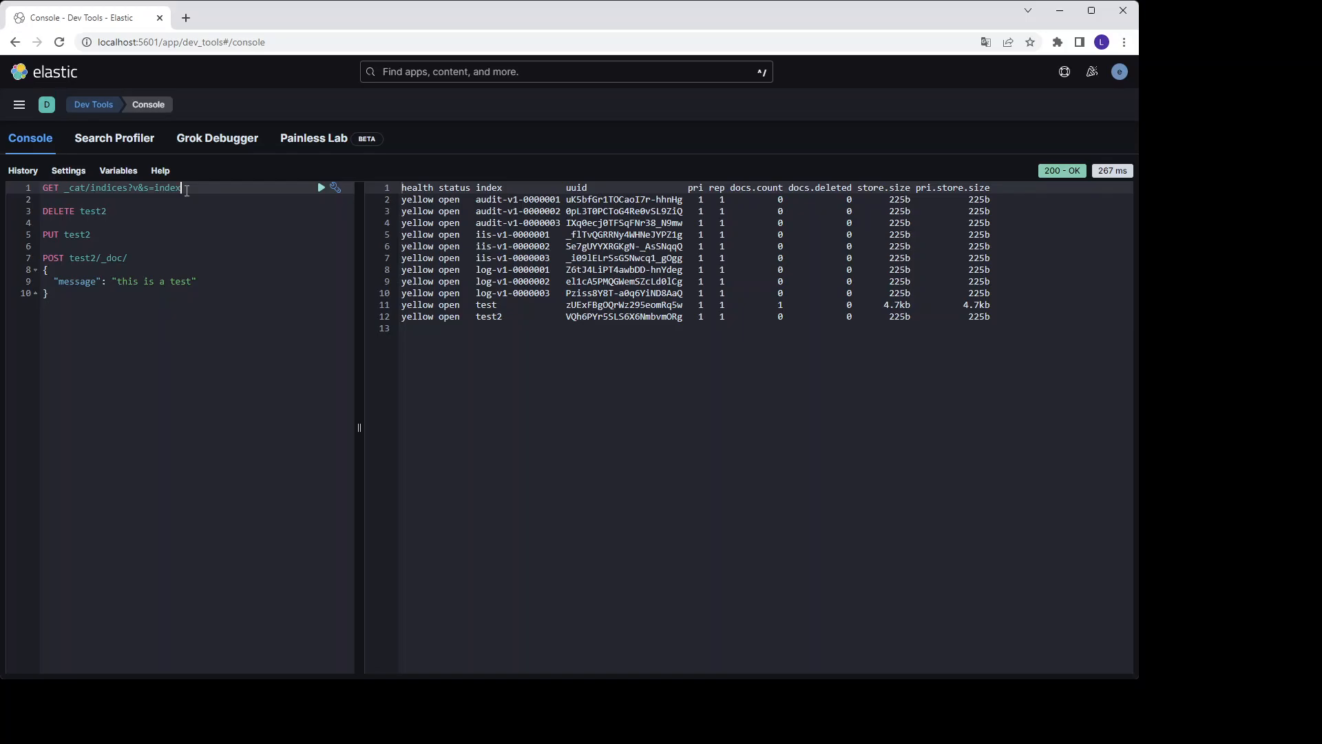
{"action": "mouse_move", "coordinate": [134, 267]}
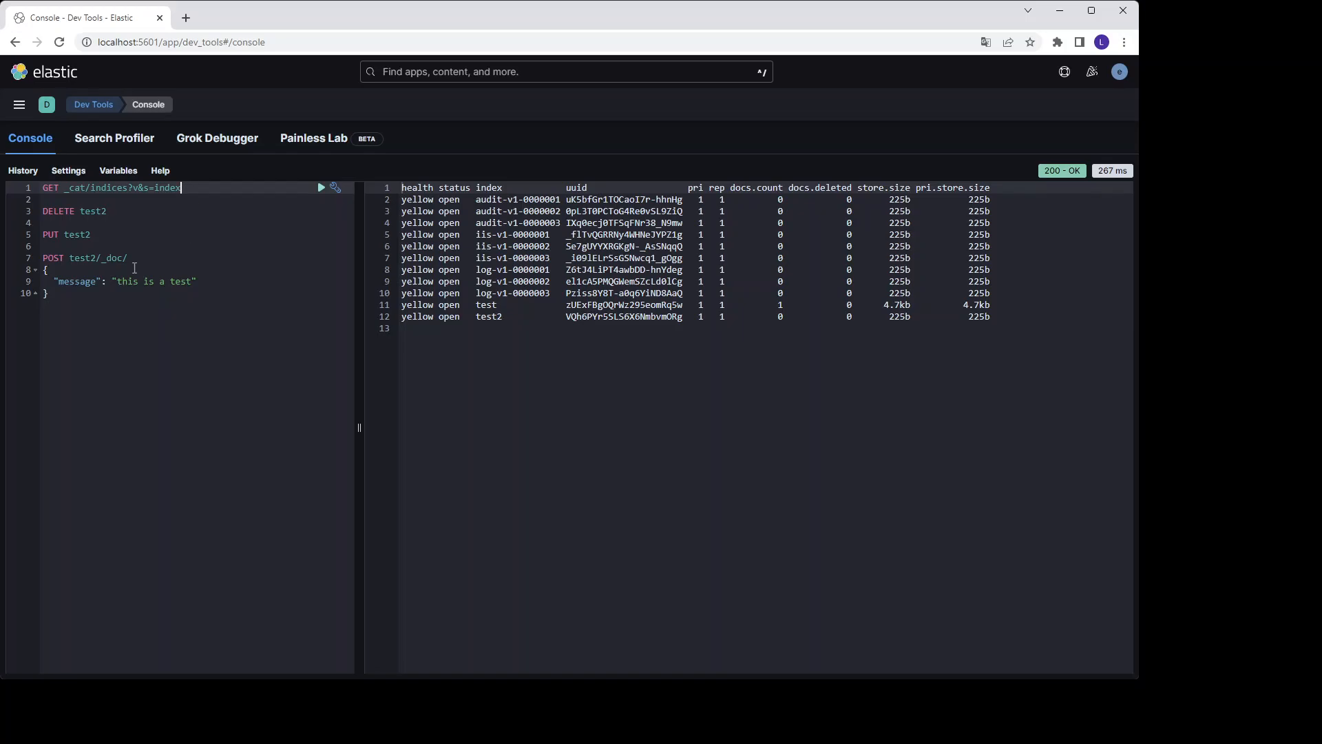
{"action": "mouse_move", "coordinate": [223, 290]}
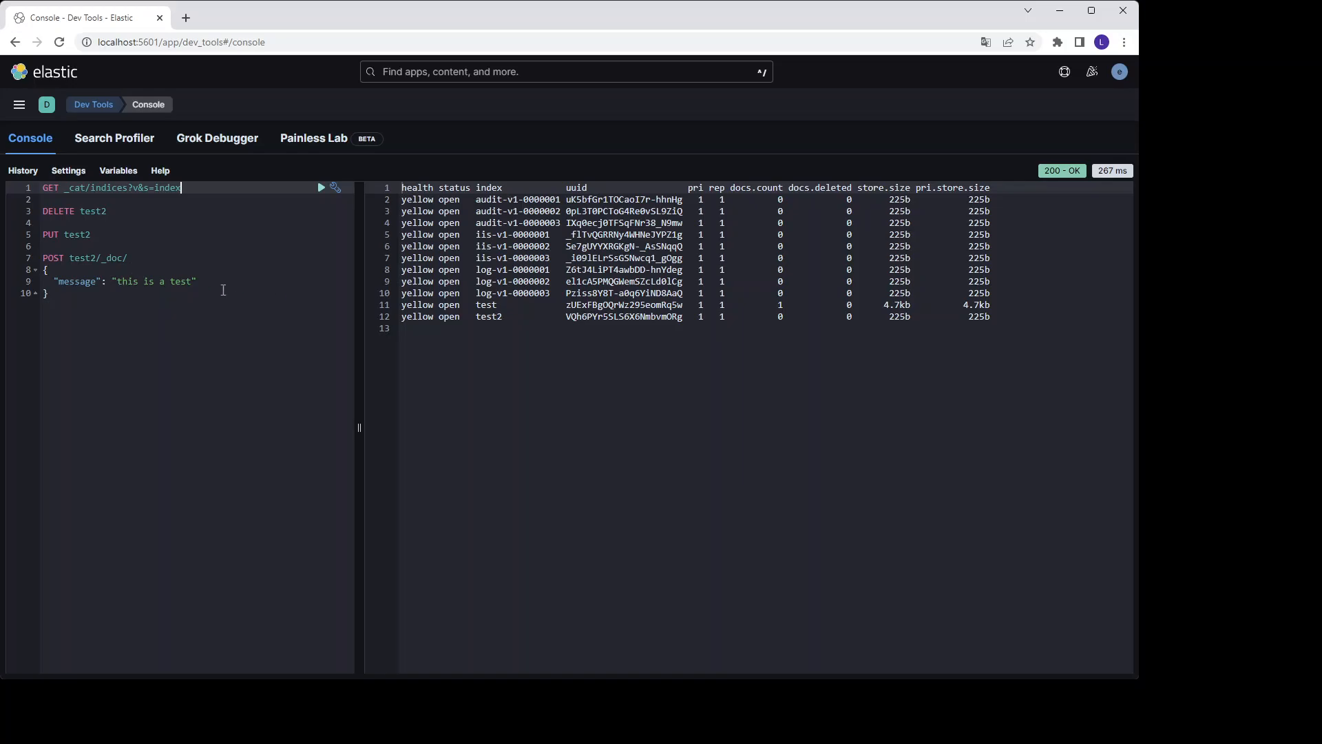
{"action": "mouse_move", "coordinate": [278, 190]}
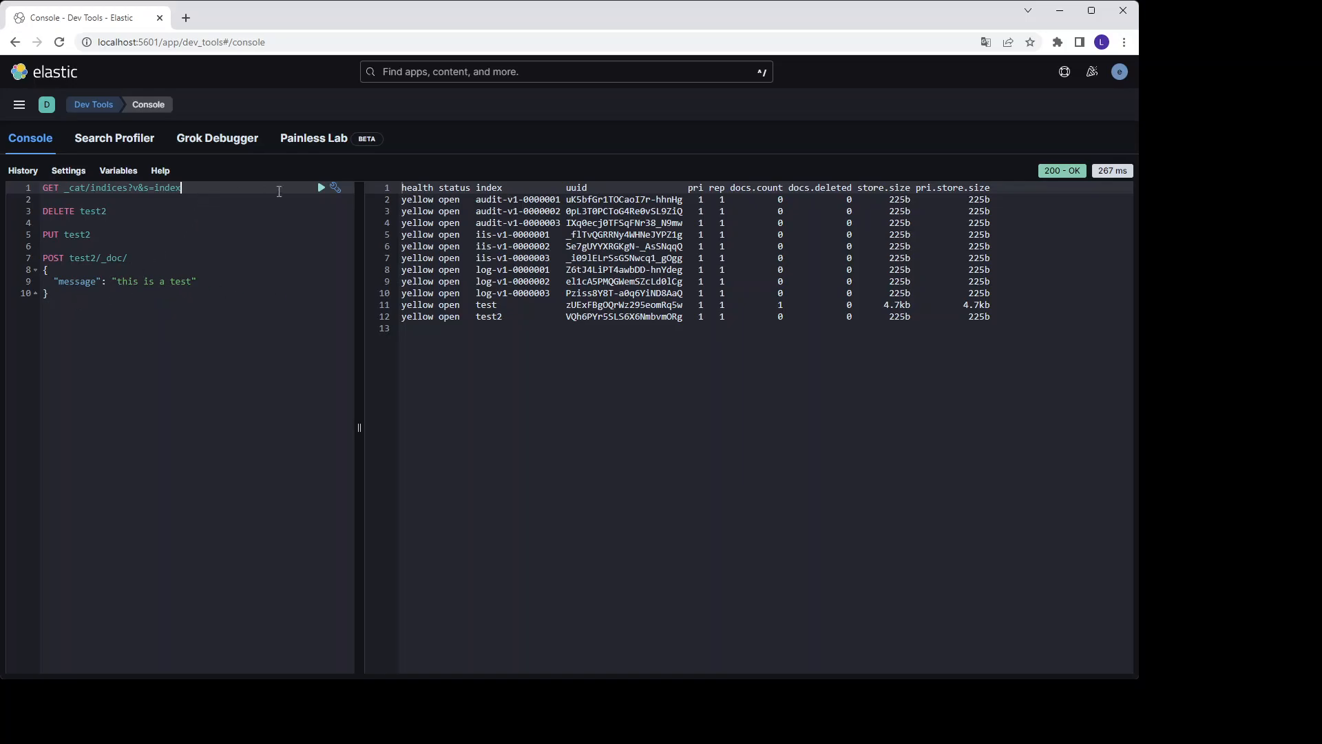
{"action": "mouse_move", "coordinate": [321, 187]}
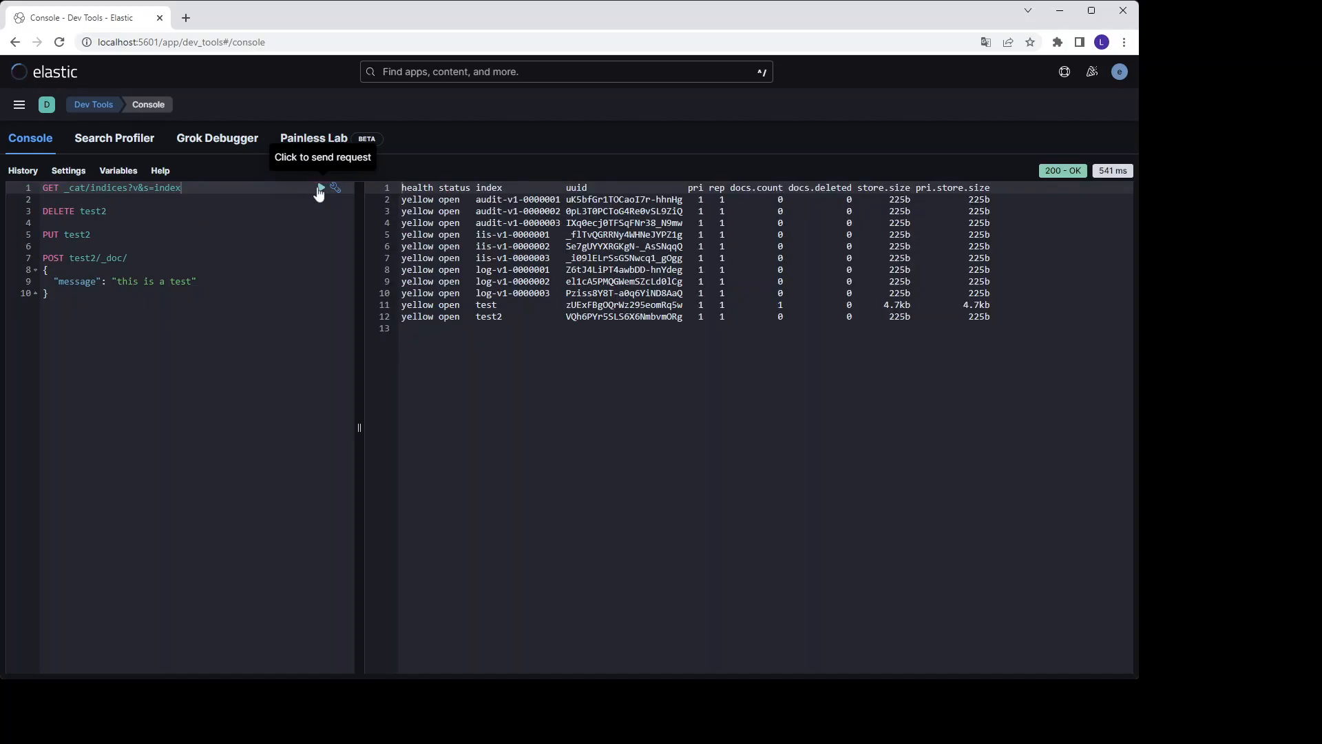
{"action": "left_click", "coordinate": [321, 187]}
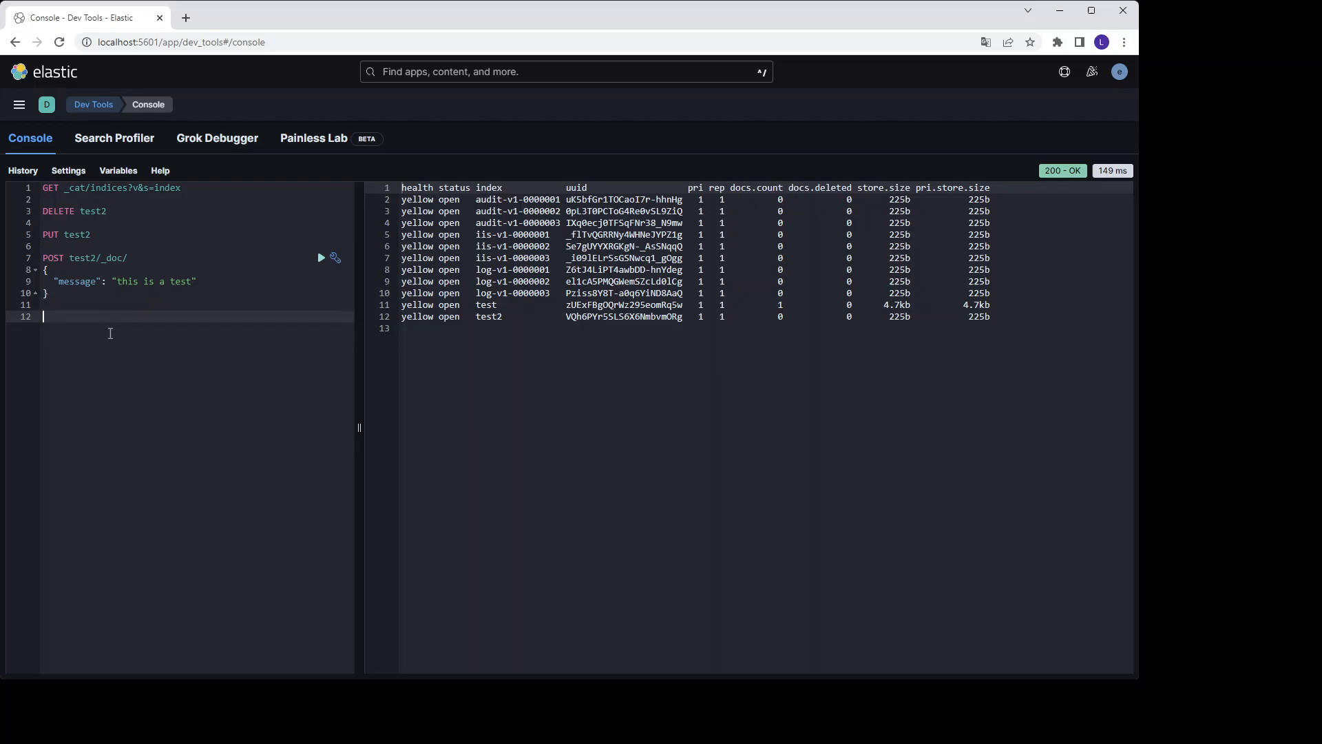
Run GET test2/_search, returning the one hit with message "this is a test"
{"action": "type", "text": "GET _"}
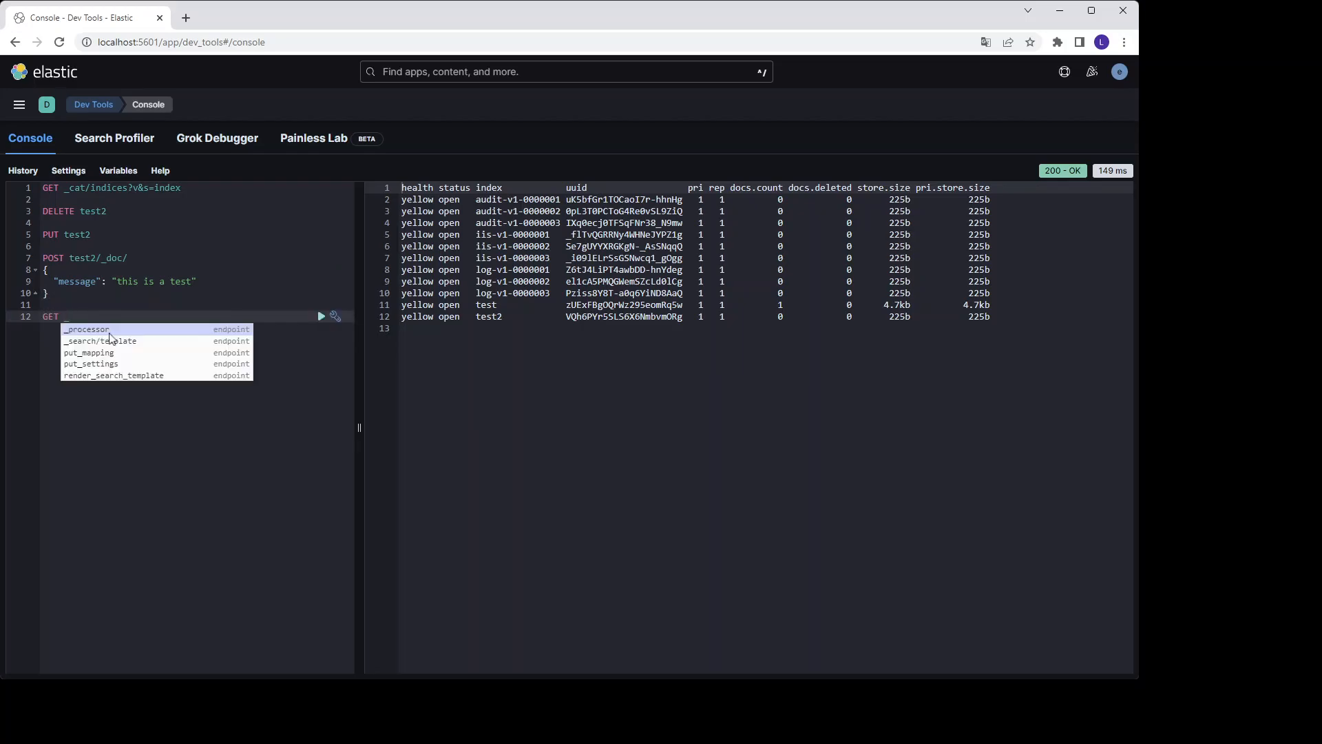
{"action": "type", "text": "test"}
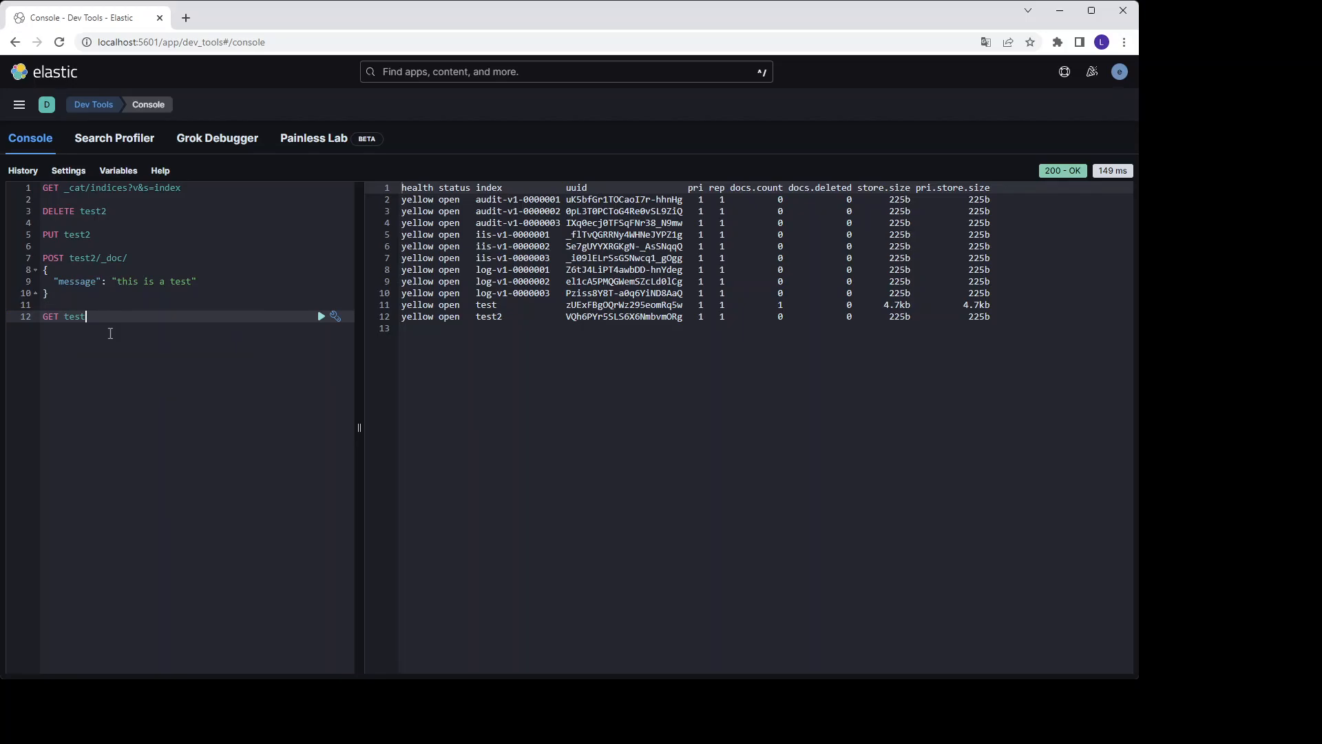
{"action": "type", "text": "2/"}
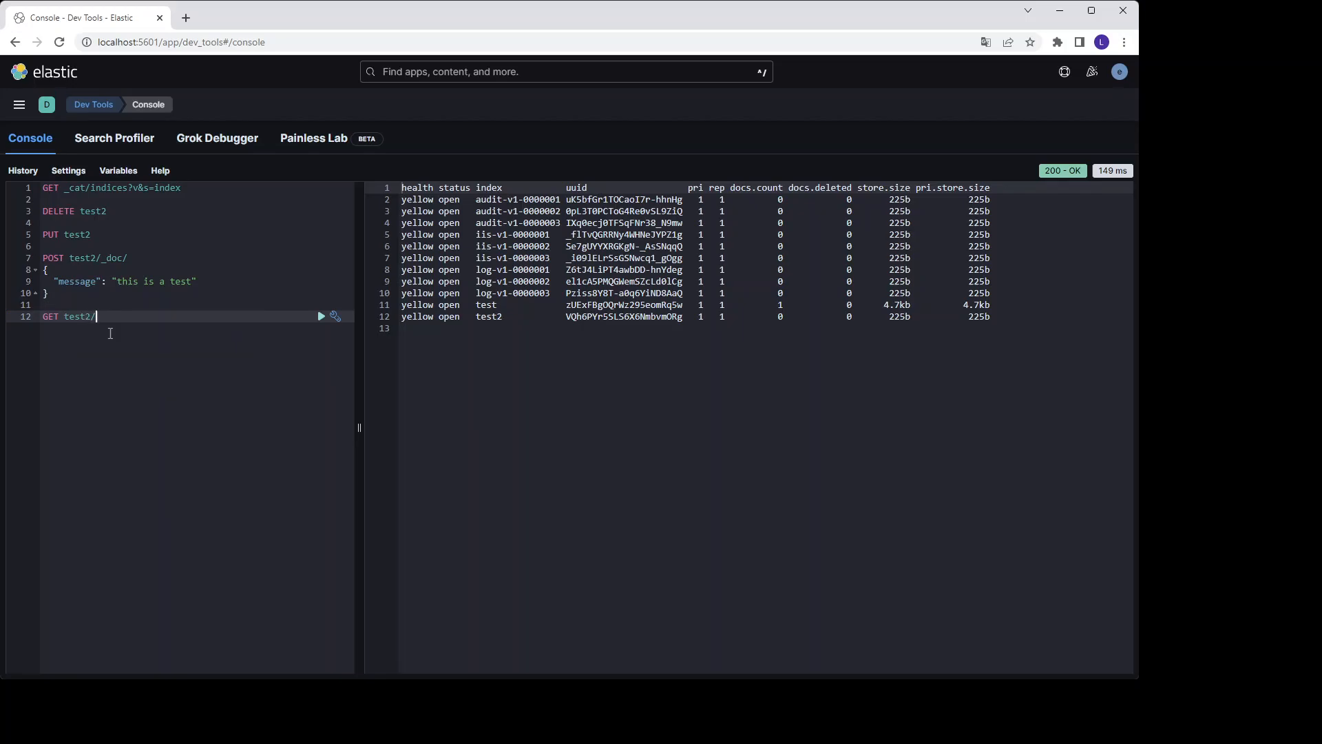
{"action": "left_click", "coordinate": [320, 316]}
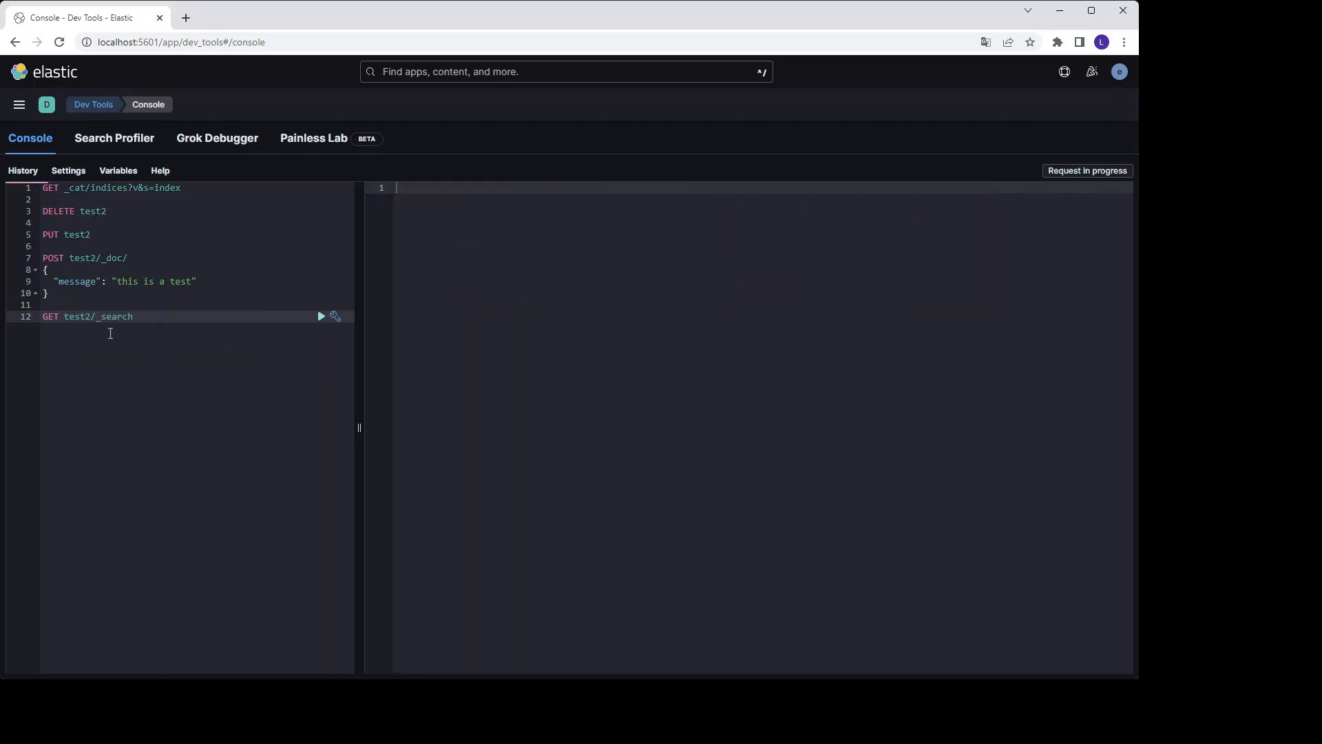
{"action": "left_click", "coordinate": [321, 317]}
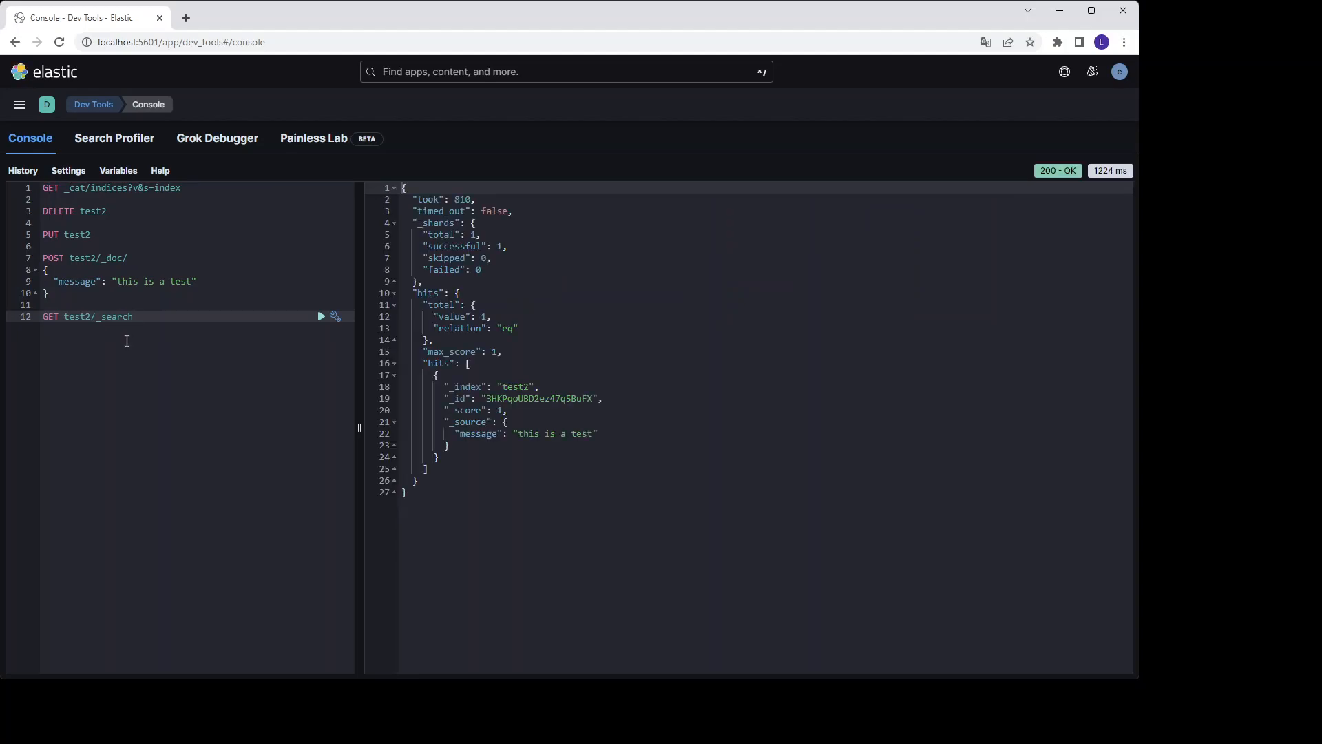
{"action": "mouse_move", "coordinate": [535, 406]}
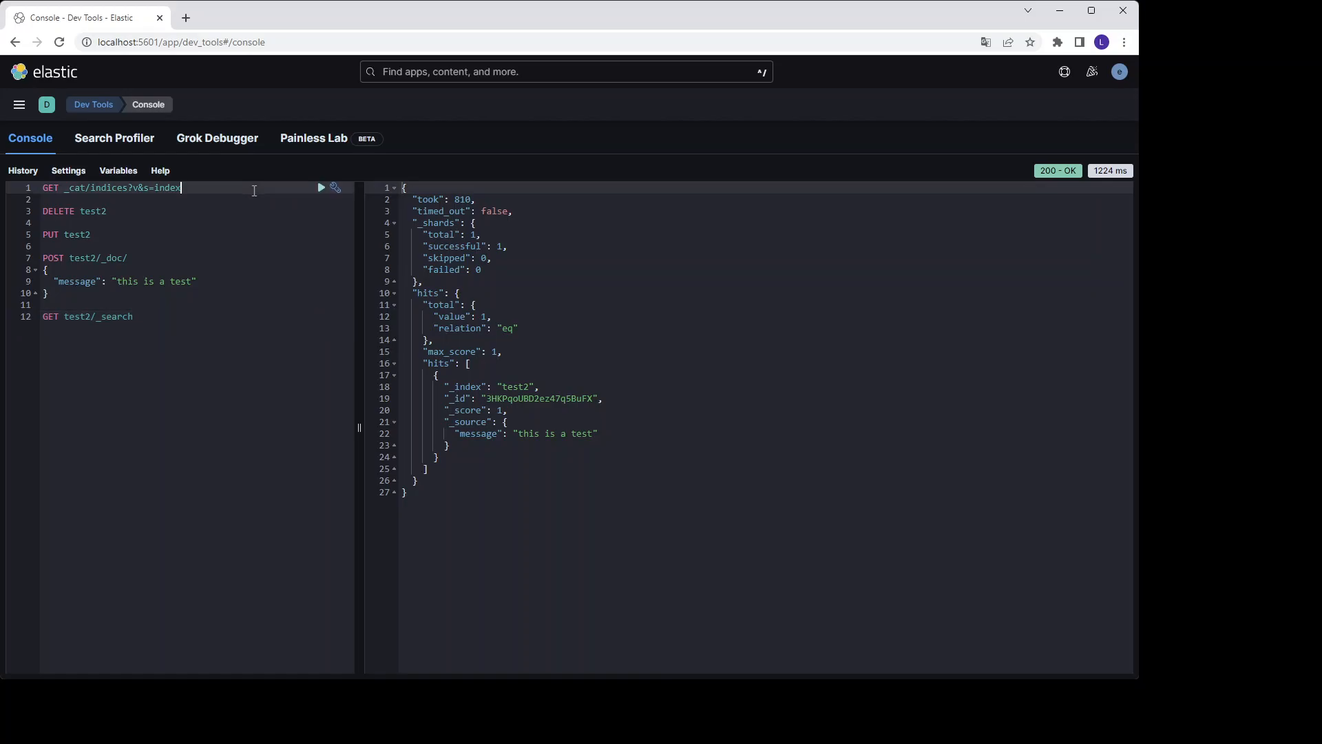
{"action": "left_click", "coordinate": [321, 188]}
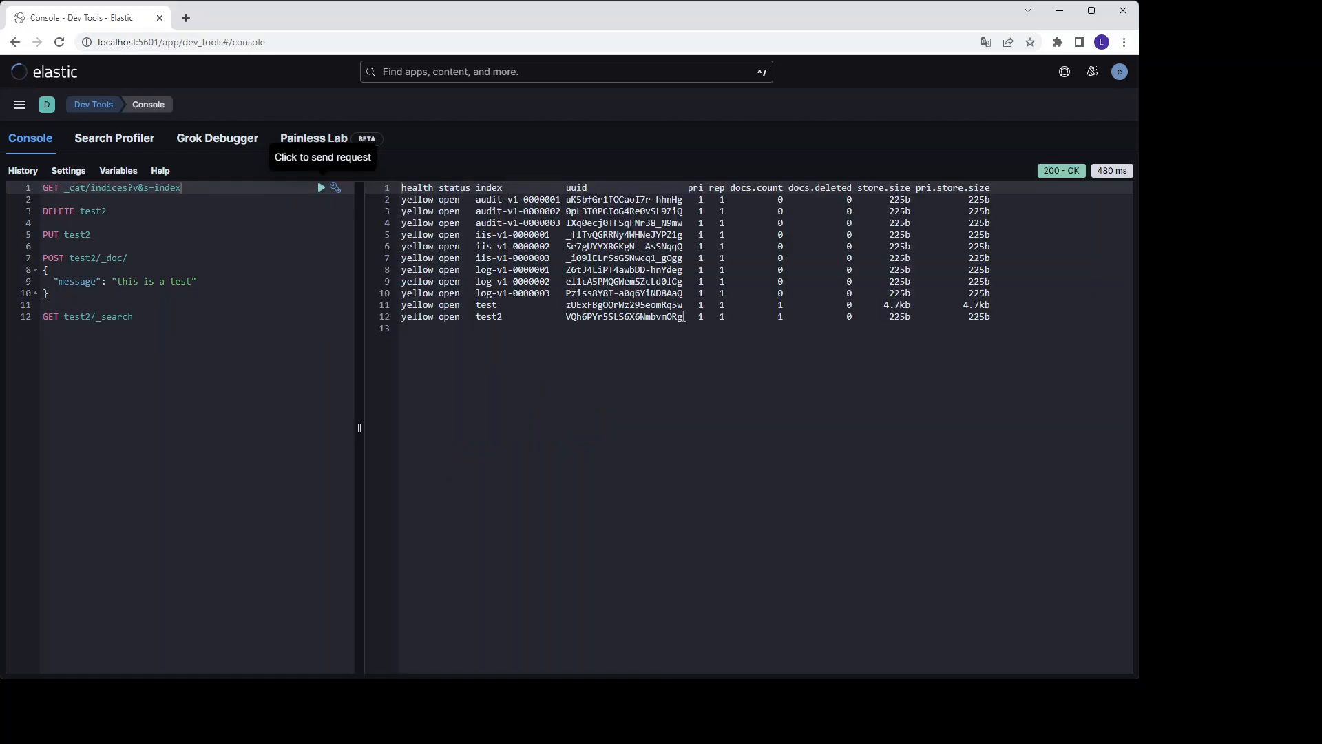
{"action": "mouse_move", "coordinate": [771, 317]}
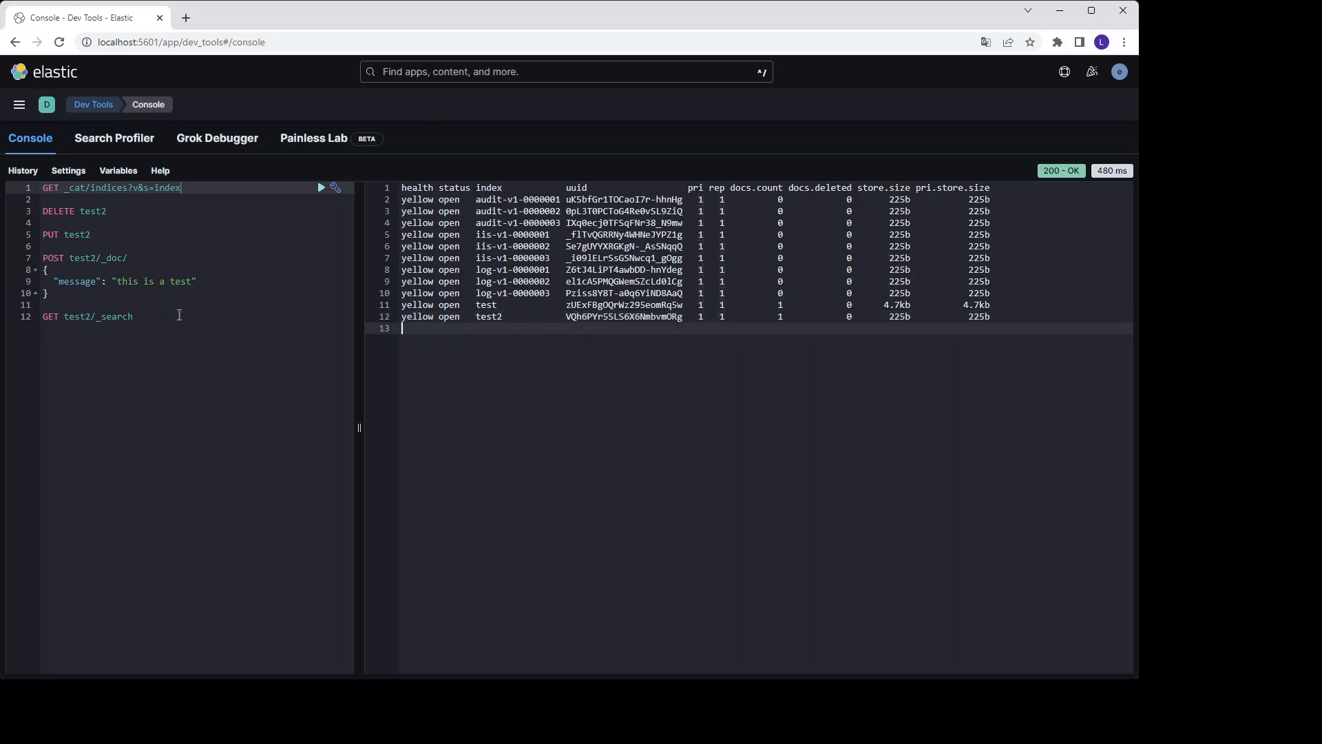
{"action": "mouse_move", "coordinate": [321, 321]}
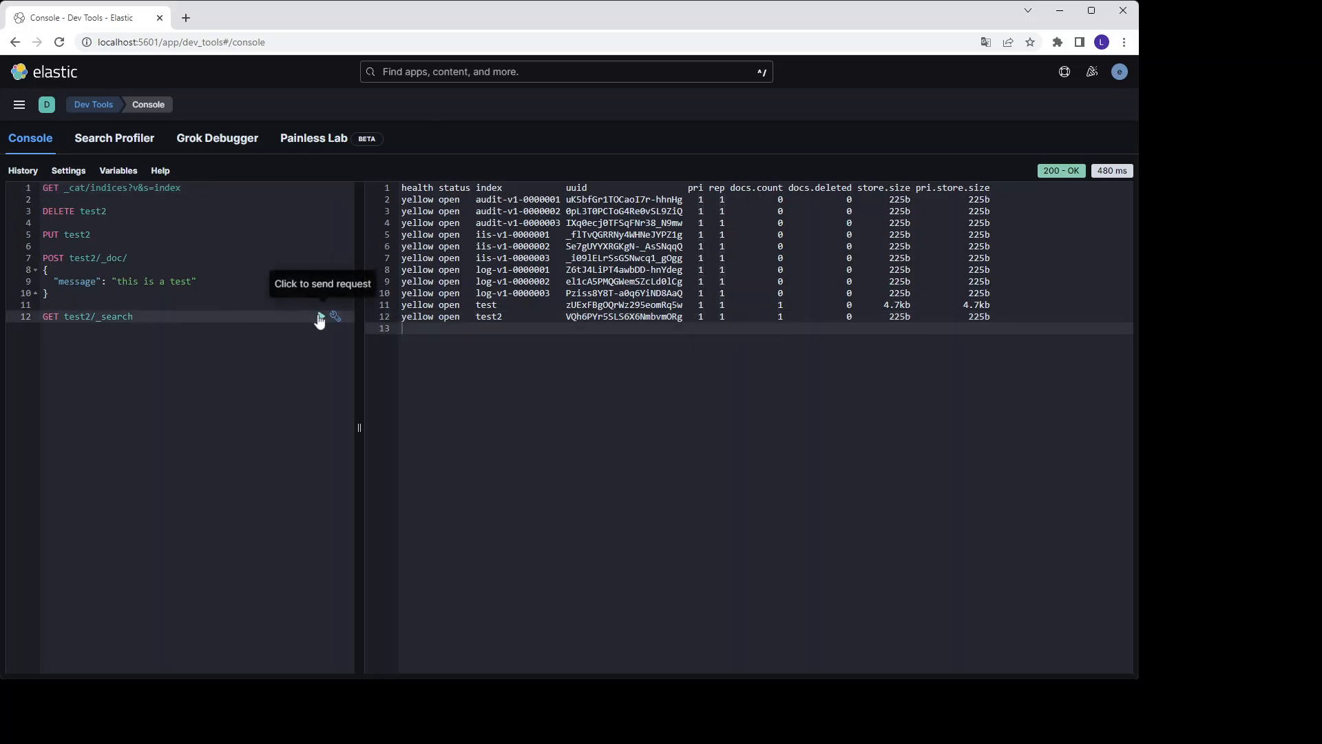
{"action": "left_click", "coordinate": [321, 317]}
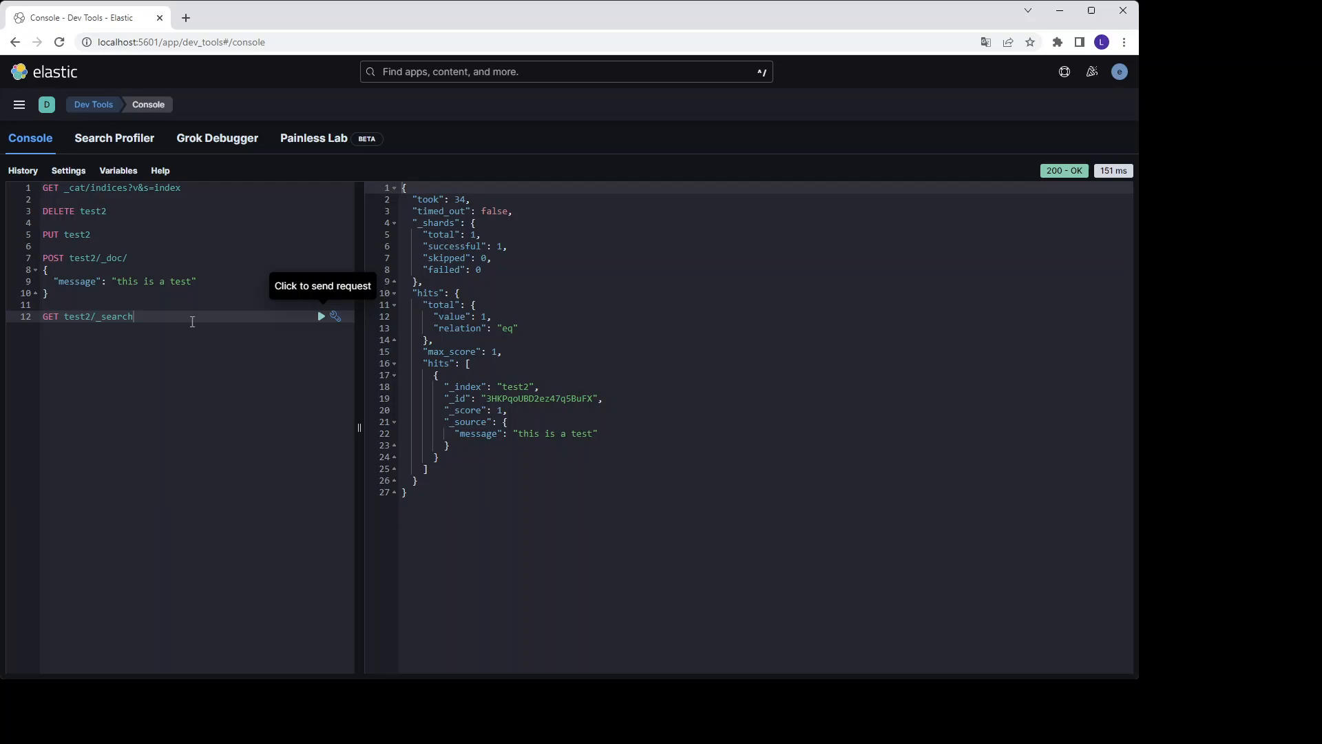
{"action": "mouse_move", "coordinate": [453, 257]}
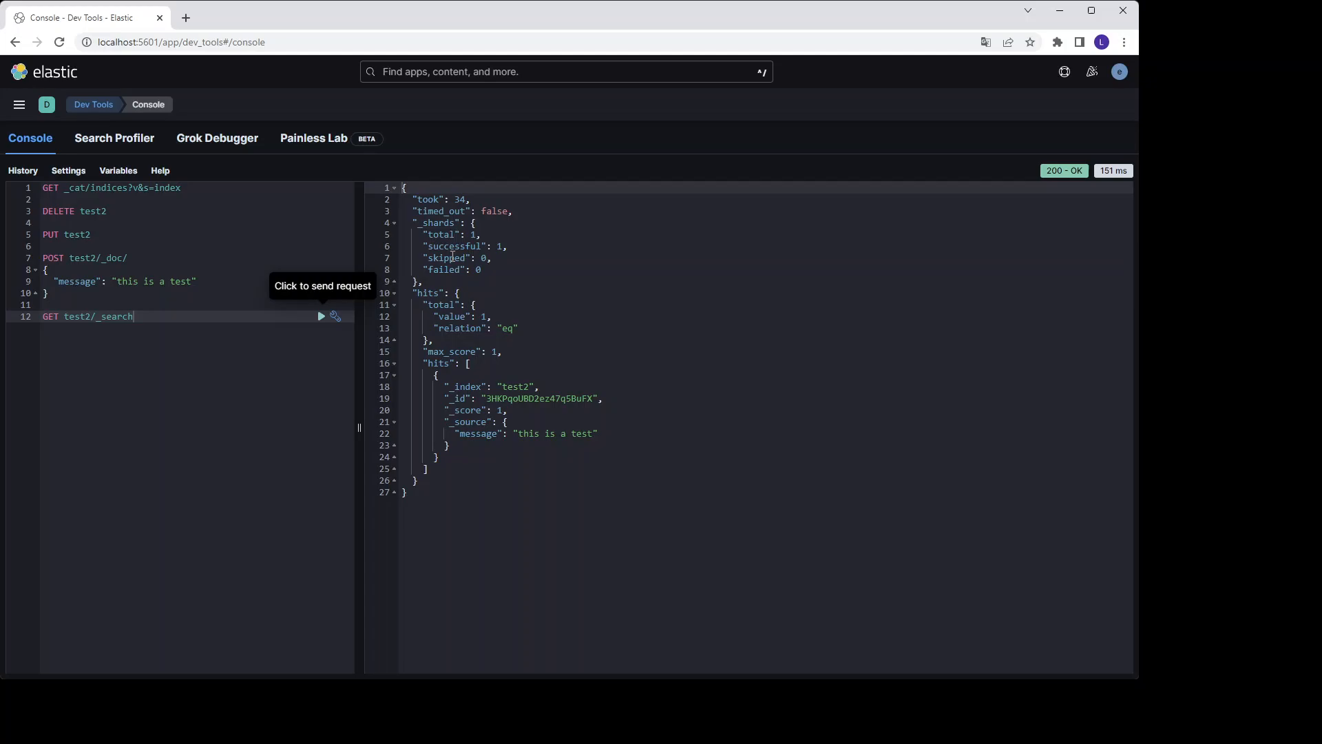
{"action": "mouse_move", "coordinate": [499, 433]}
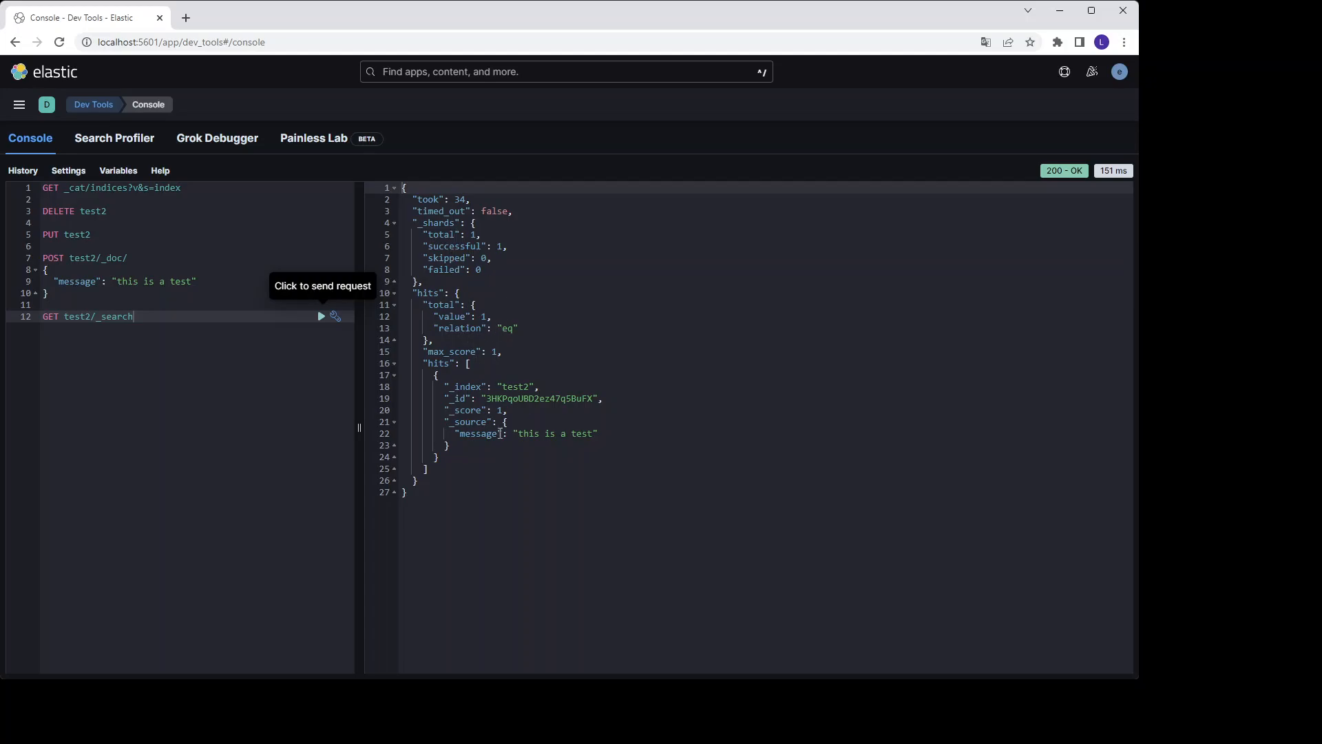
{"action": "mouse_move", "coordinate": [168, 320]}
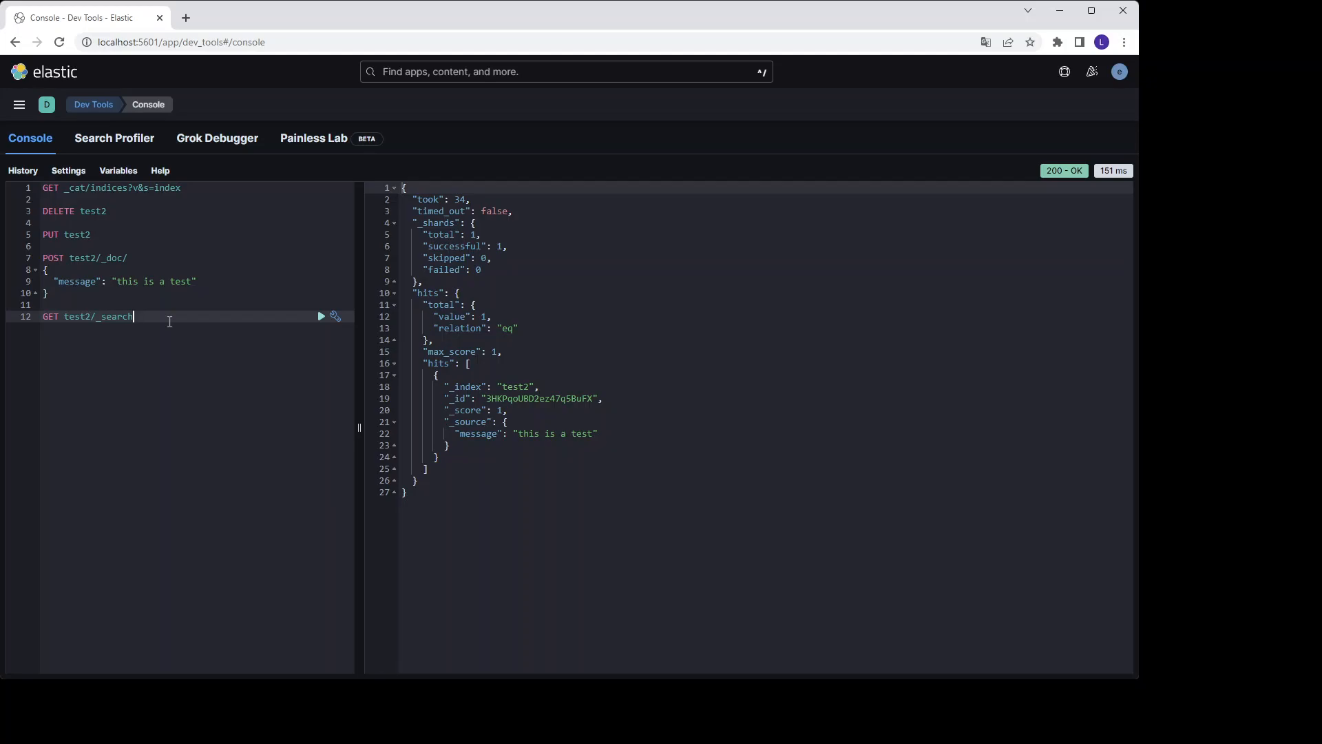
Rewrite the request as GET test2/_count and run it, returning a count of 1
{"action": "key", "text": "Backspace"}
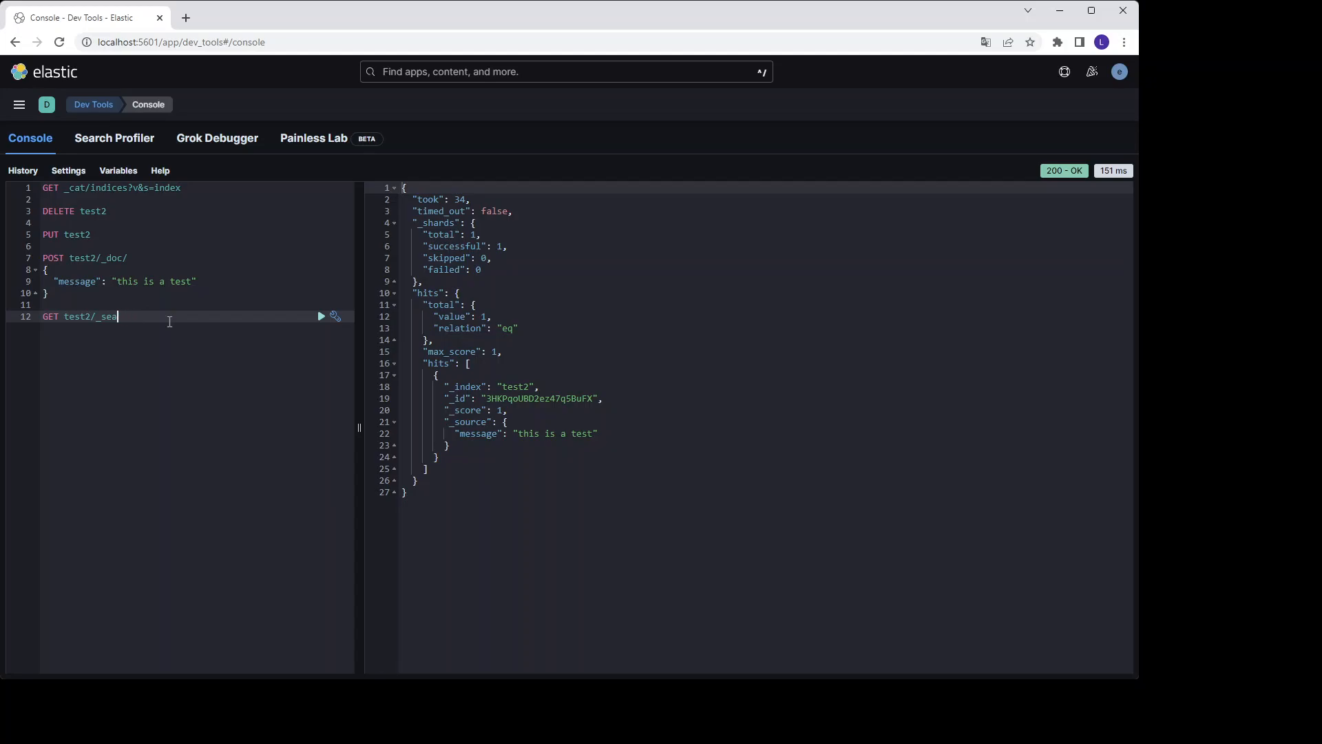
{"action": "key", "text": "Backspace"}
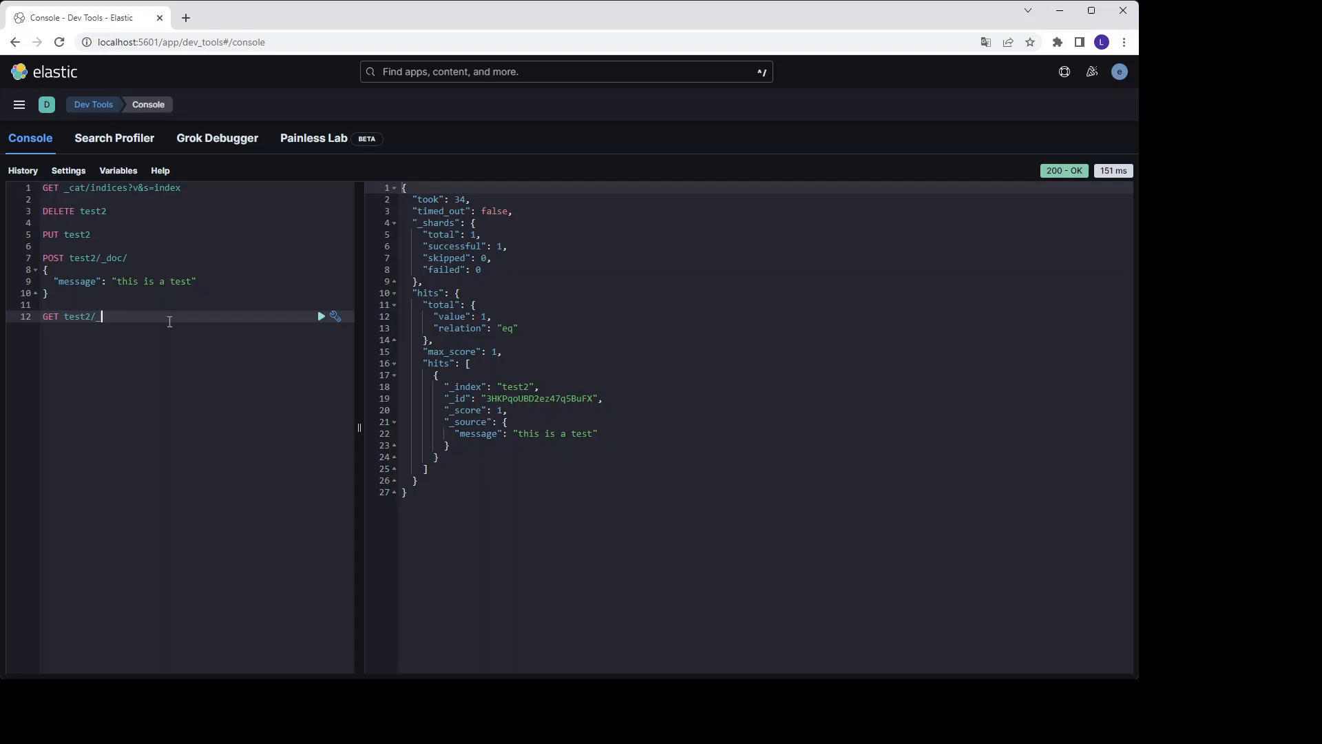
{"action": "type", "text": "_cou"}
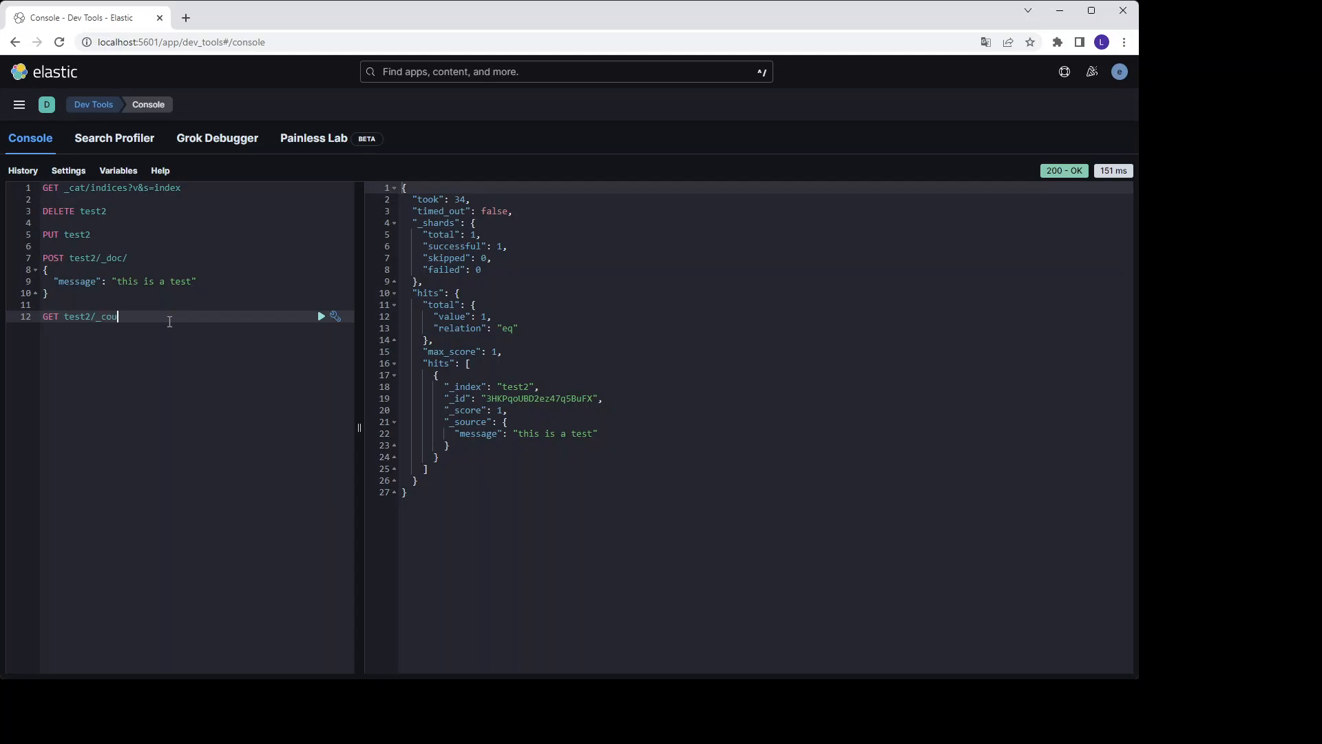
{"action": "left_click", "coordinate": [321, 316]}
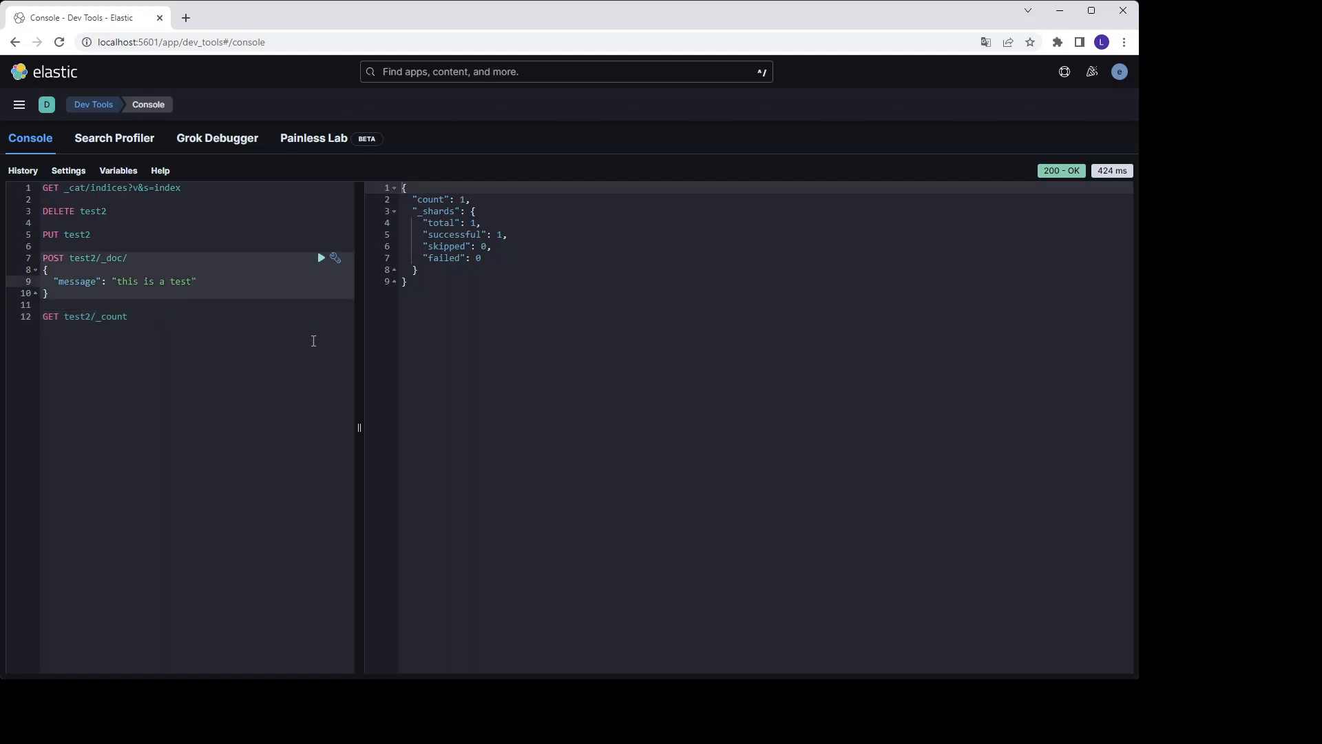
Post a second document with message "this is a test2" and rerun _count, now 2
{"action": "type", "text": "2"}
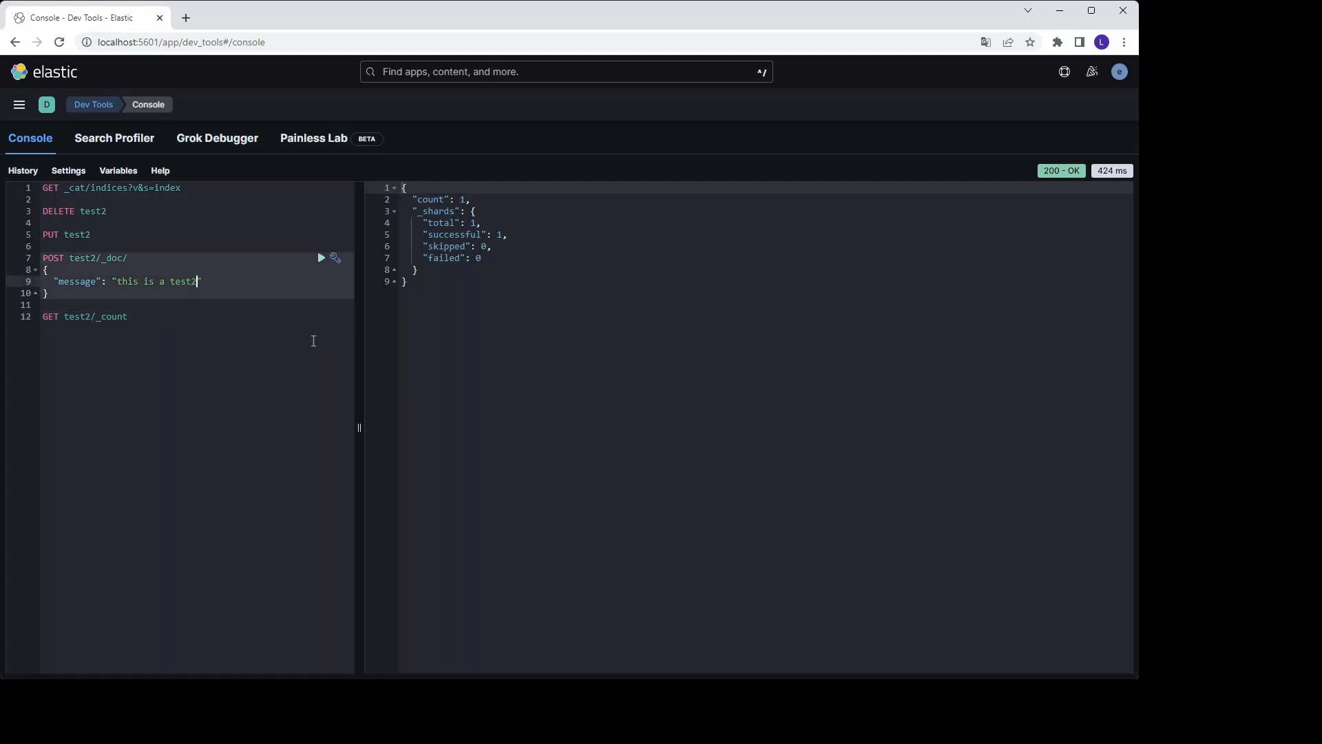
{"action": "left_click", "coordinate": [319, 258]}
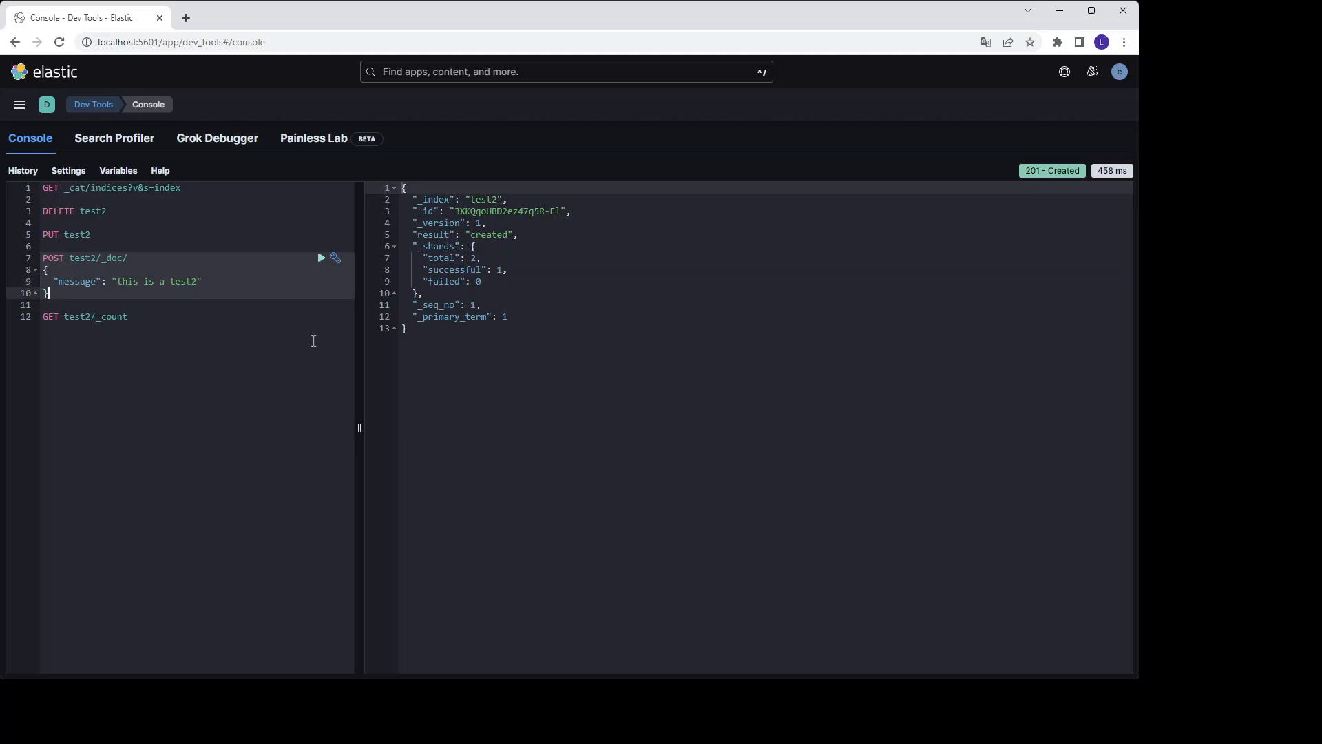
{"action": "left_click", "coordinate": [321, 316]}
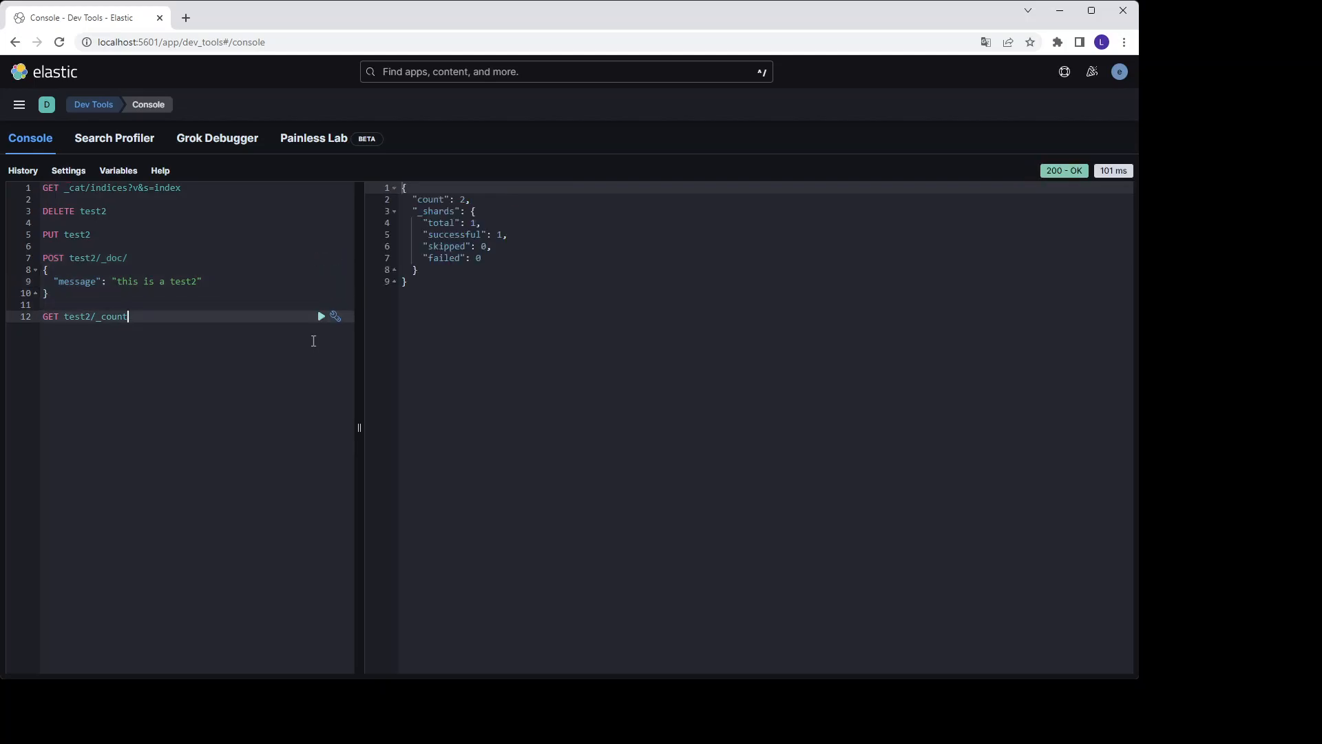
Change the request back to GET test2/_search and run it, returning both hits
{"action": "key", "text": "Backspace"}
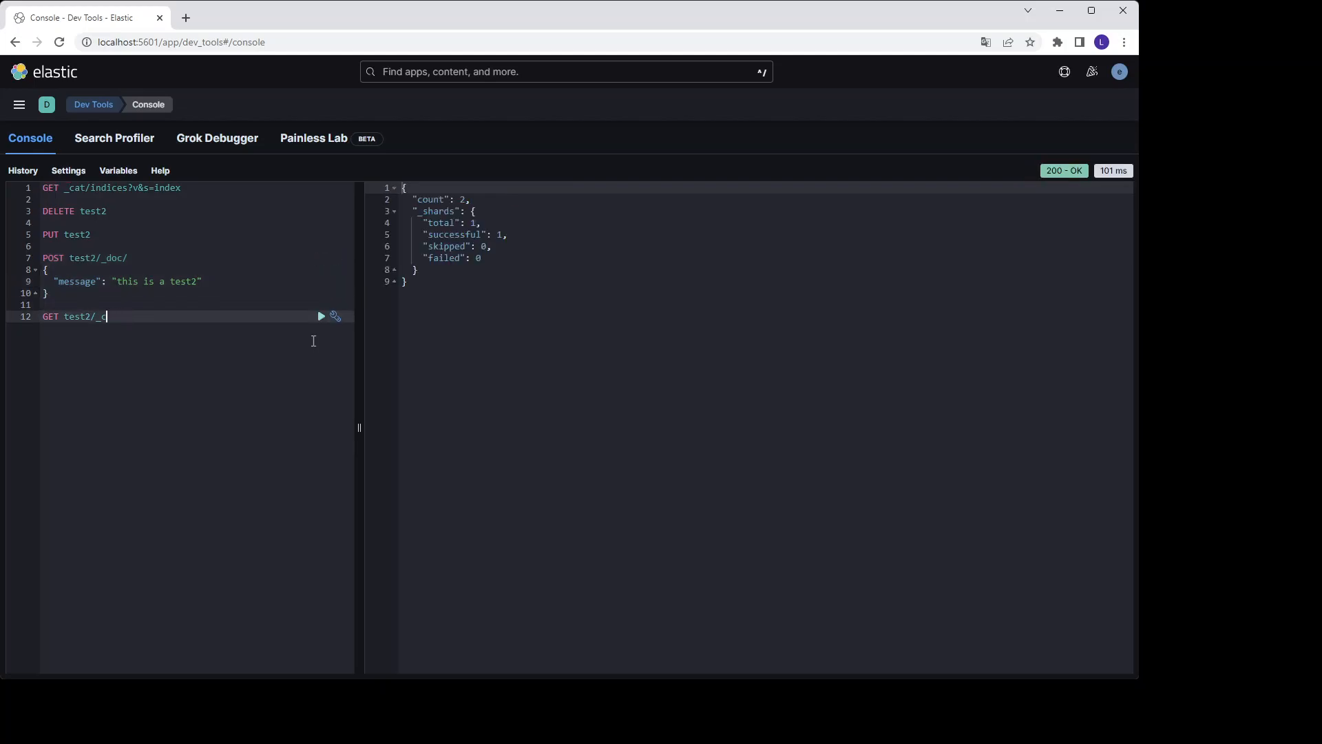
{"action": "type", "text": "search"}
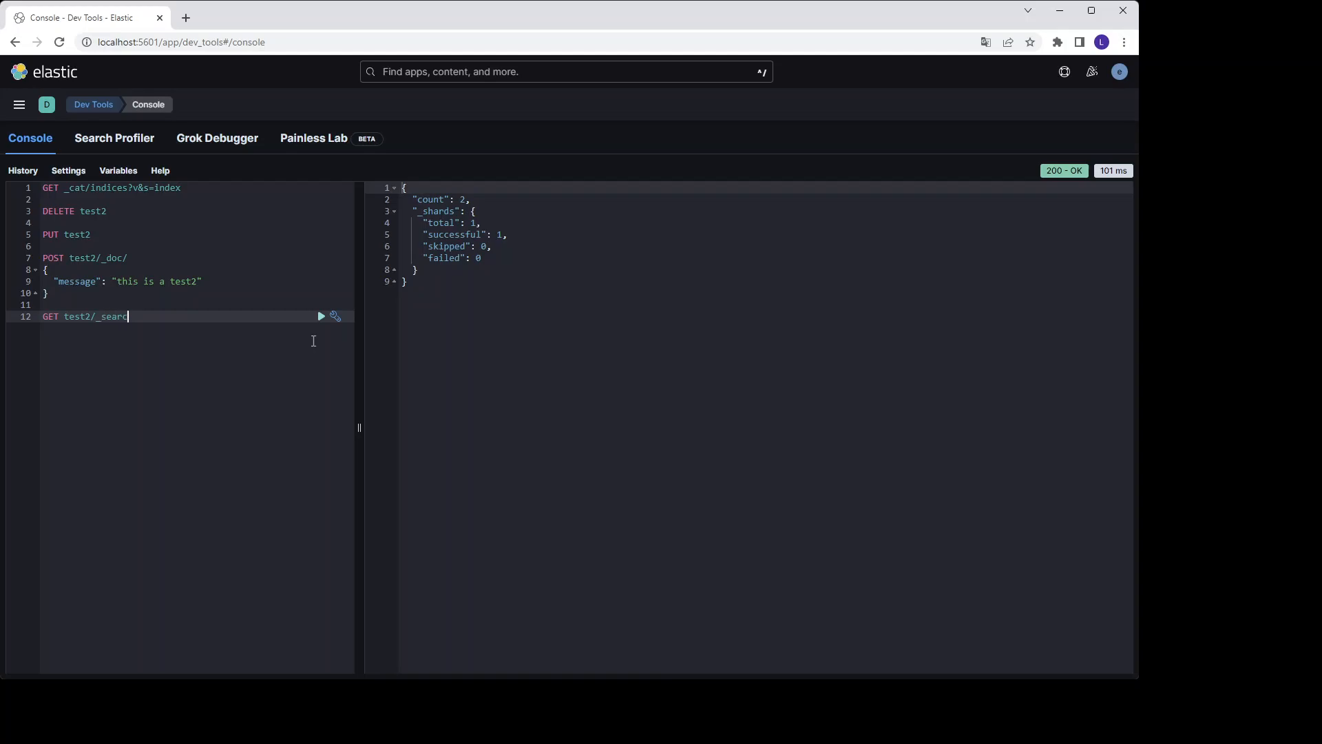
{"action": "left_click", "coordinate": [321, 317]}
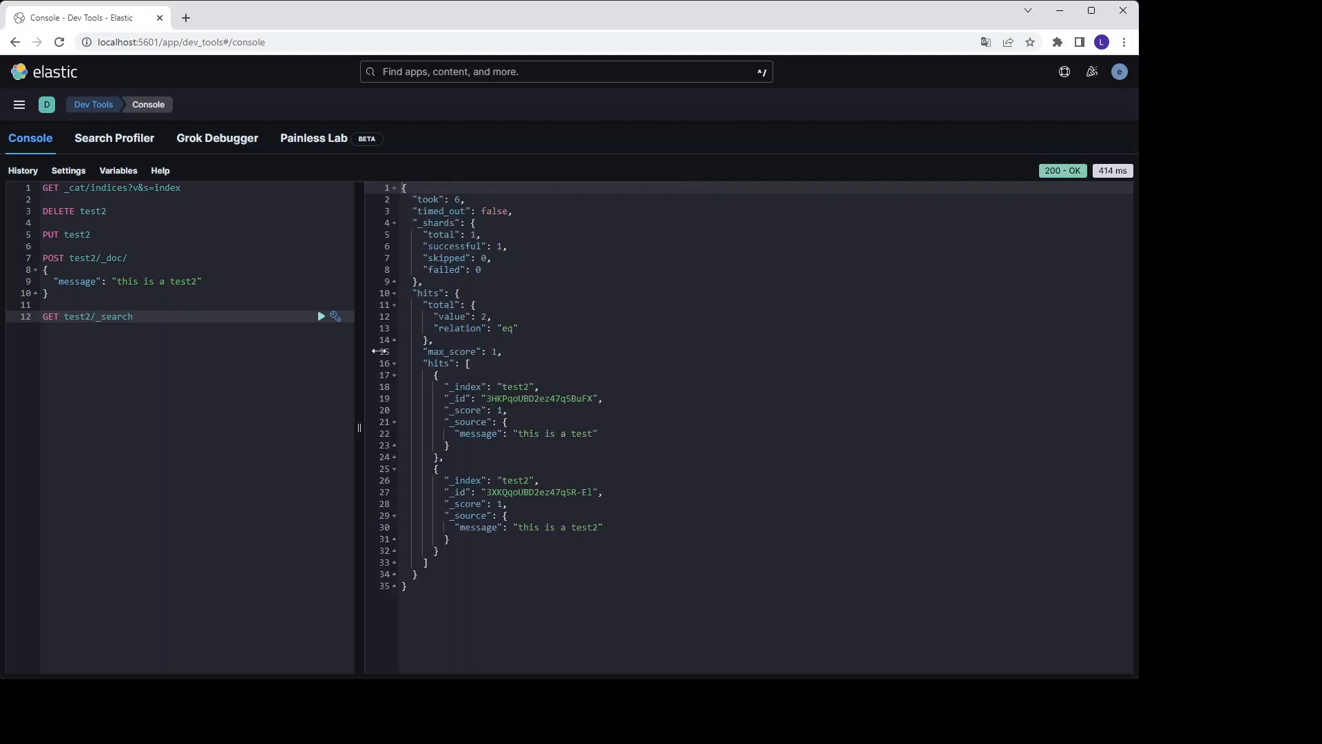
{"action": "left_click", "coordinate": [132, 317]}
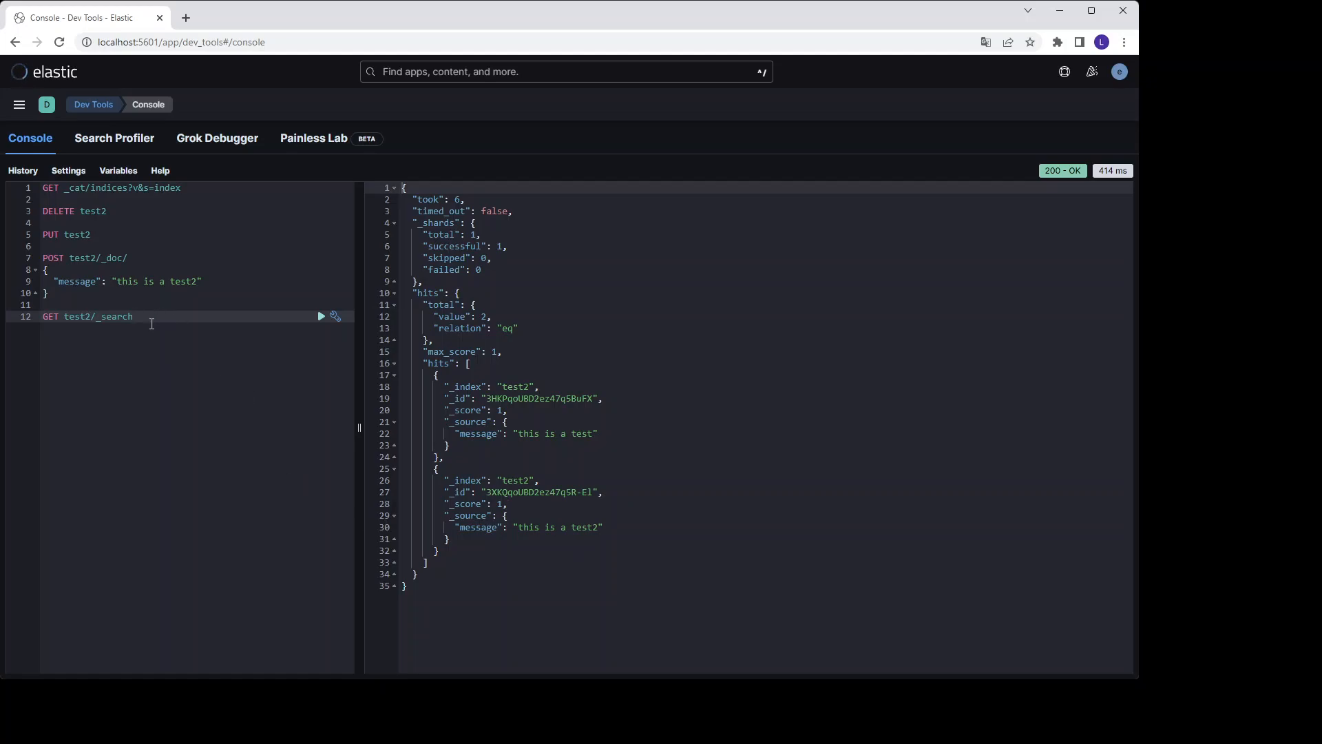
{"action": "left_click", "coordinate": [132, 317]}
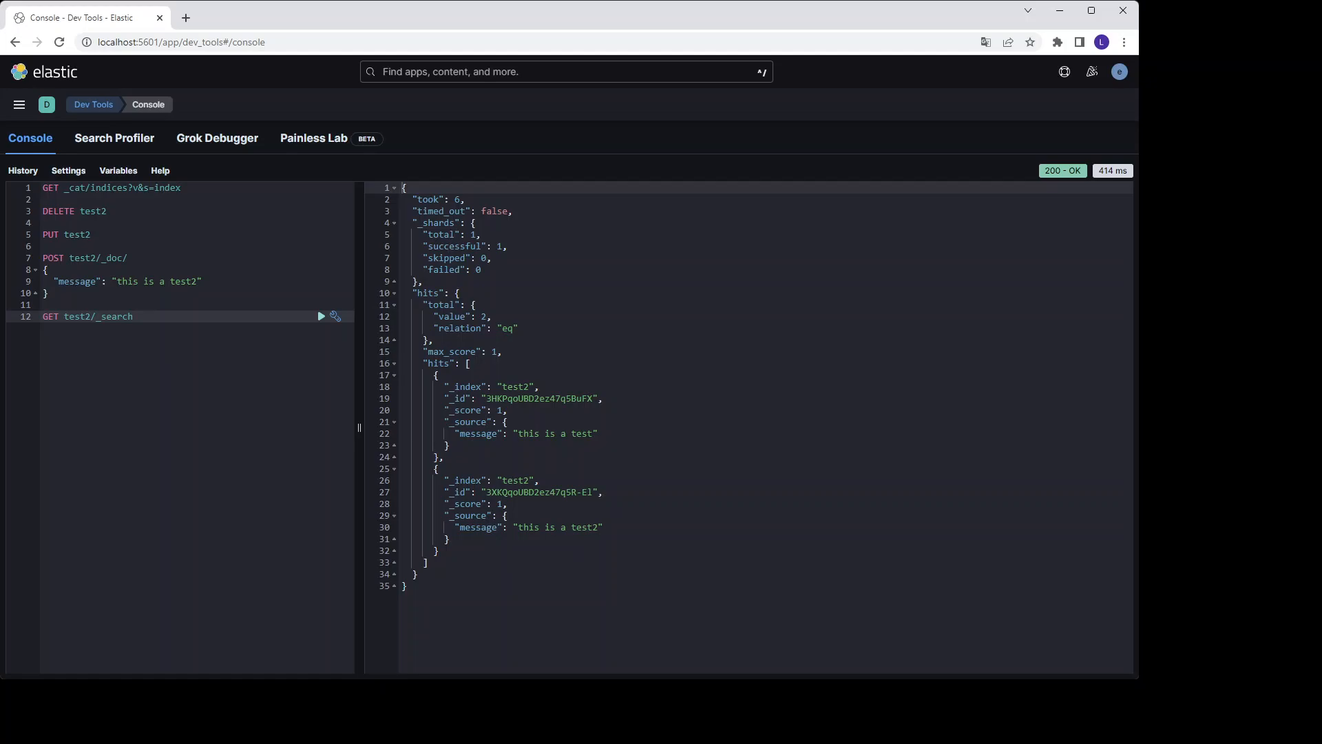
{"action": "left_click", "coordinate": [132, 317]}
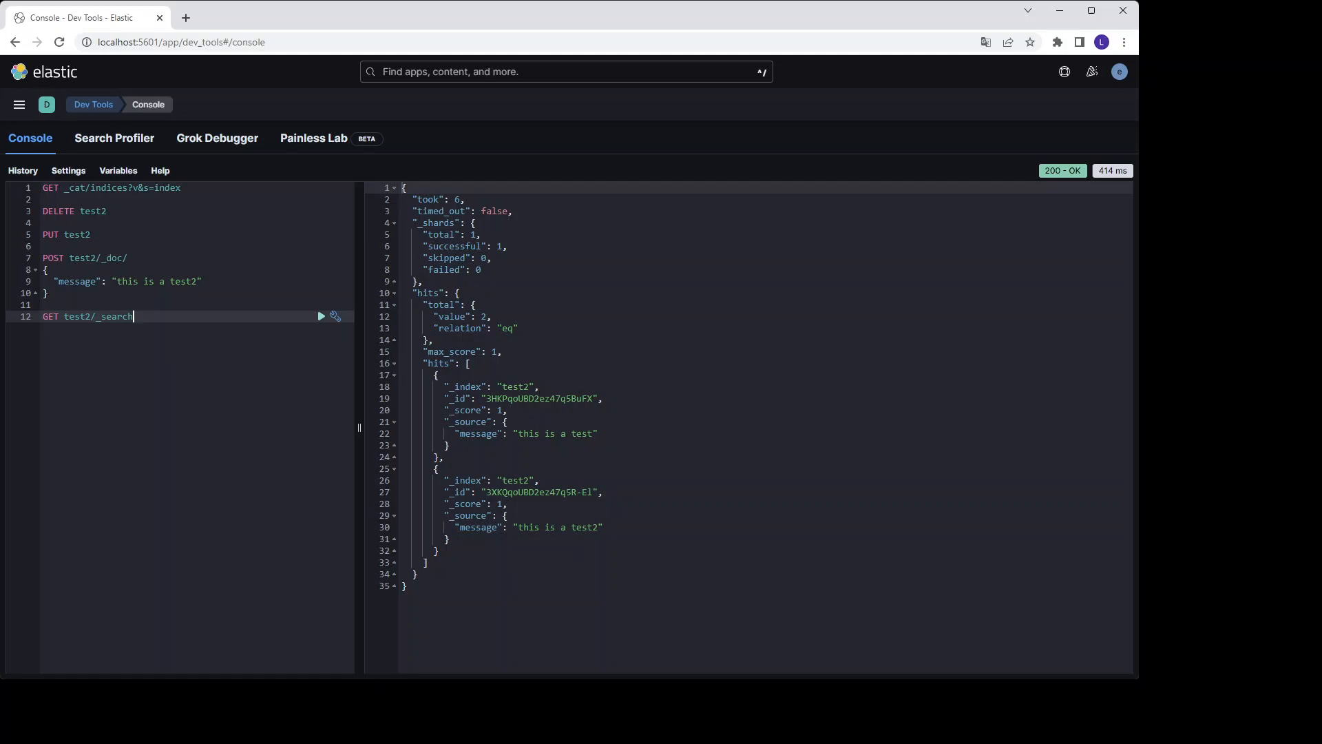